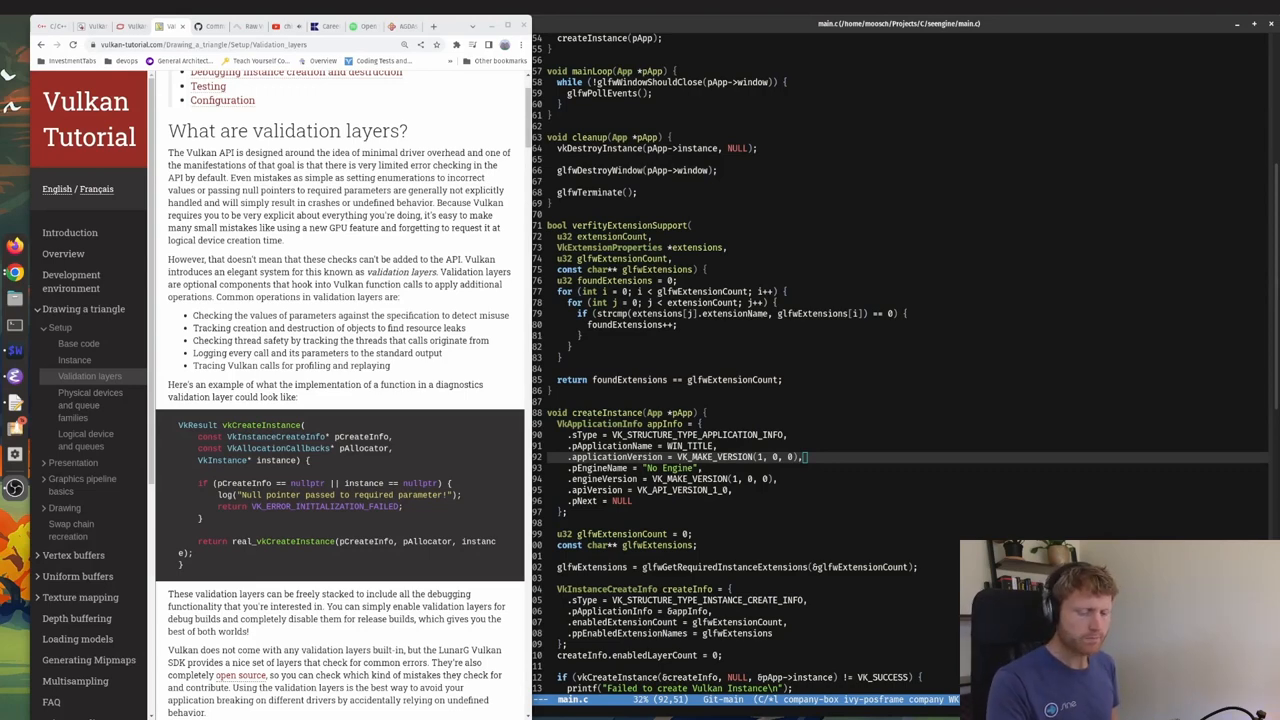
{"action": "mouse_move", "coordinate": [917, 290]}
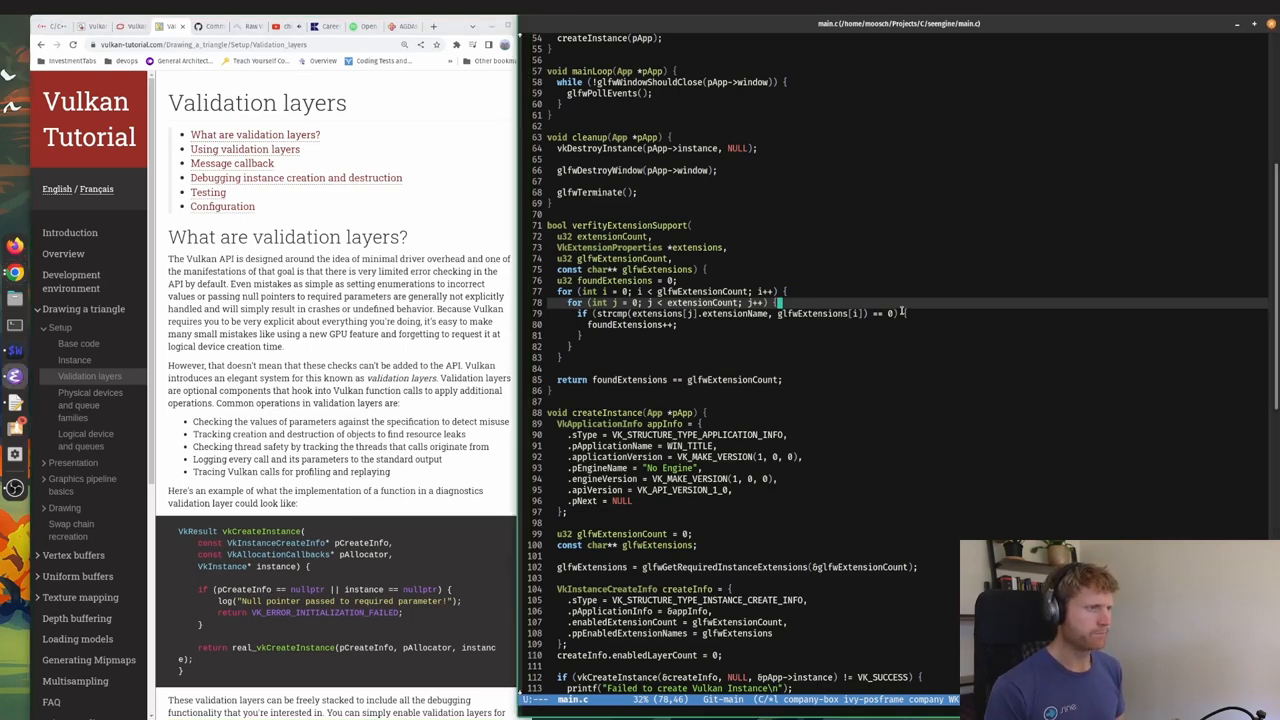
Scroll the Vulkan Tutorial down to the 'Using validation layers' example code.
{"action": "scroll", "scroll_direction": "down", "scroll_amount": 3}
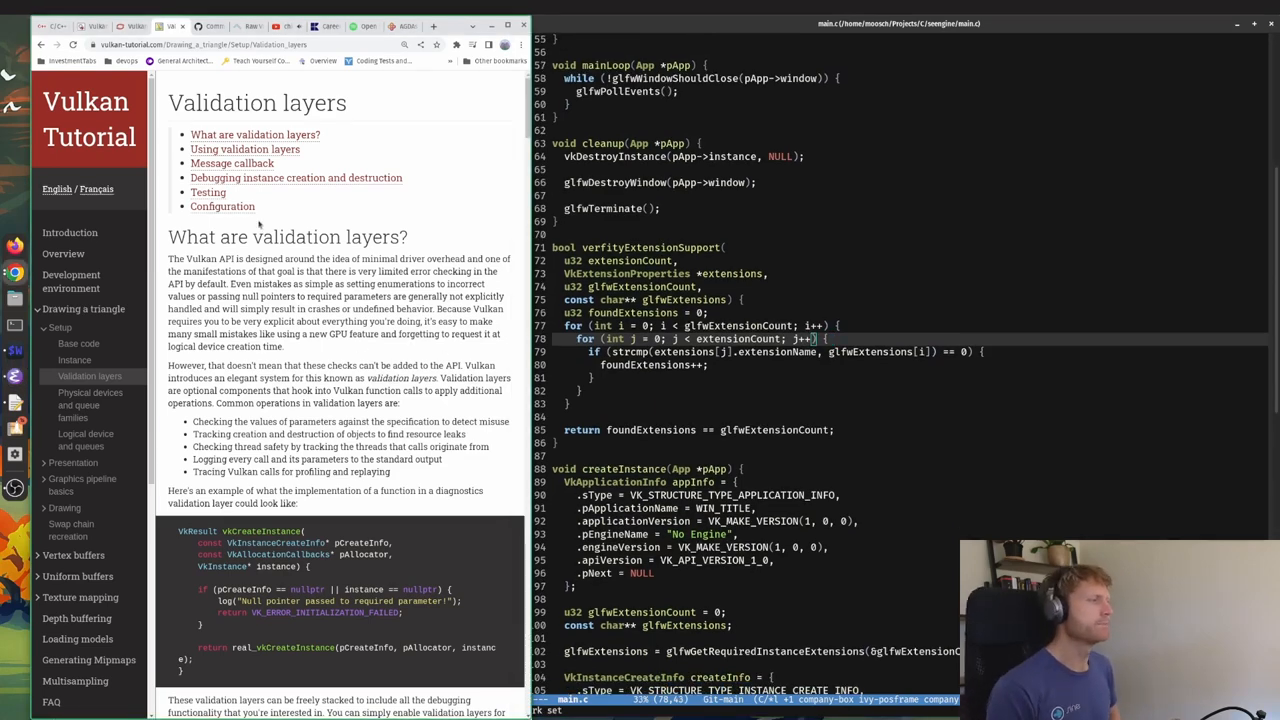
{"action": "left_click_drag", "start_coordinate": [171, 258], "coordinate": [391, 447]}
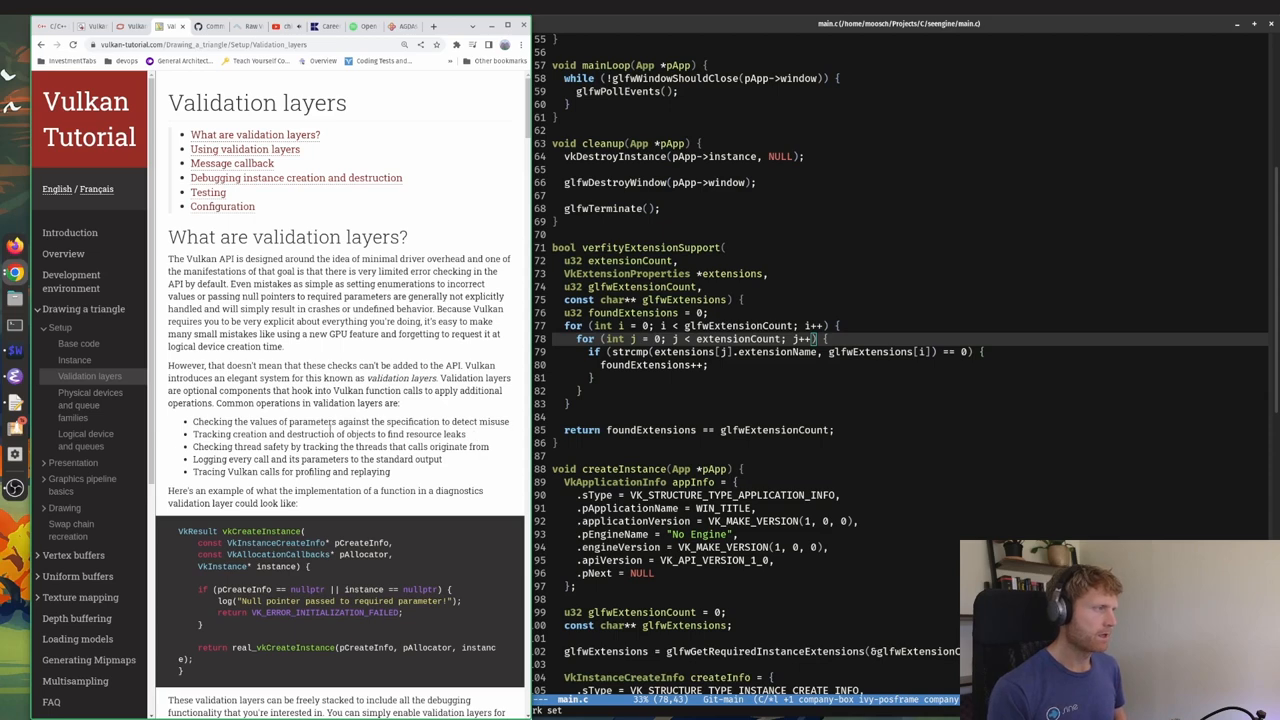
{"action": "scroll", "scroll_direction": "down", "scroll_amount": 3}
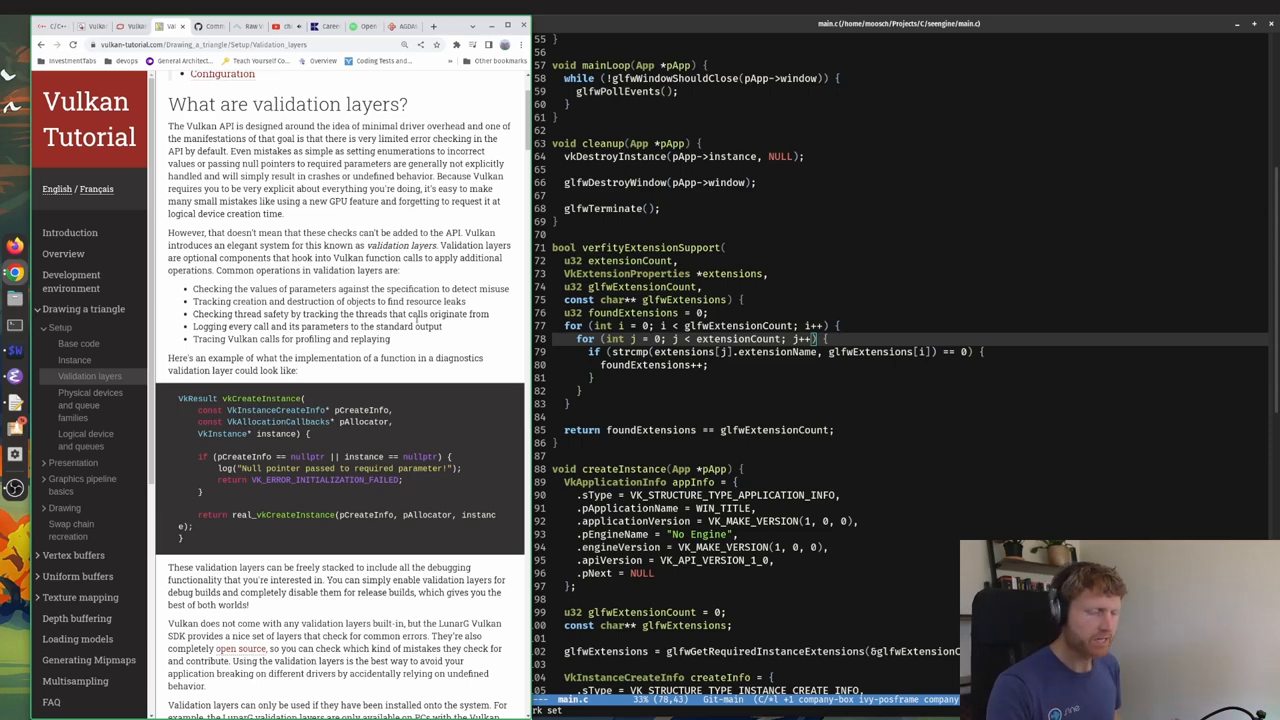
{"action": "scroll", "scroll_direction": "down", "scroll_amount": 3}
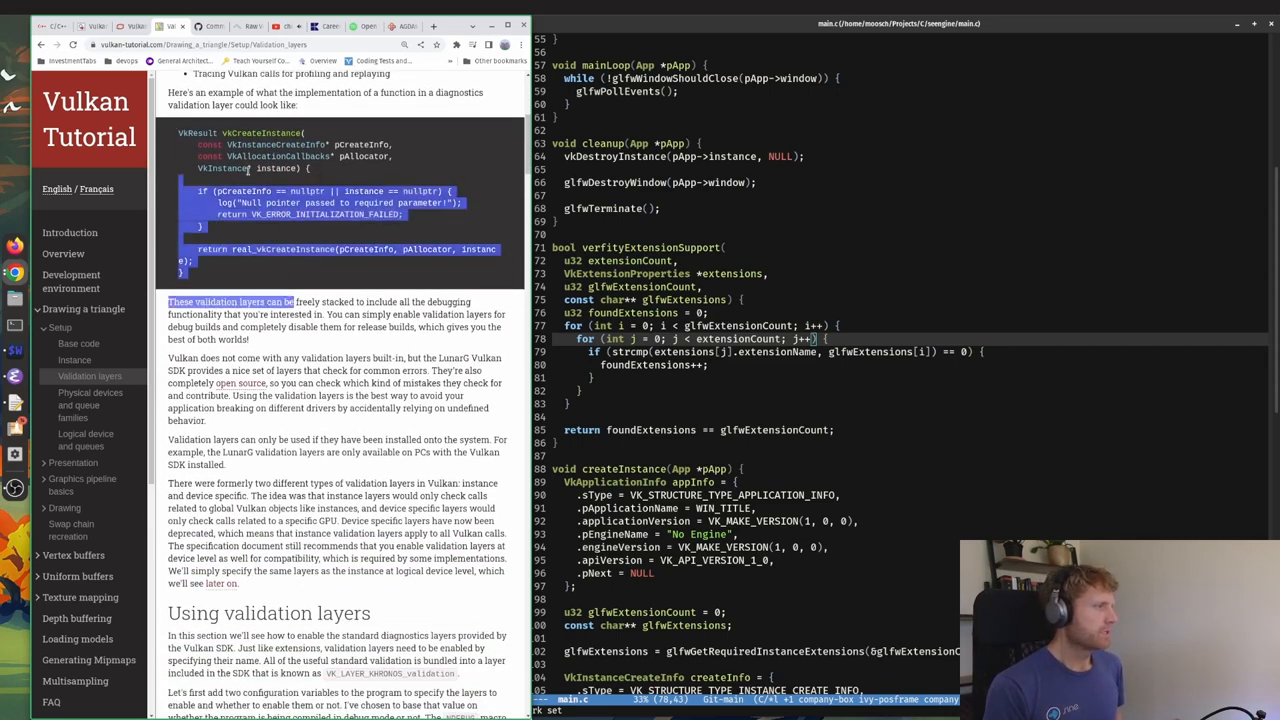
{"action": "scroll", "scroll_direction": "down", "scroll_amount": 3}
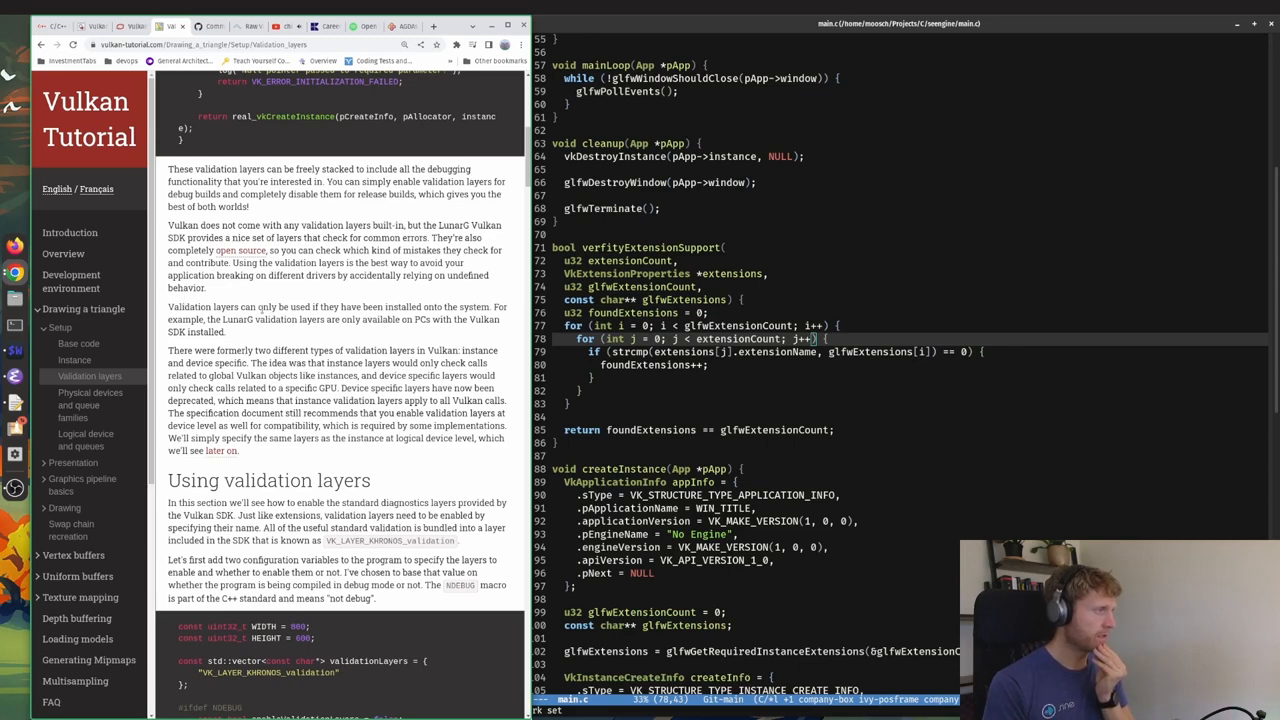
{"action": "scroll", "scroll_direction": "down", "scroll_amount": 3}
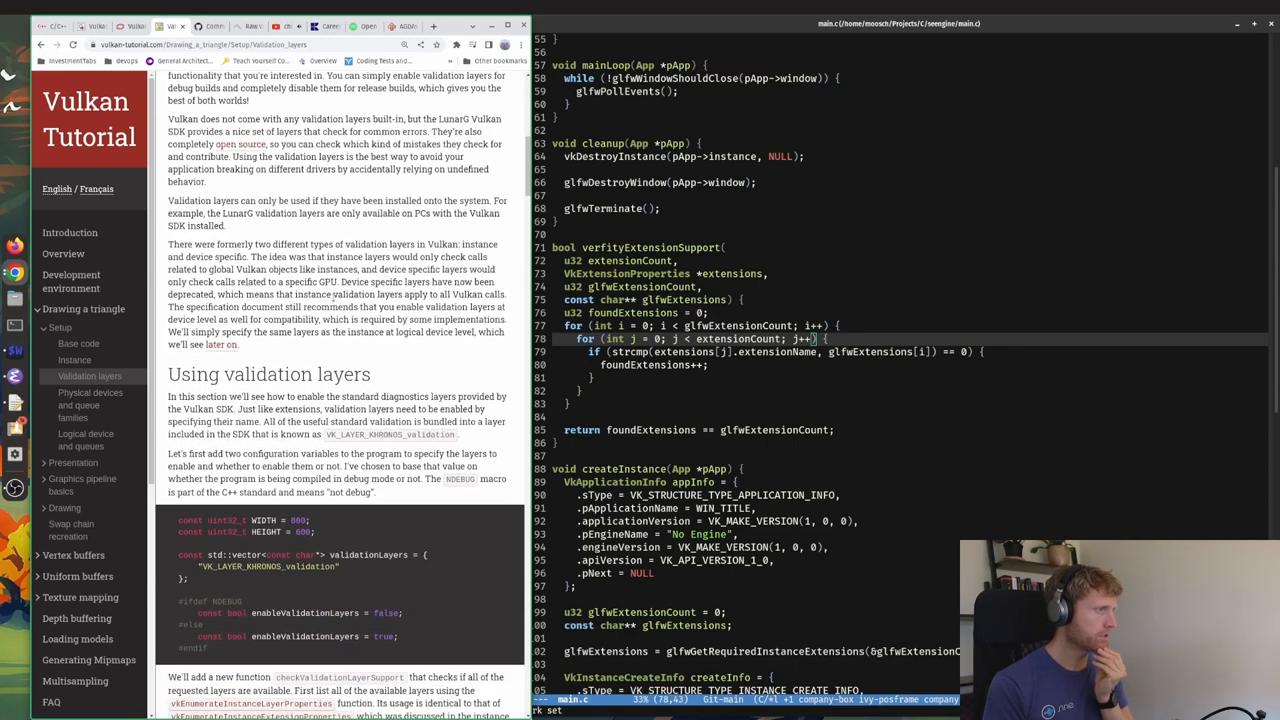
{"action": "scroll", "scroll_direction": "down", "scroll_amount": 3}
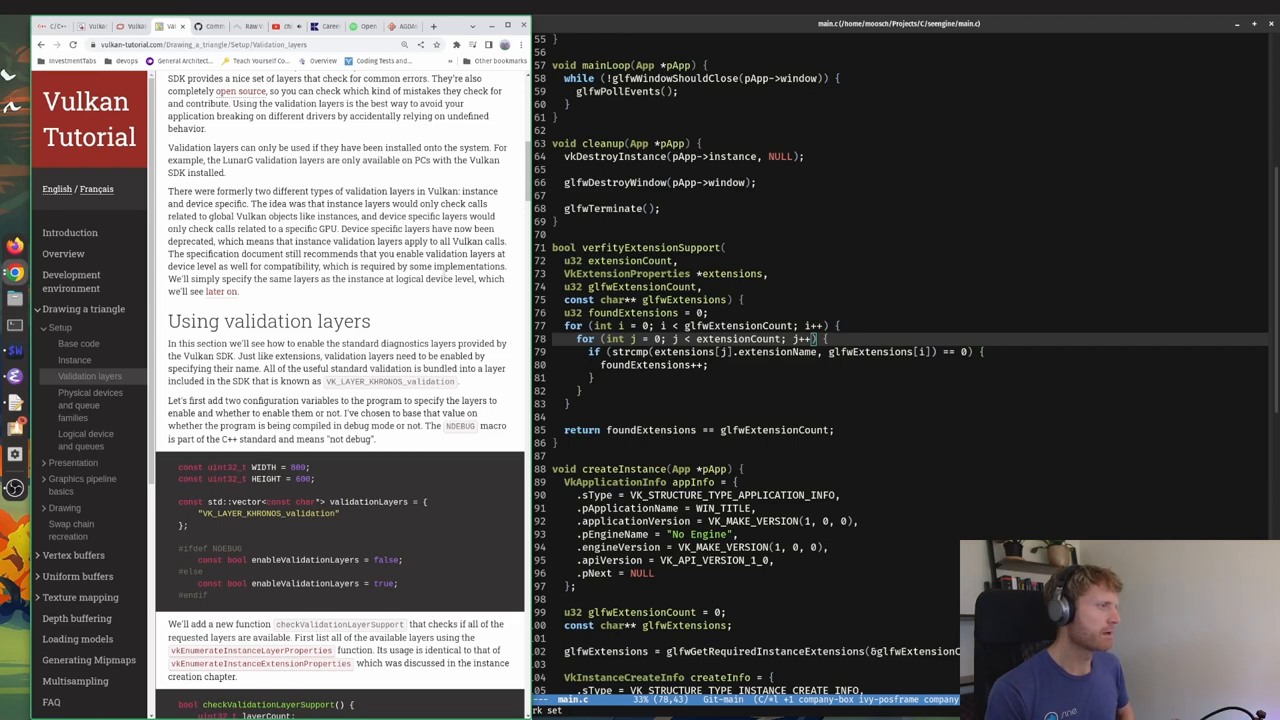
{"action": "scroll", "scroll_direction": "down", "scroll_amount": 3}
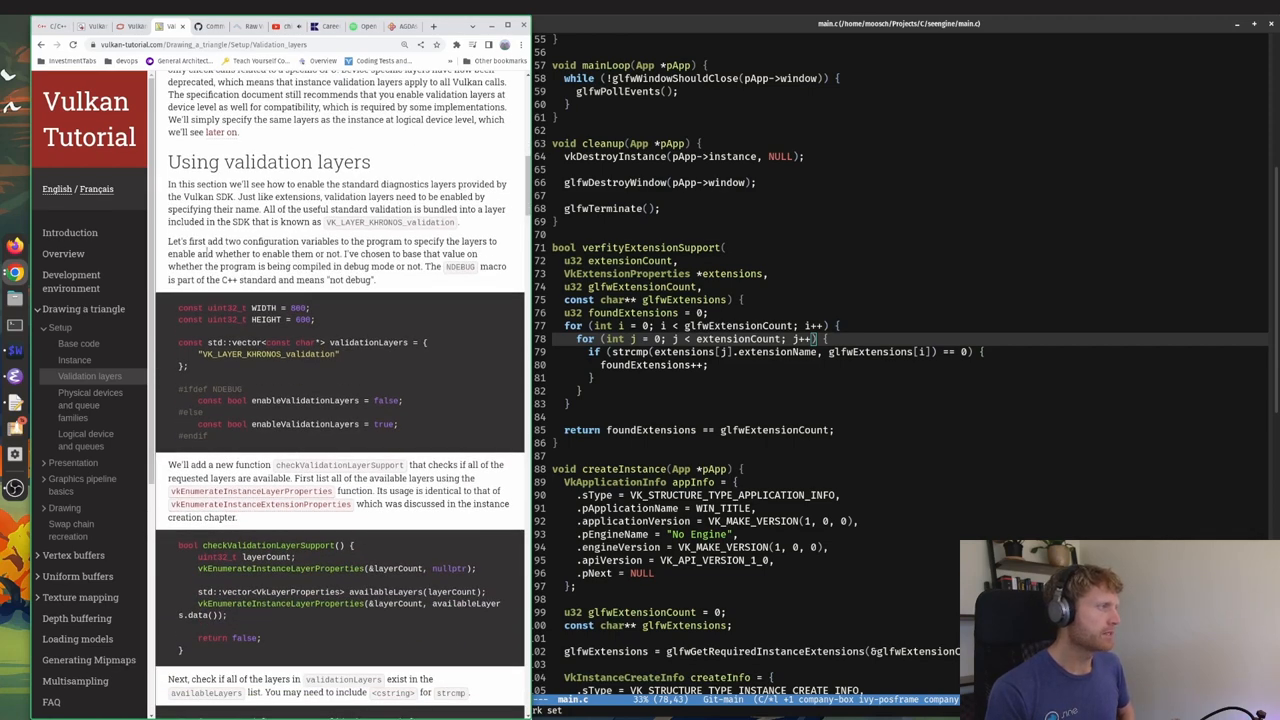
{"action": "scroll", "scroll_direction": "down", "scroll_amount": 3}
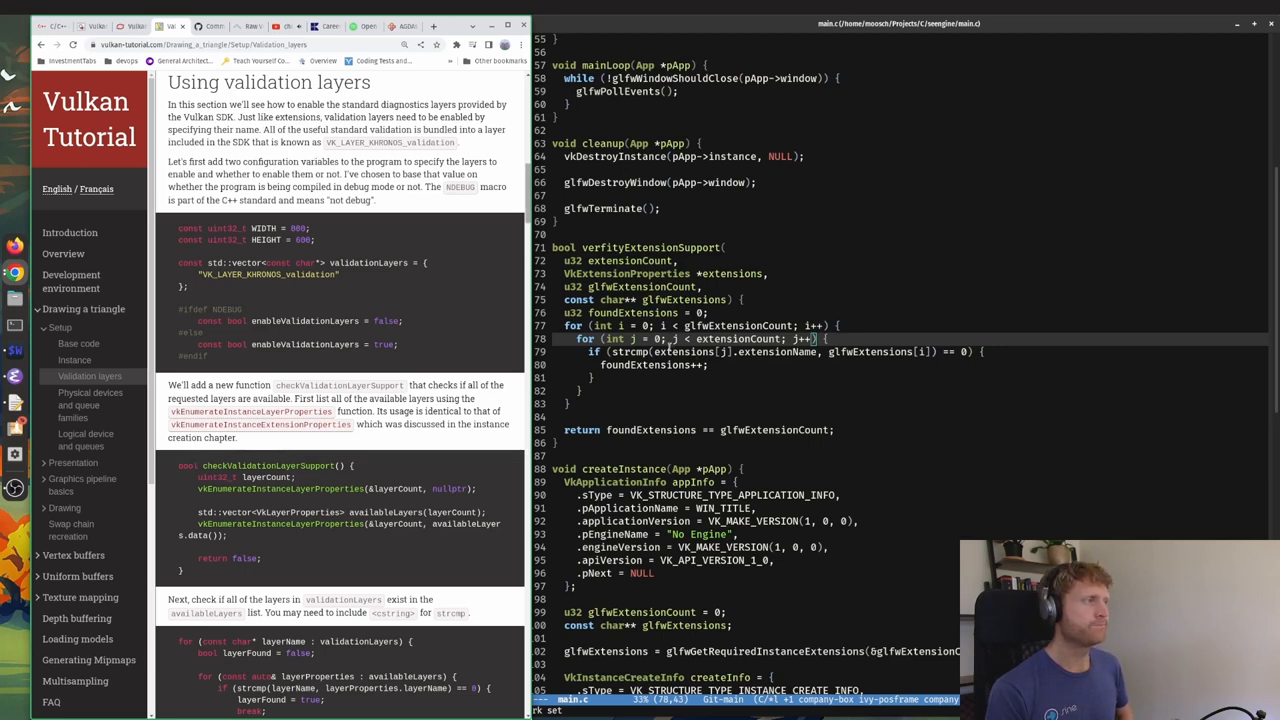
{"action": "mouse_move", "coordinate": [391, 176]}
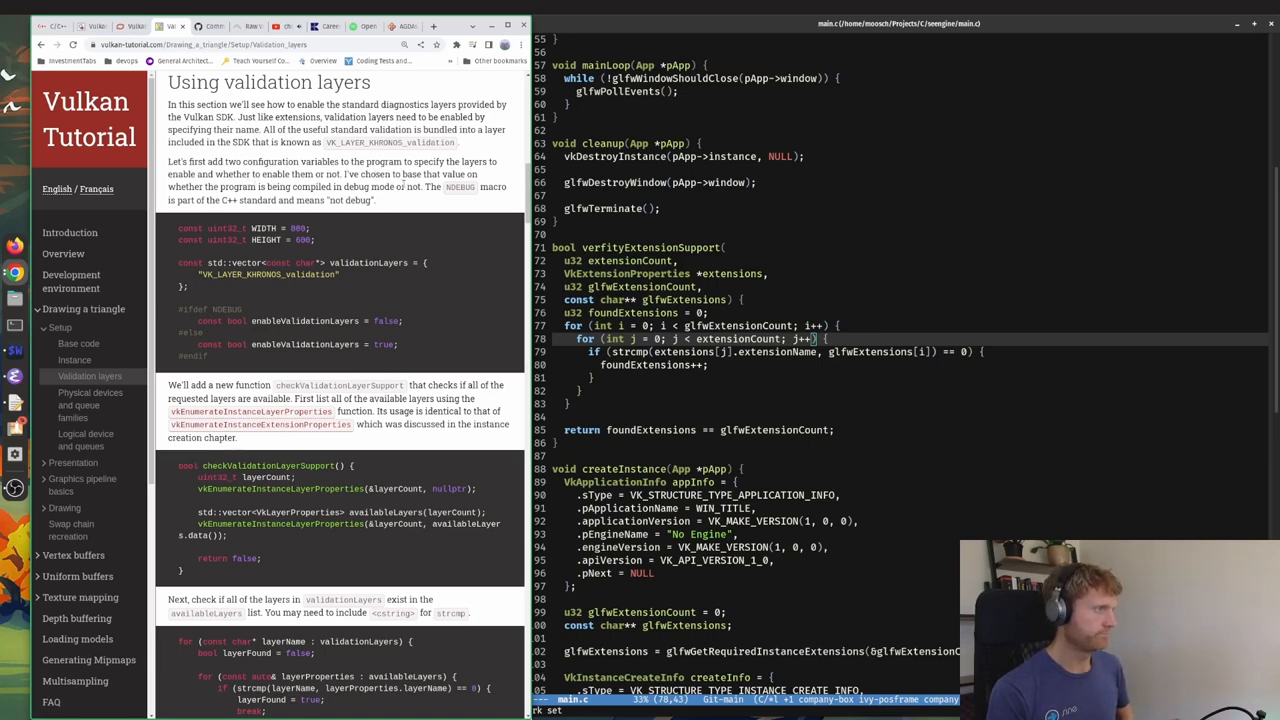
{"action": "double_click", "coordinate": [460, 187]}
{"action": "type", "text": "c"}
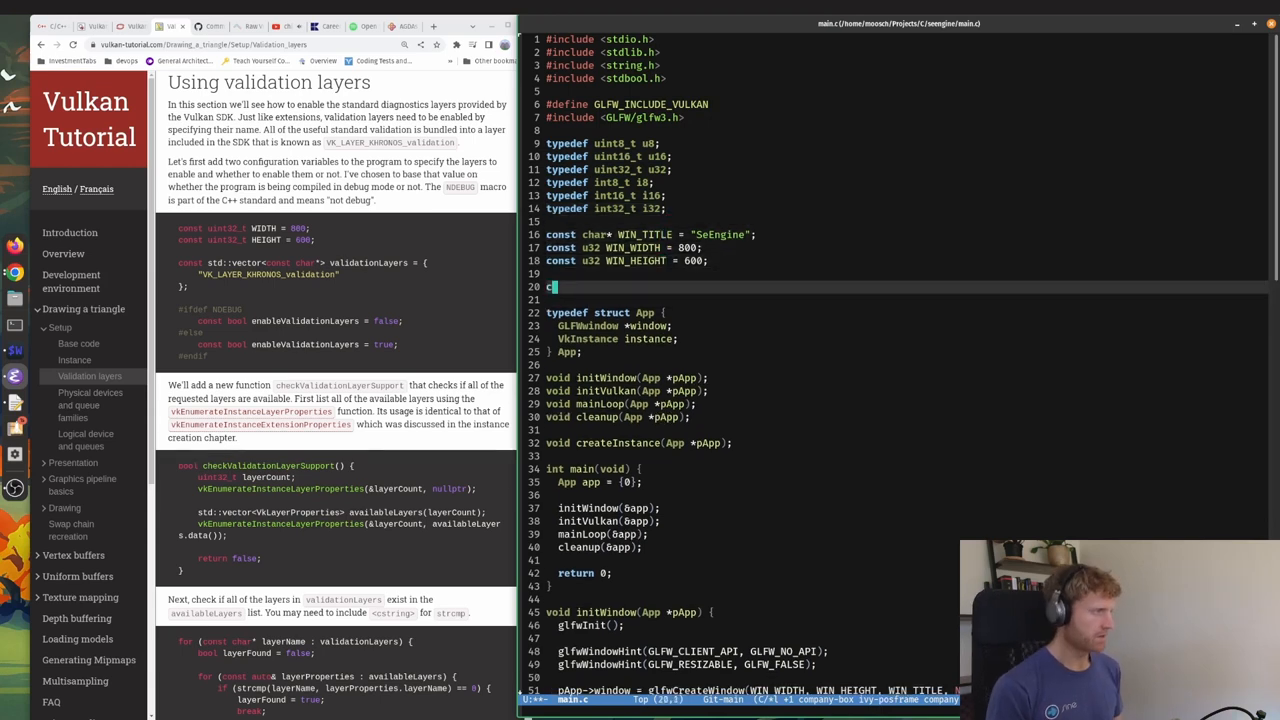
Type 'const char *validationLayers = {"VK_LAYER_KHRONOS' below the window constants in main.c.
{"action": "type", "text": "onst"}
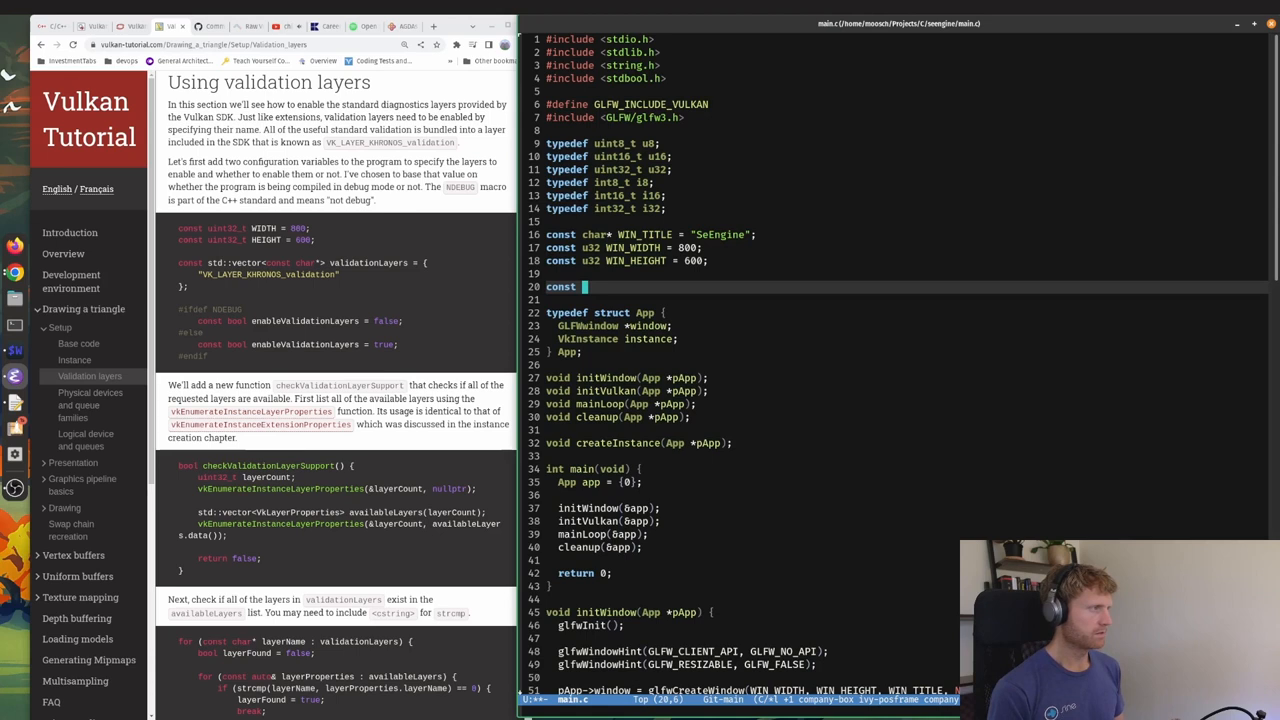
{"action": "type", "text": "char"}
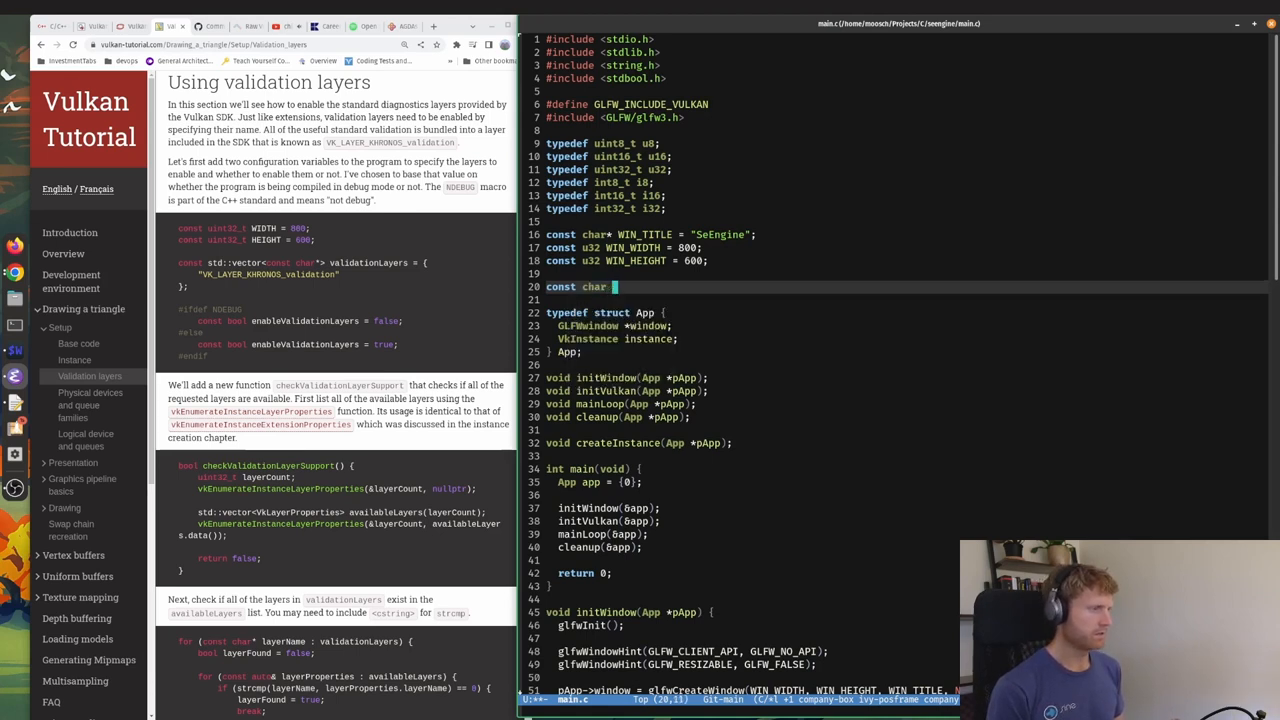
{"action": "type", "text": "*"}
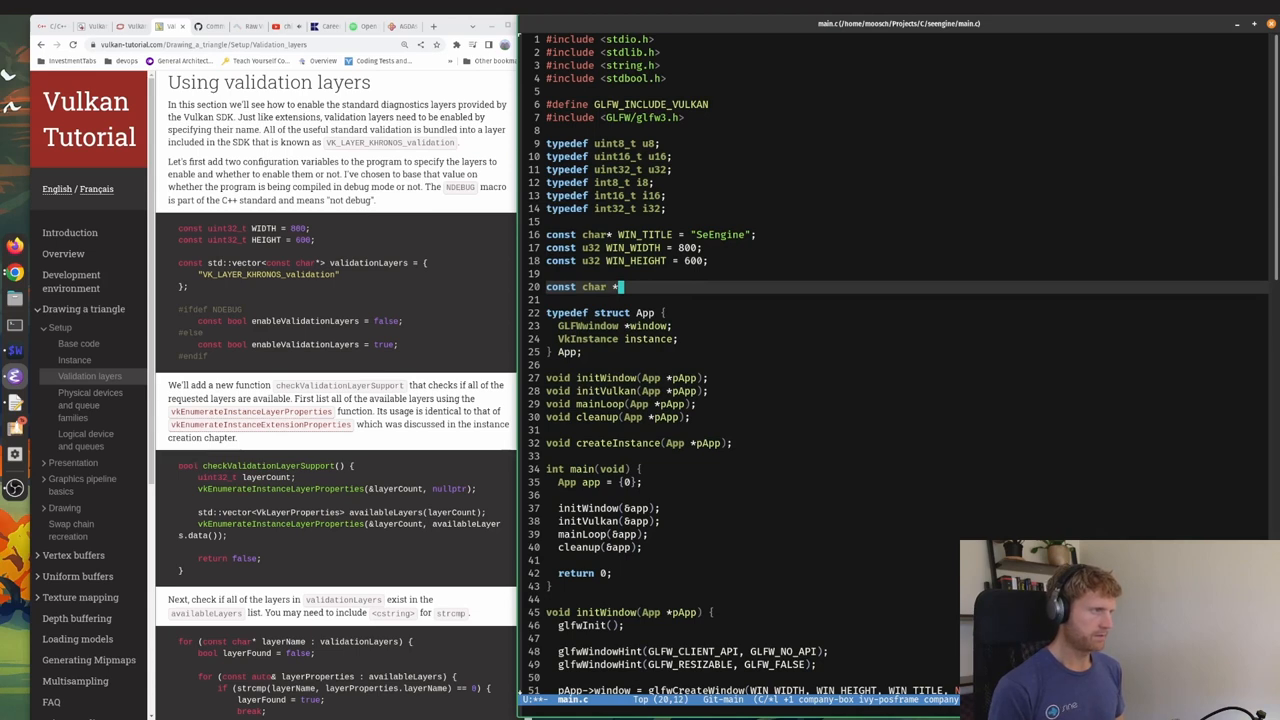
{"action": "type", "text": "validationLa"}
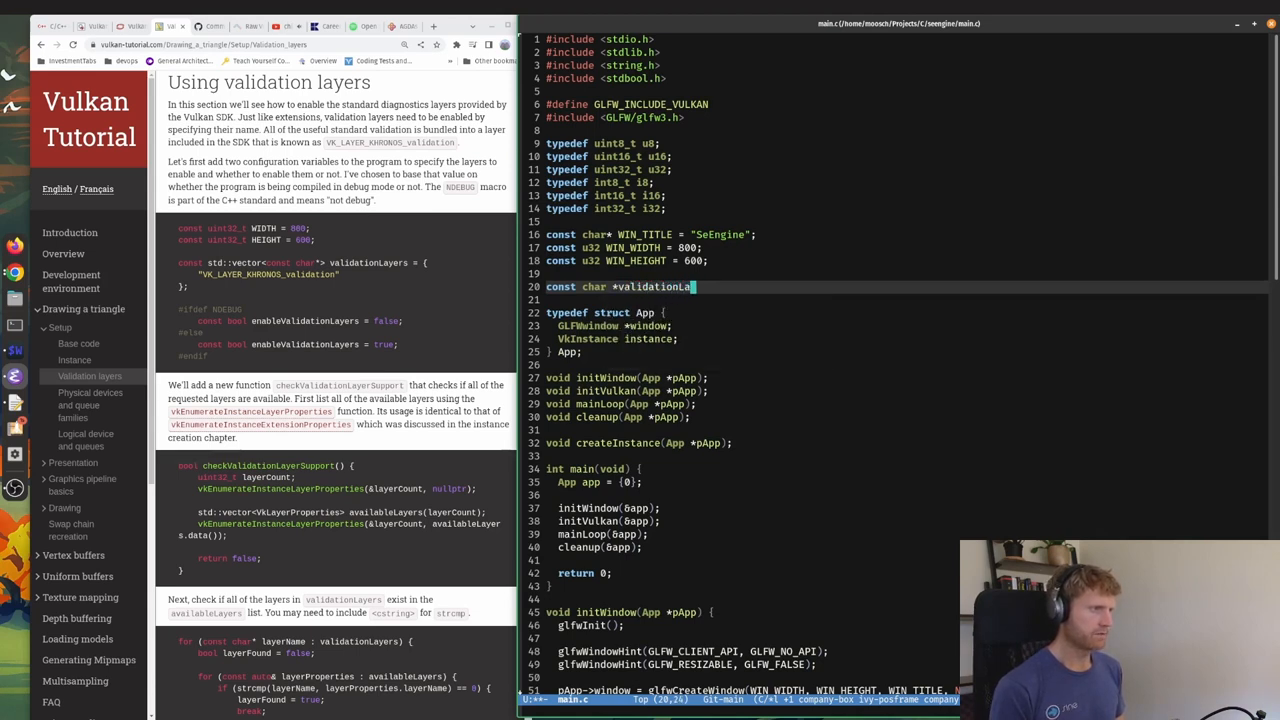
{"action": "type", "text": "yers"}
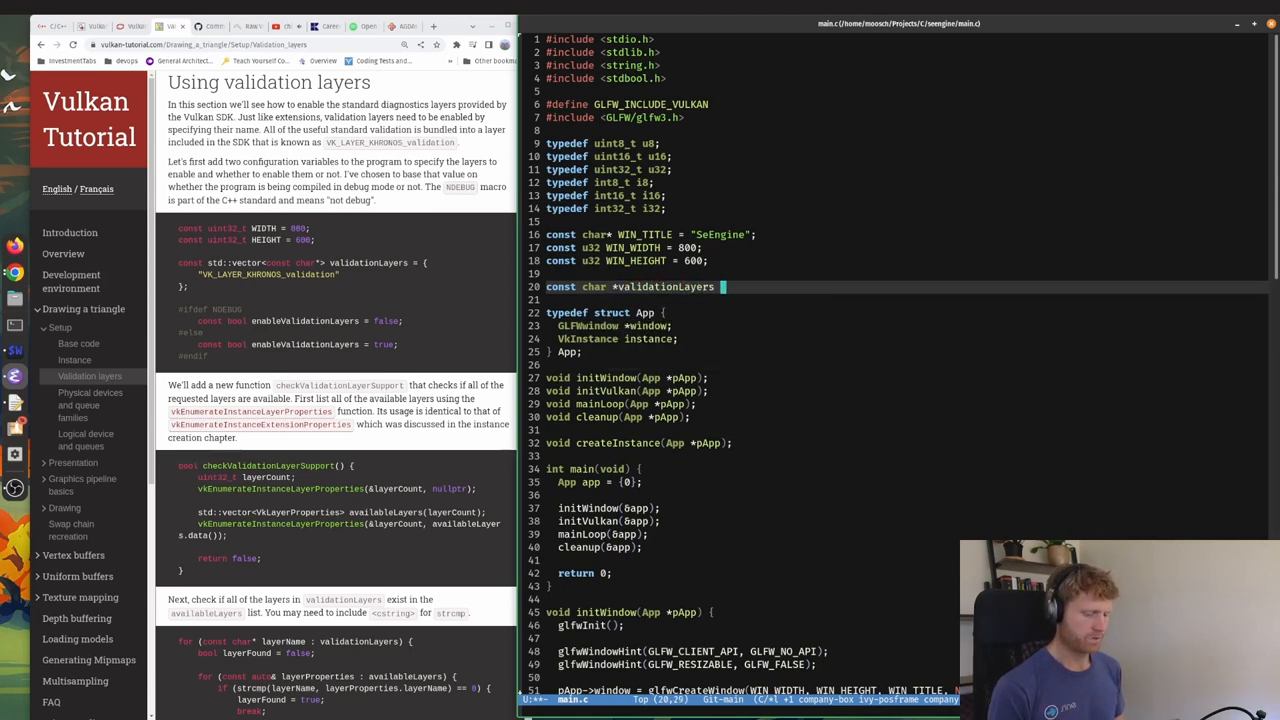
{"action": "type", "text": "= {}"}
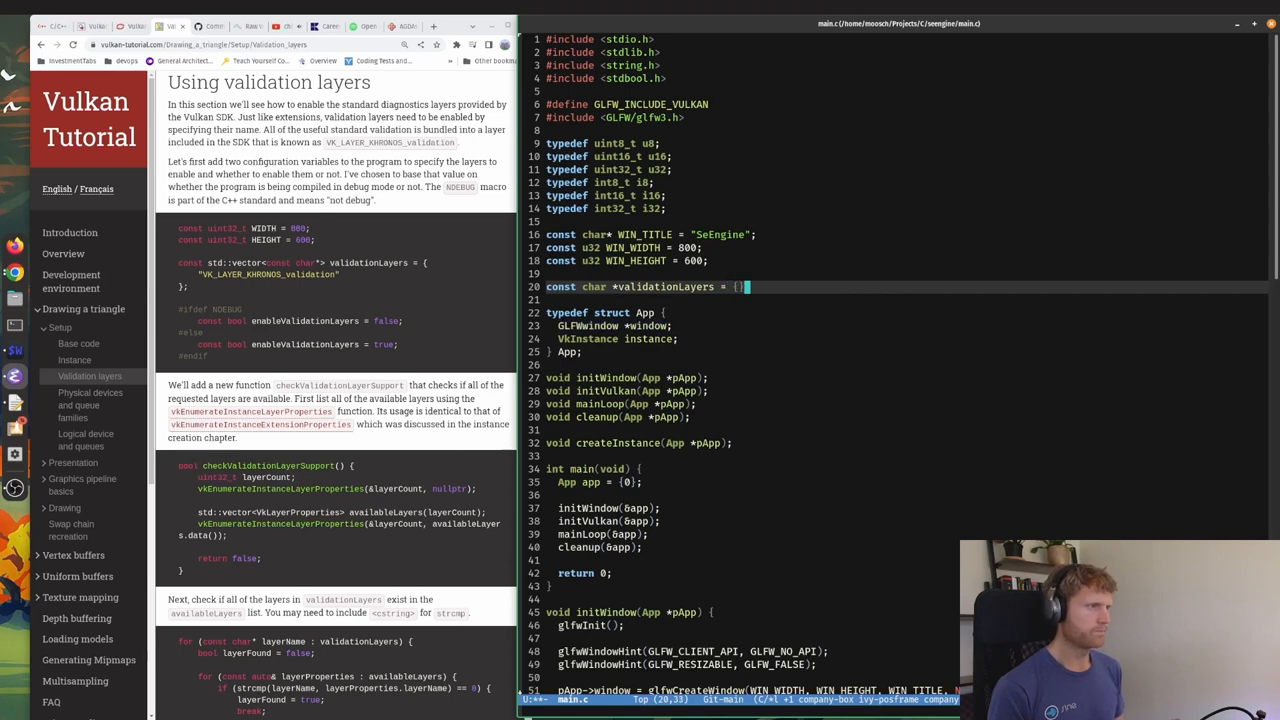
{"action": "type", "text": "\""}
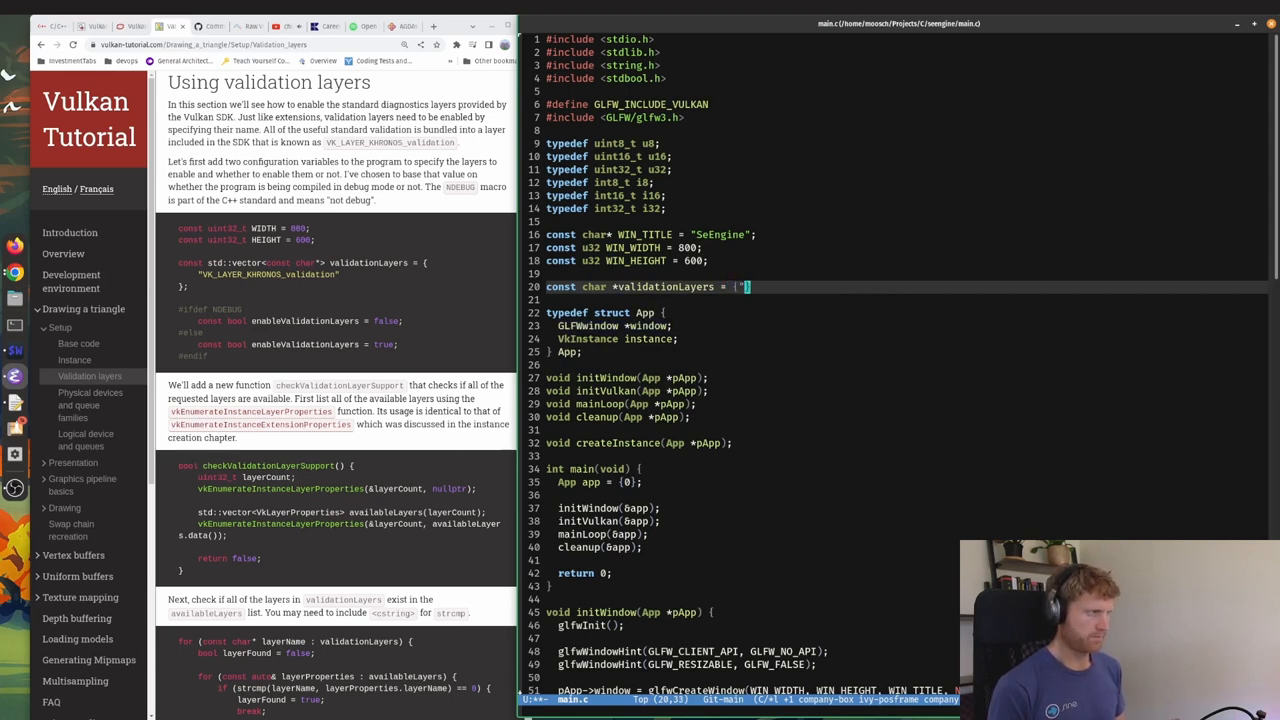
{"action": "type", "text": "VK_LAYER"}
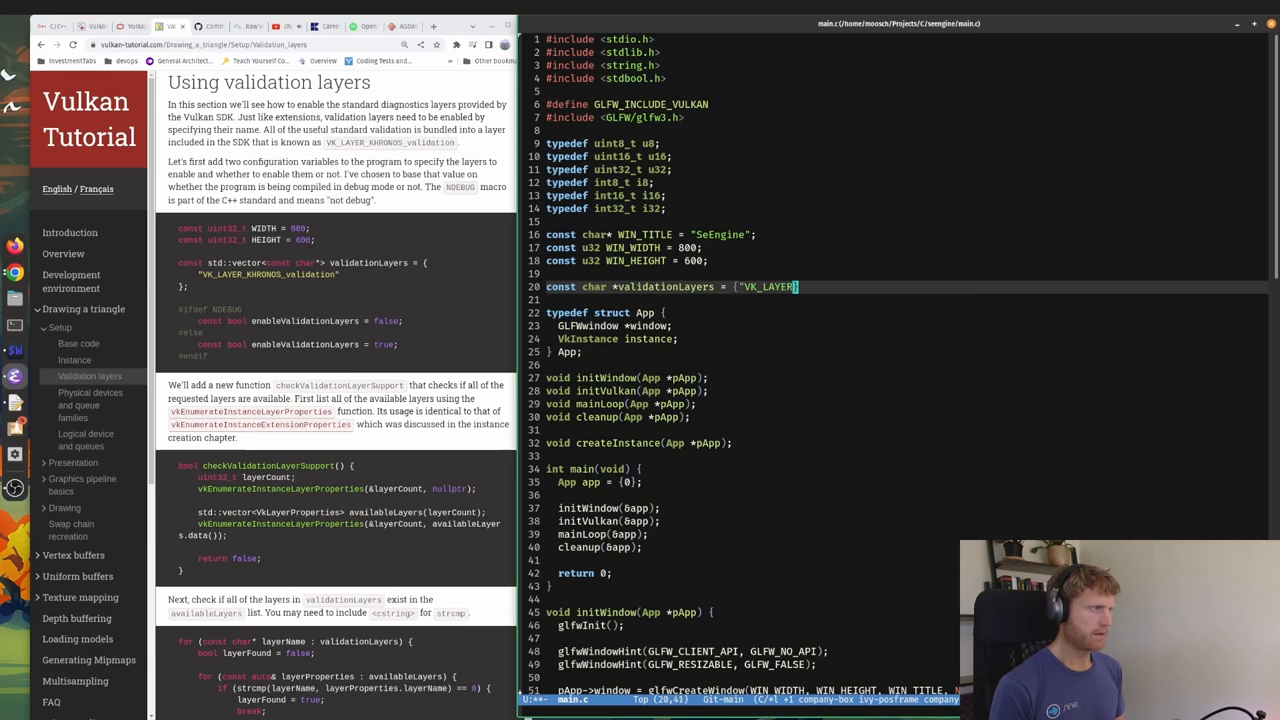
{"action": "type", "text": "KH"}
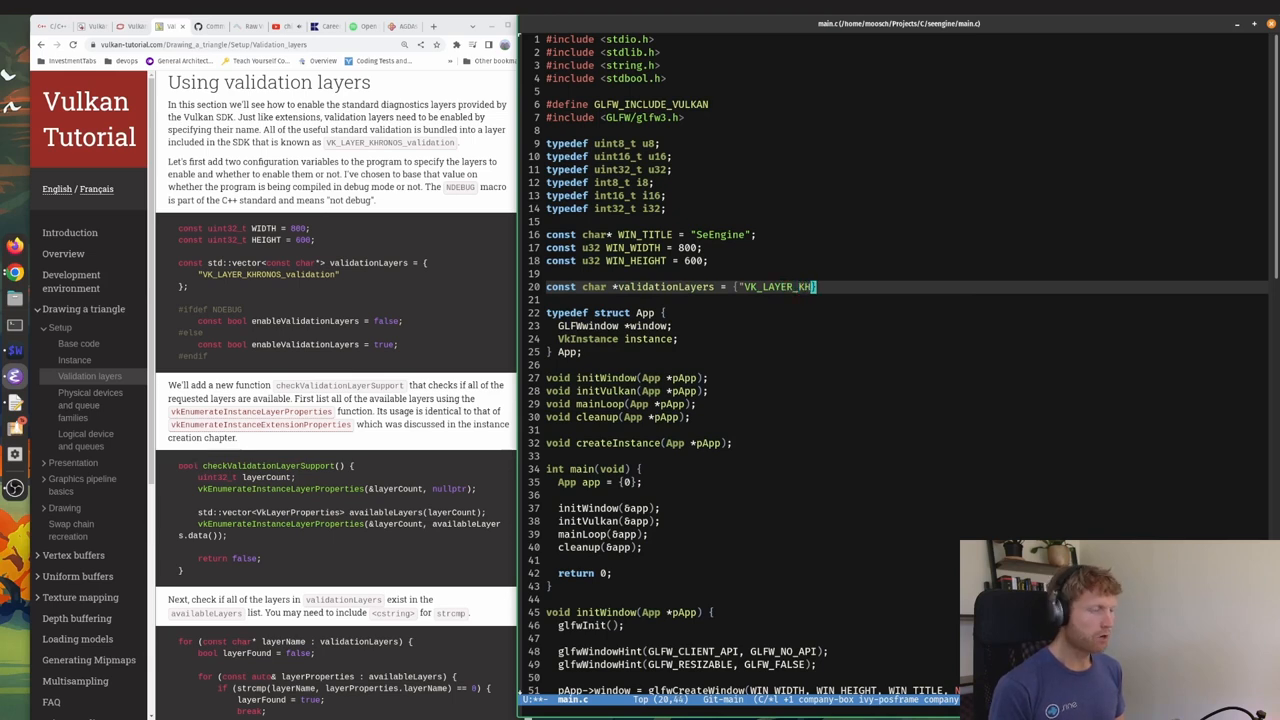
{"action": "type", "text": "KHRONOS"}
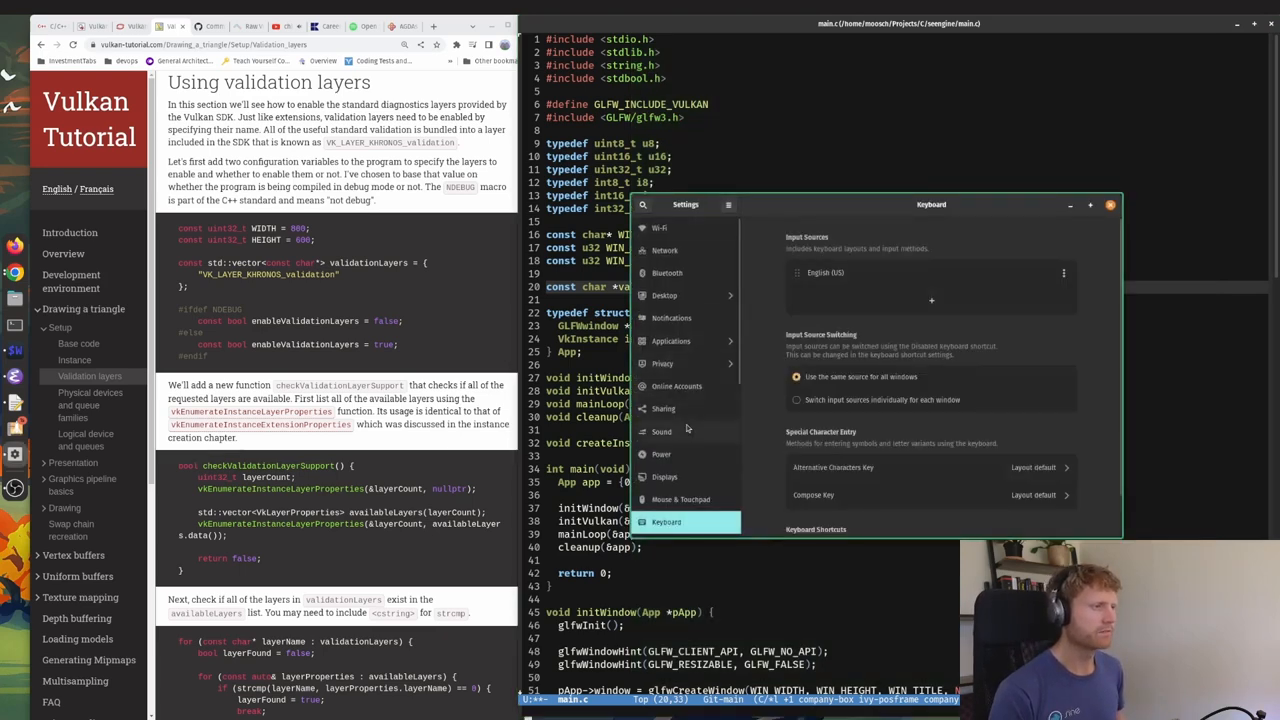
Browse the Compose Key options in Keyboard settings, close them, then close Settings.
{"action": "scroll", "scroll_direction": "down", "scroll_amount": 3}
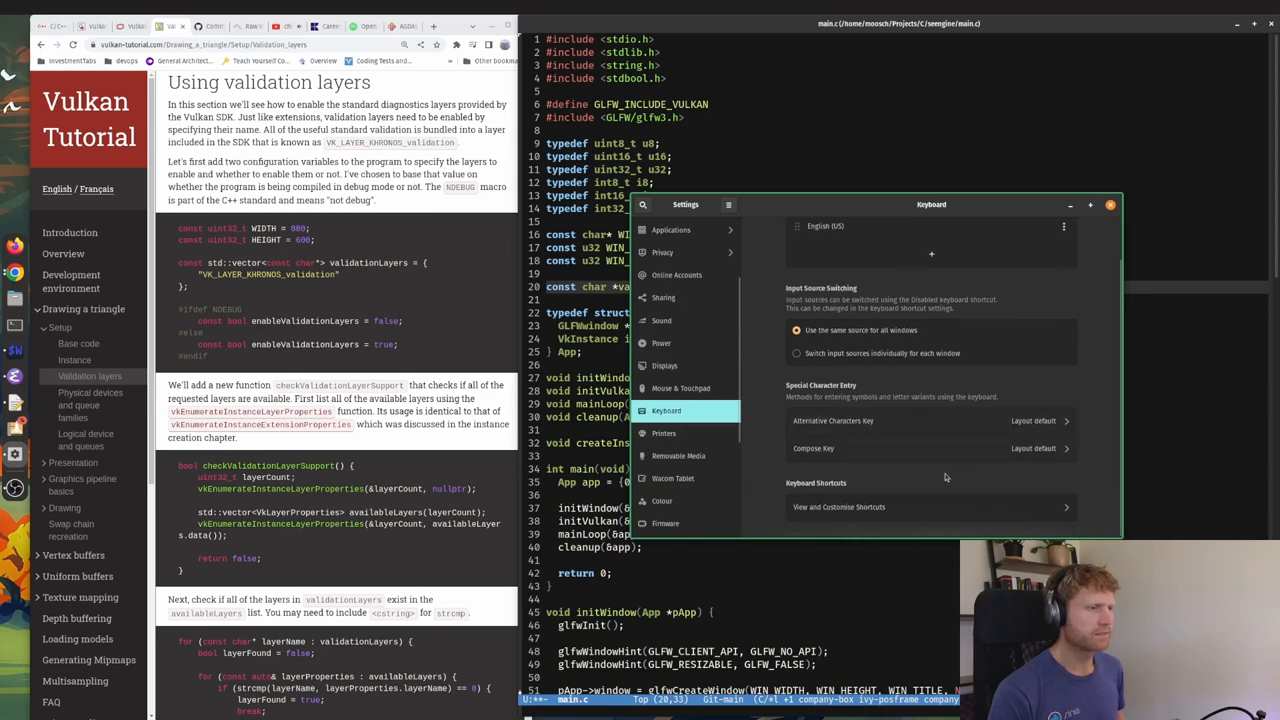
{"action": "mouse_move", "coordinate": [851, 478]}
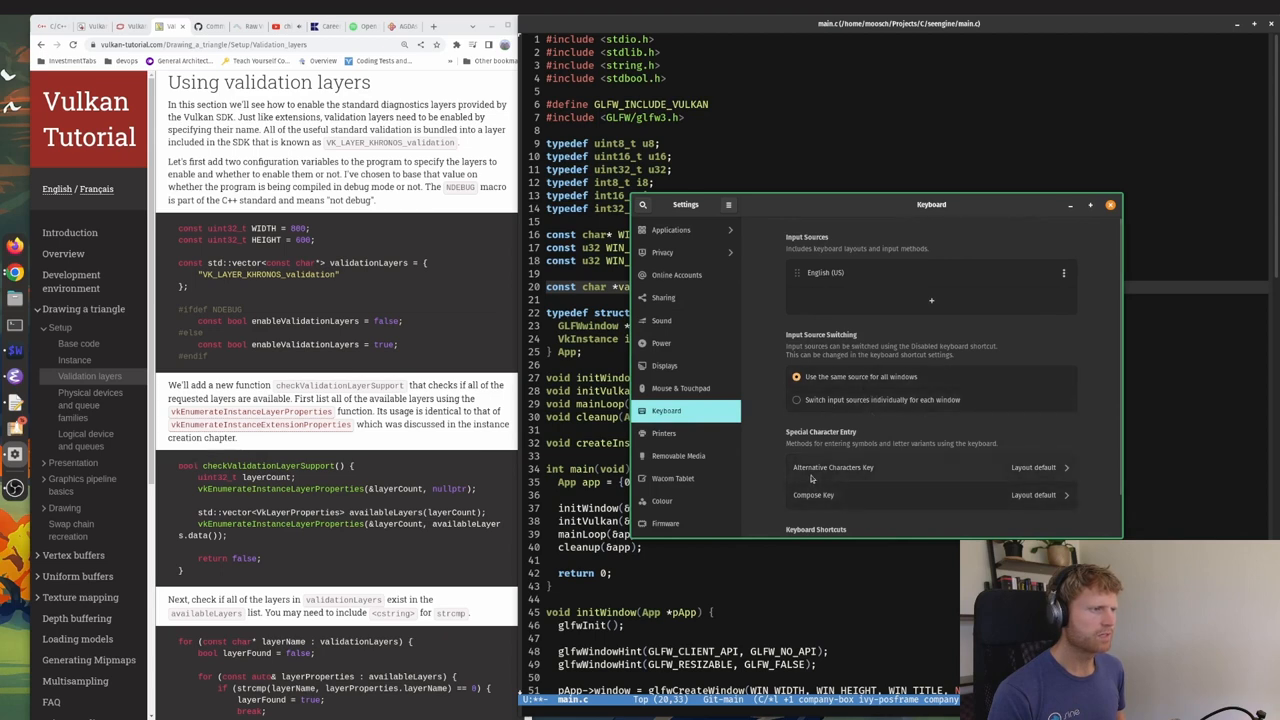
{"action": "scroll", "scroll_direction": "down", "scroll_amount": 3}
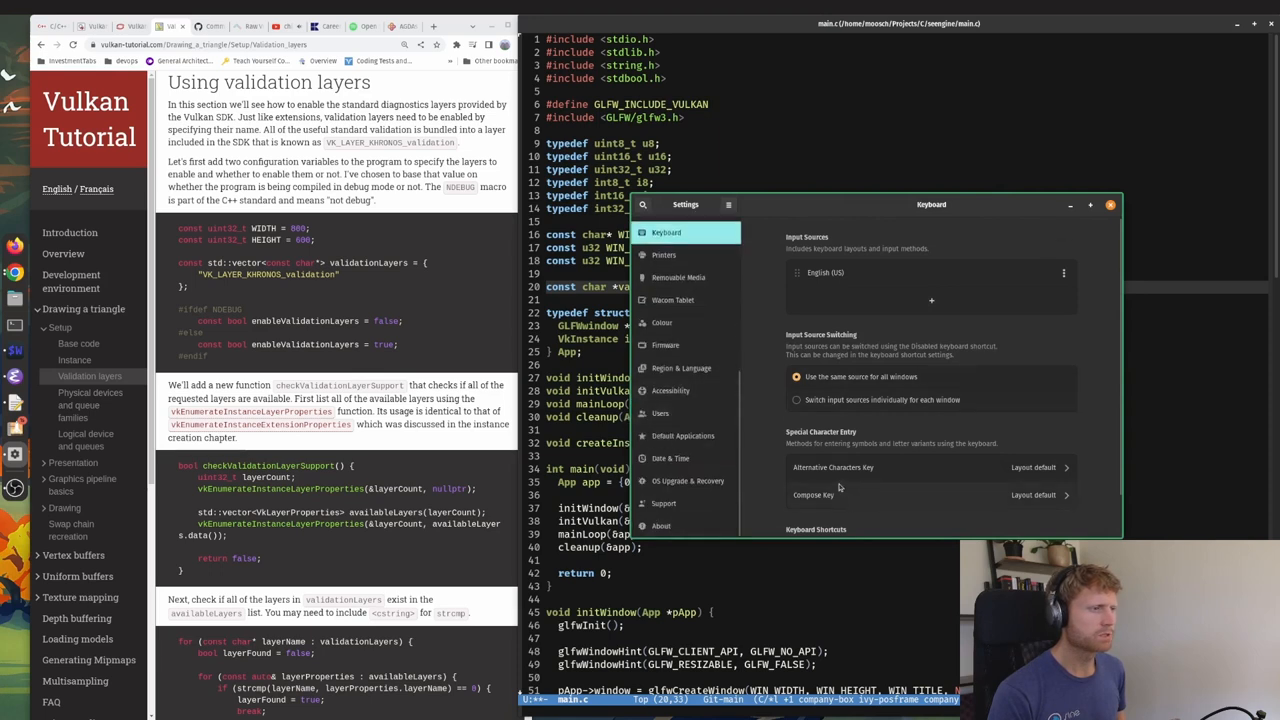
{"action": "scroll", "scroll_direction": "down", "scroll_amount": 3}
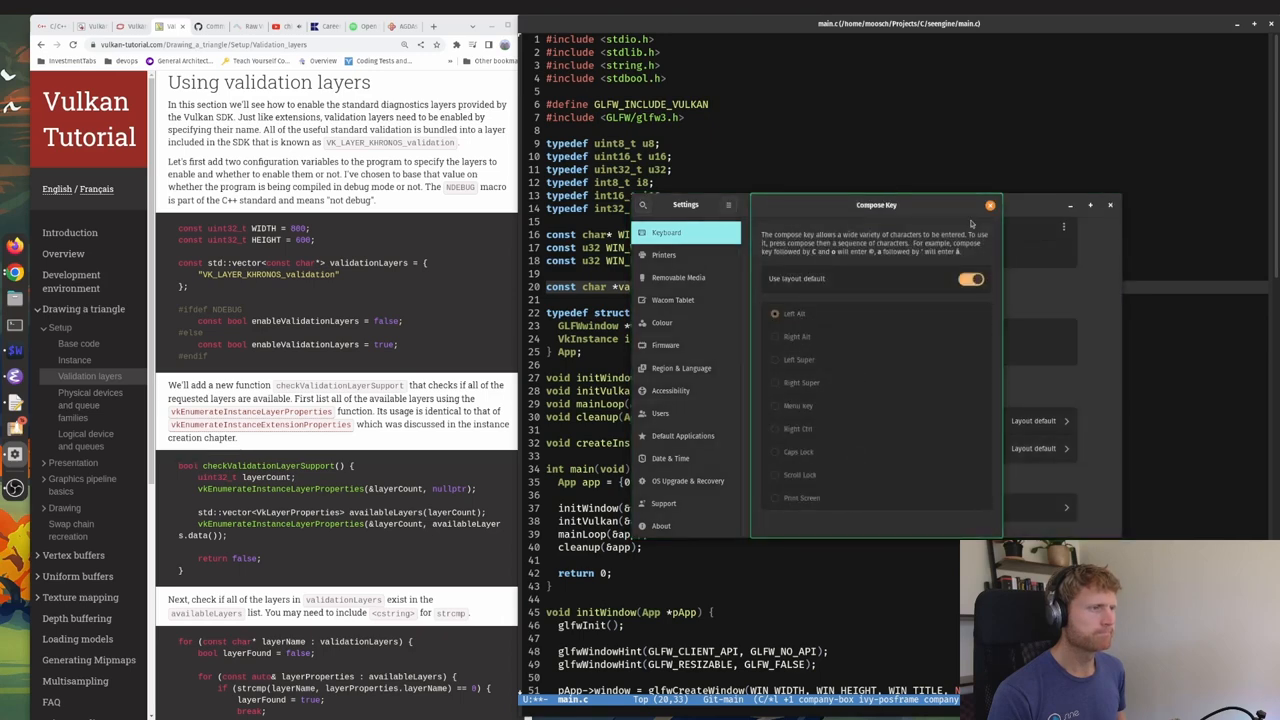
{"action": "left_click", "coordinate": [989, 205]}
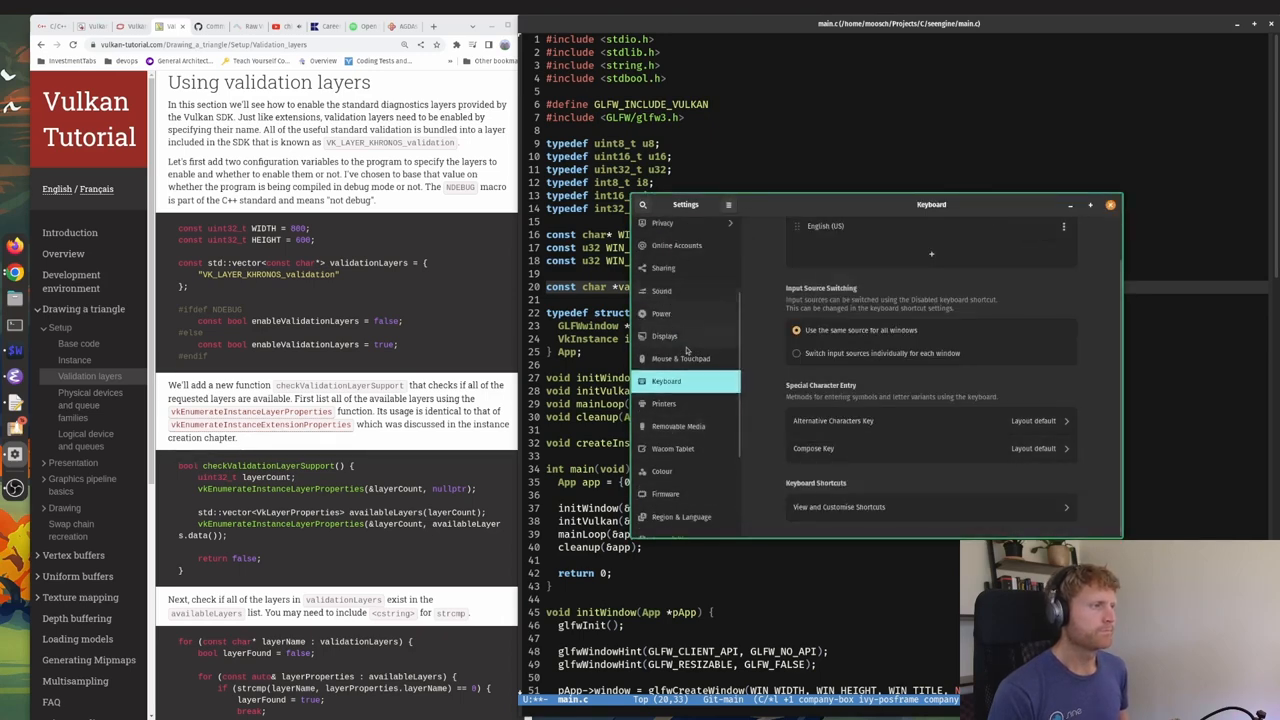
{"action": "scroll", "scroll_direction": "down", "scroll_amount": 3}
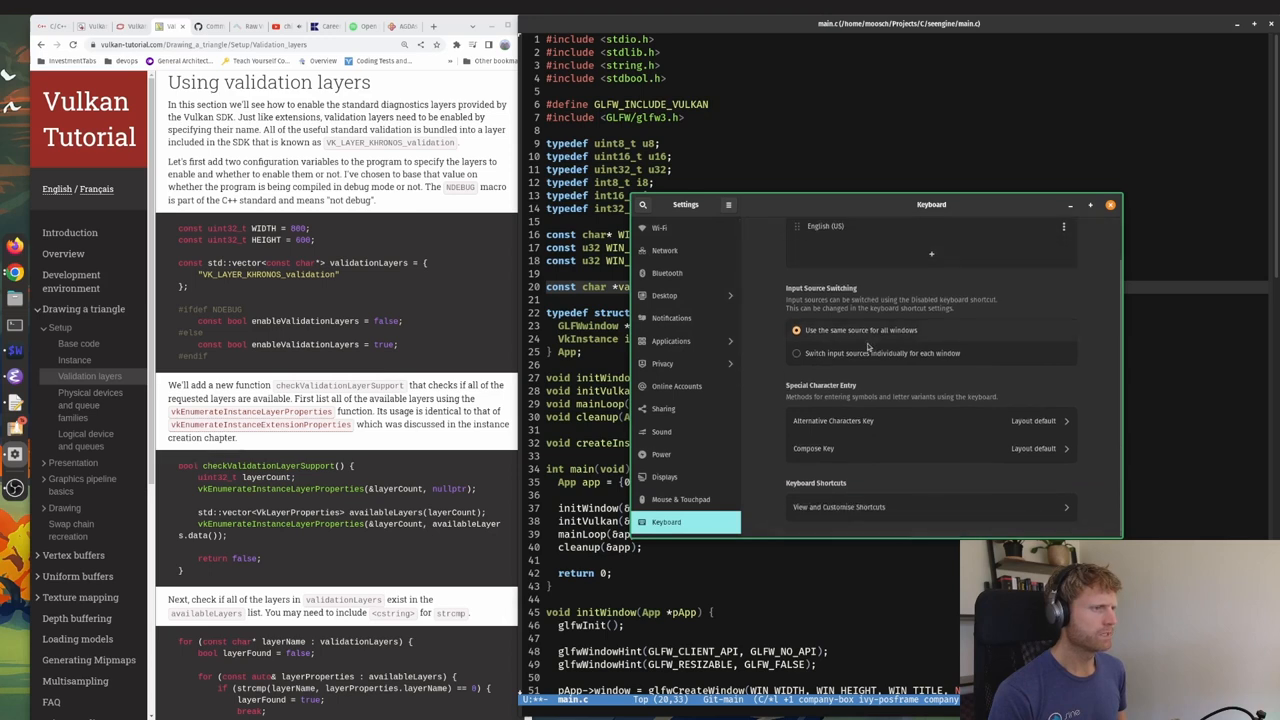
{"action": "left_click", "coordinate": [1063, 273]}
{"action": "type", "text": "{ \"VK_LAYER_KHRONOS_validation\" };"}
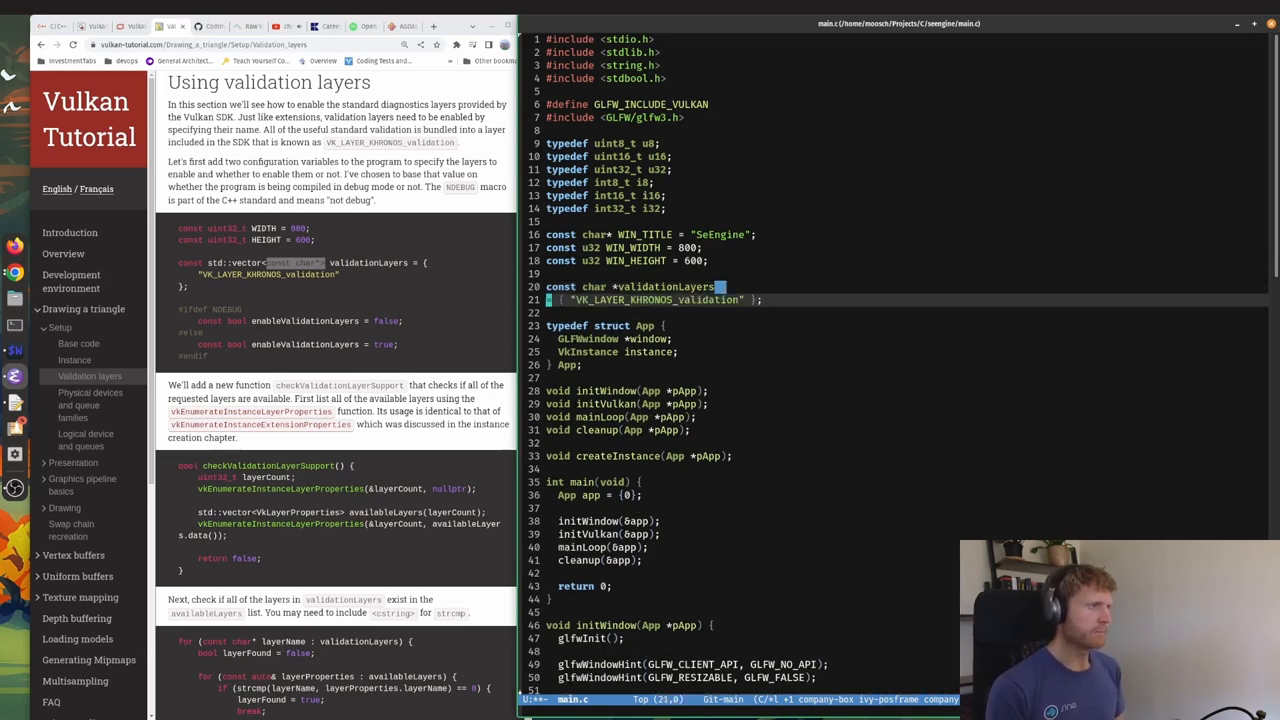
Make validationLayers an array, add 'const u32 validationLayerCount = 1;' and the NDEBUG flag.
{"action": "type", "text": "[]"}
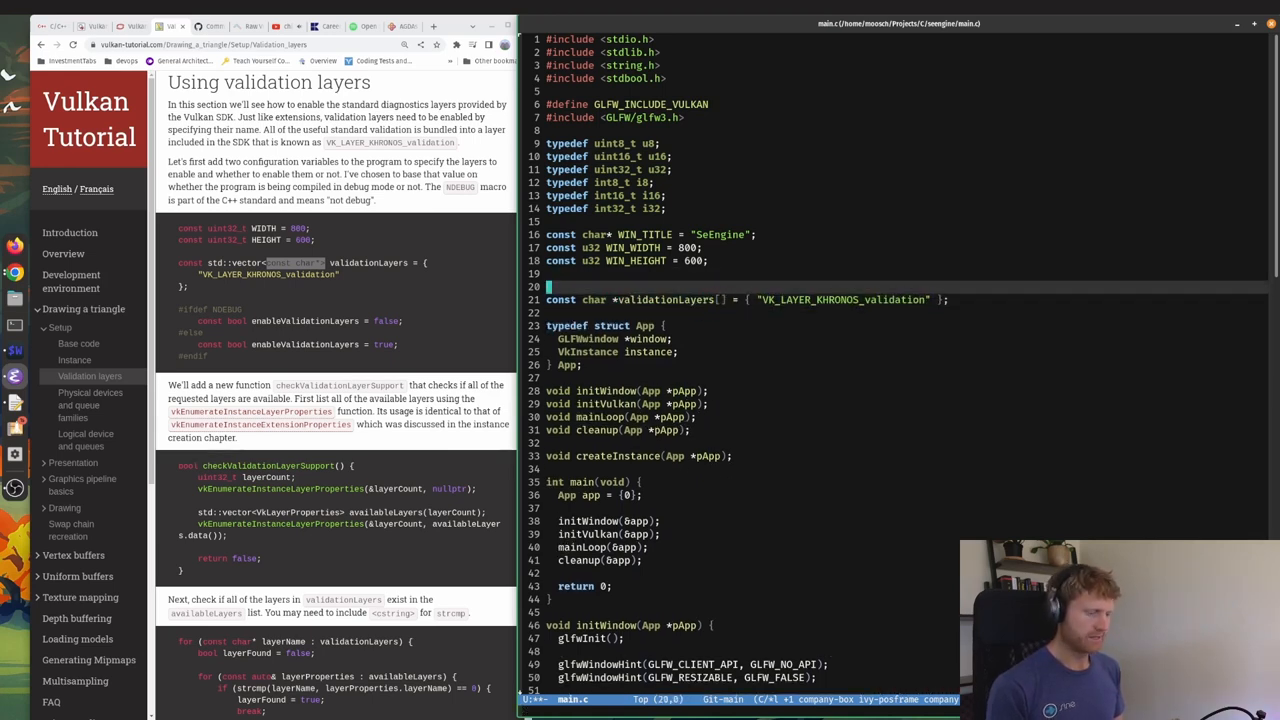
{"action": "type", "text": "const u32"}
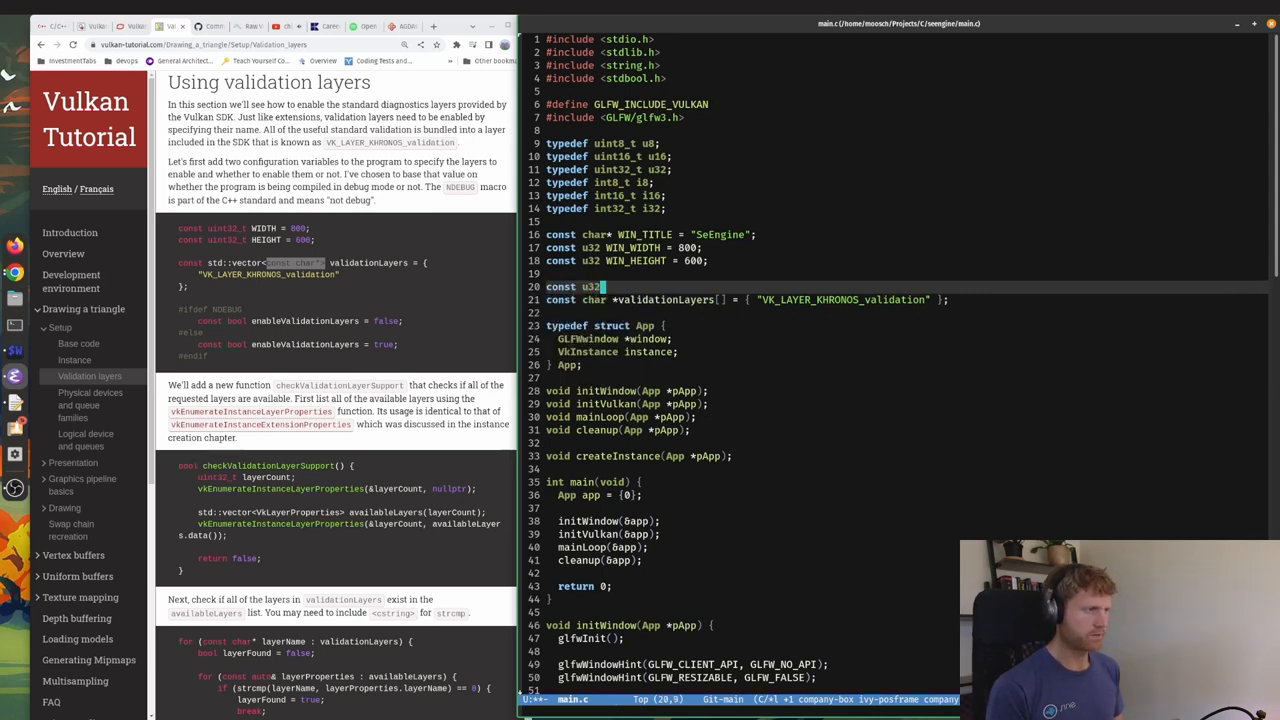
{"action": "type", "text": "validationLayerCou"}
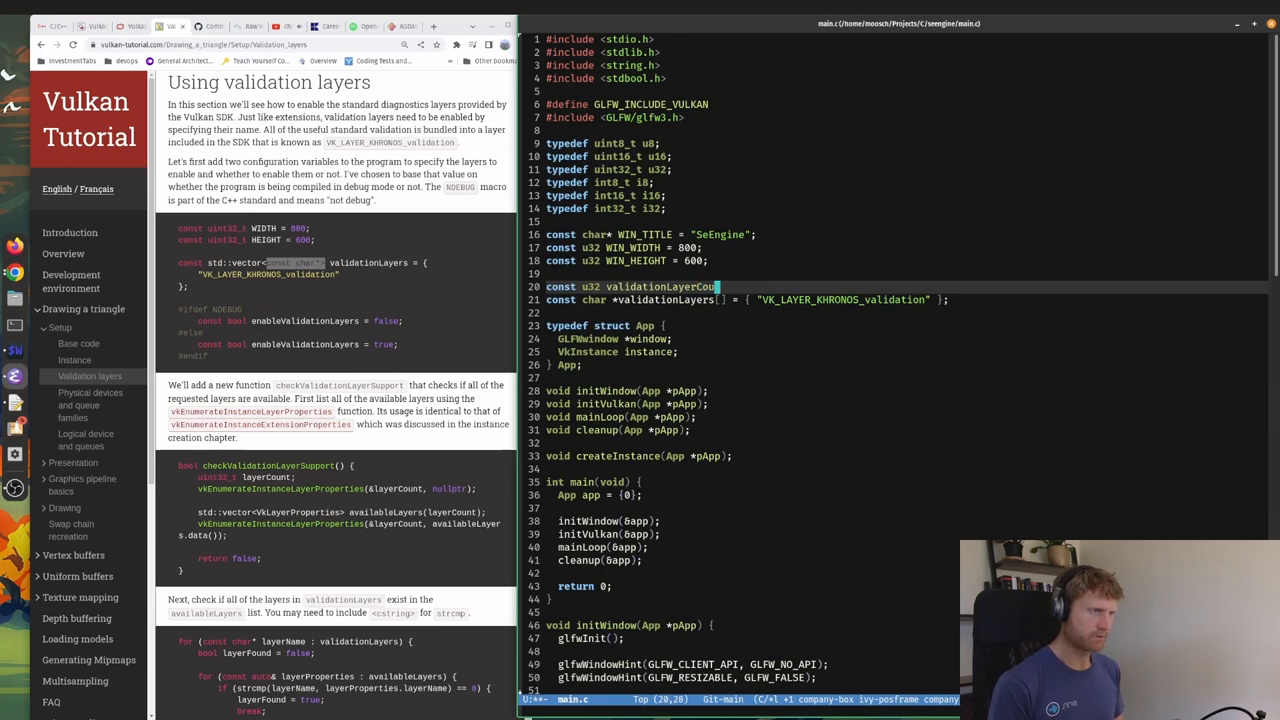
{"action": "type", "text": "= 1;"}
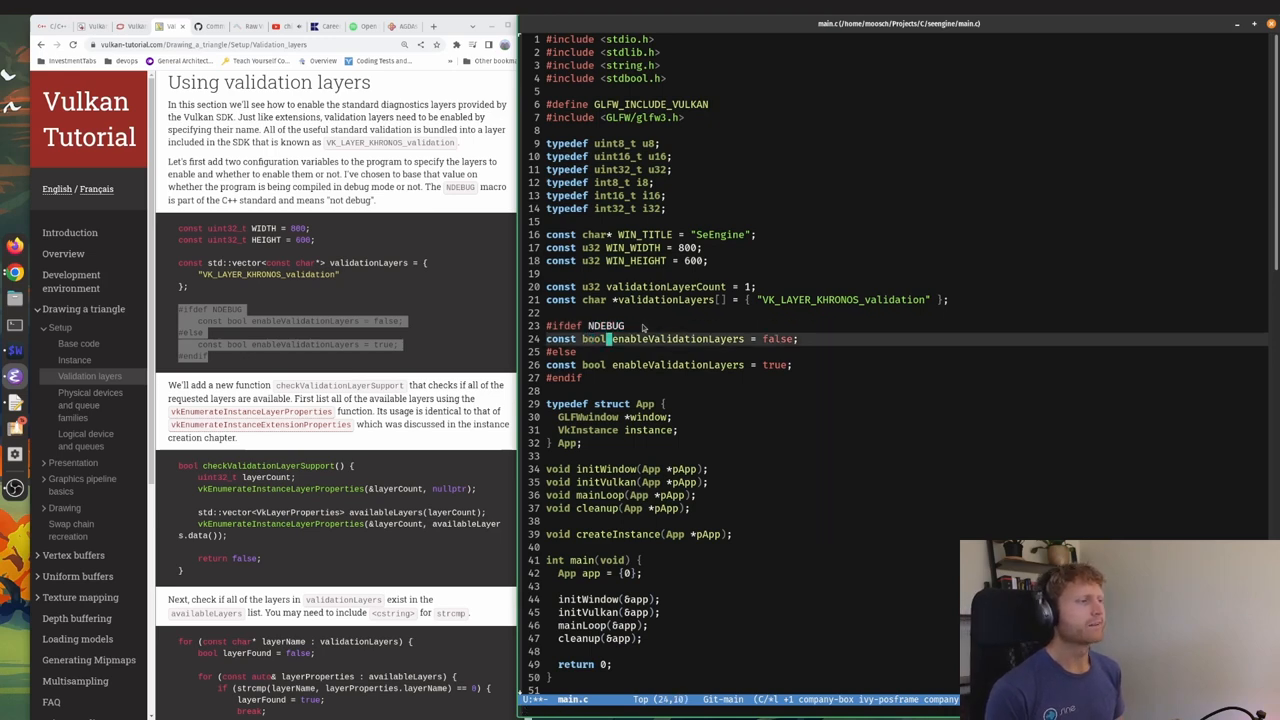
{"action": "double_click", "coordinate": [679, 339]}
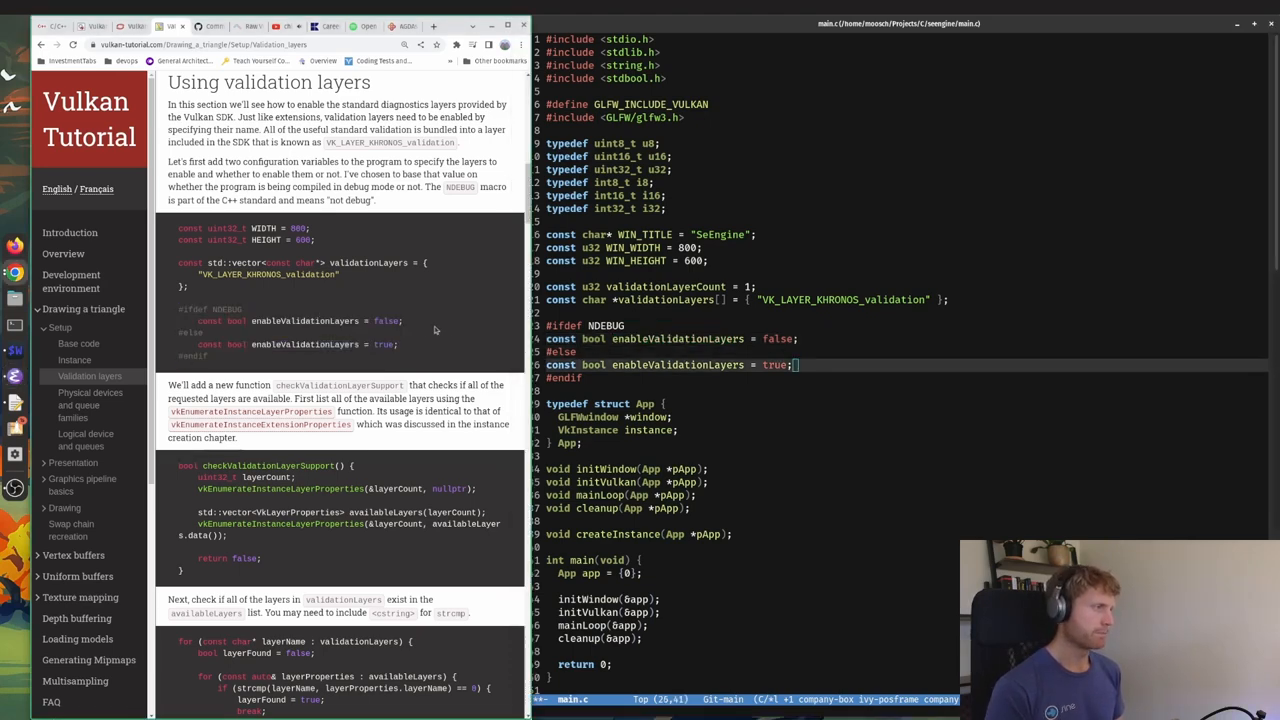
{"action": "scroll", "scroll_direction": "down", "scroll_amount": 3}
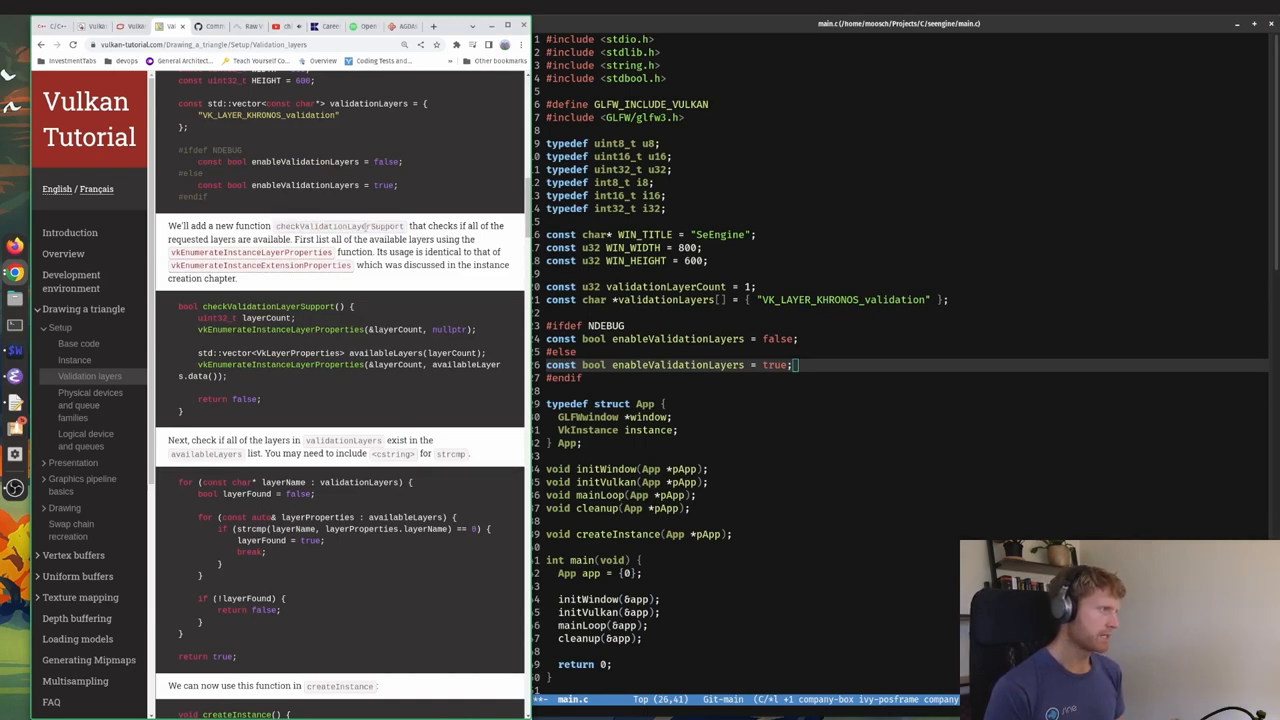
Add the 'bool checkValidationLayerSupport(void);' prototype below createInstance.
{"action": "scroll", "scroll_direction": "down", "scroll_amount": 3}
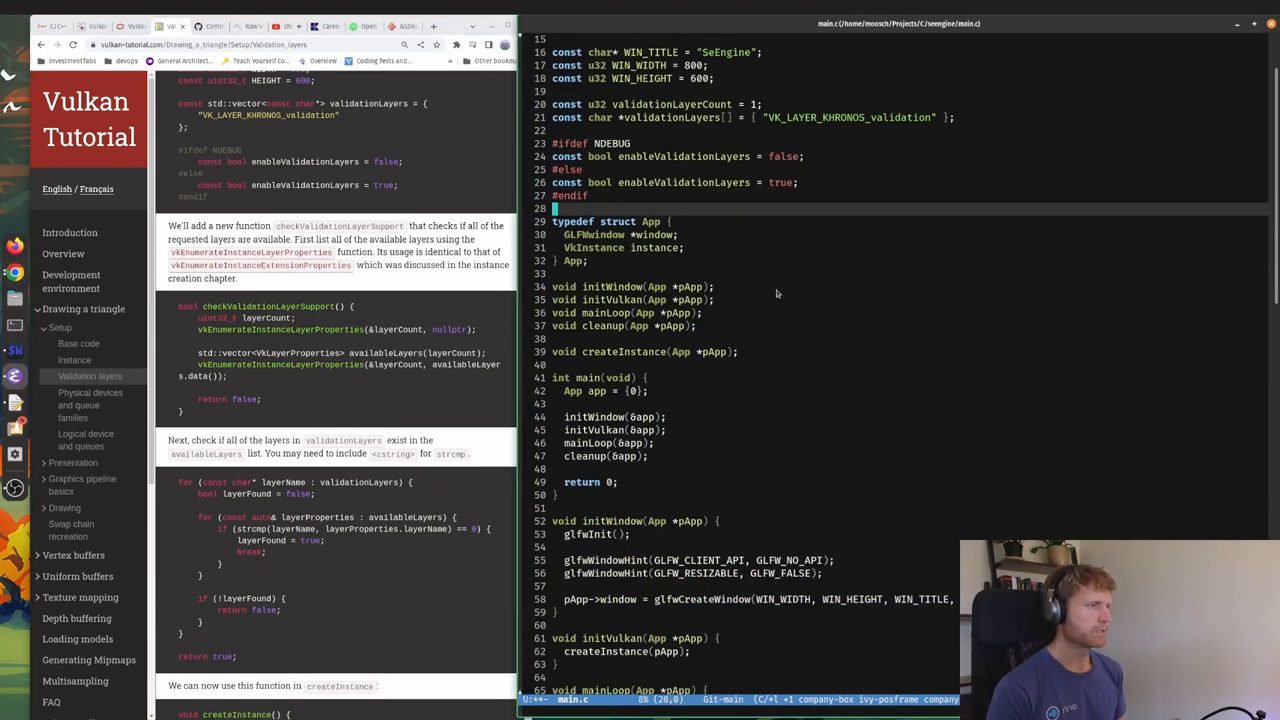
{"action": "type", "text": "v"}
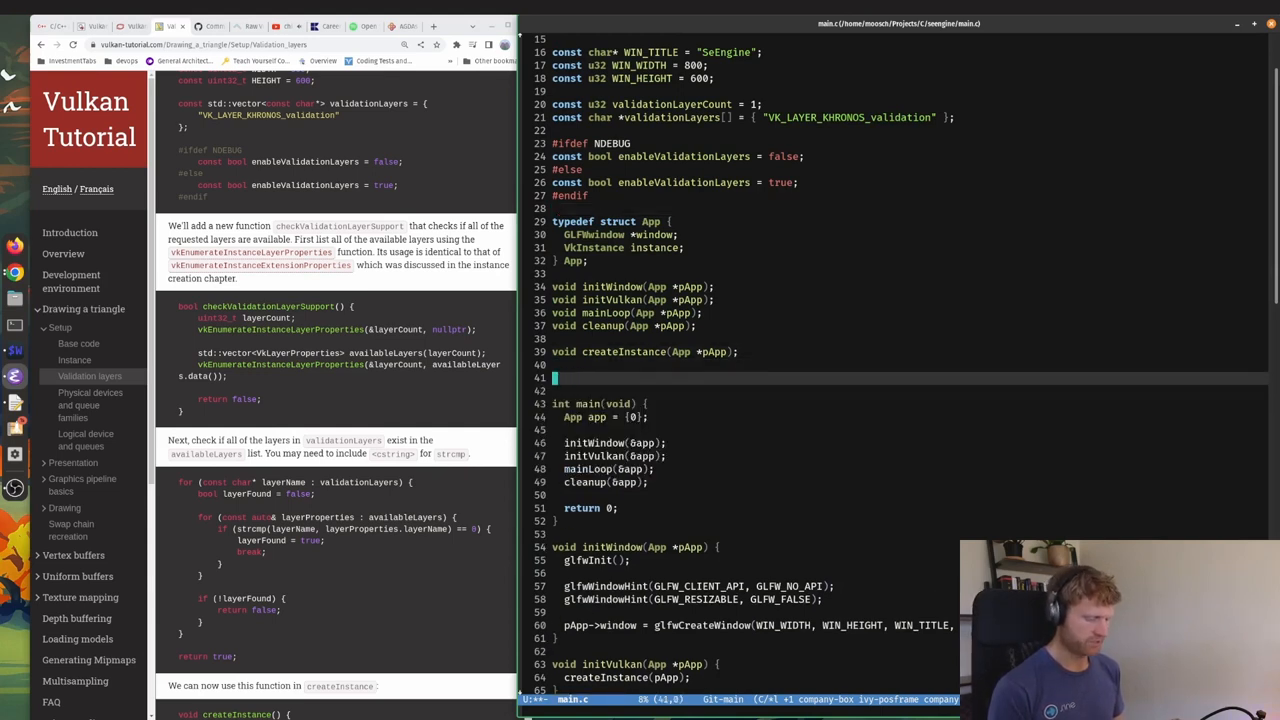
{"action": "type", "text": "bool checkValidationLayerSupport("}
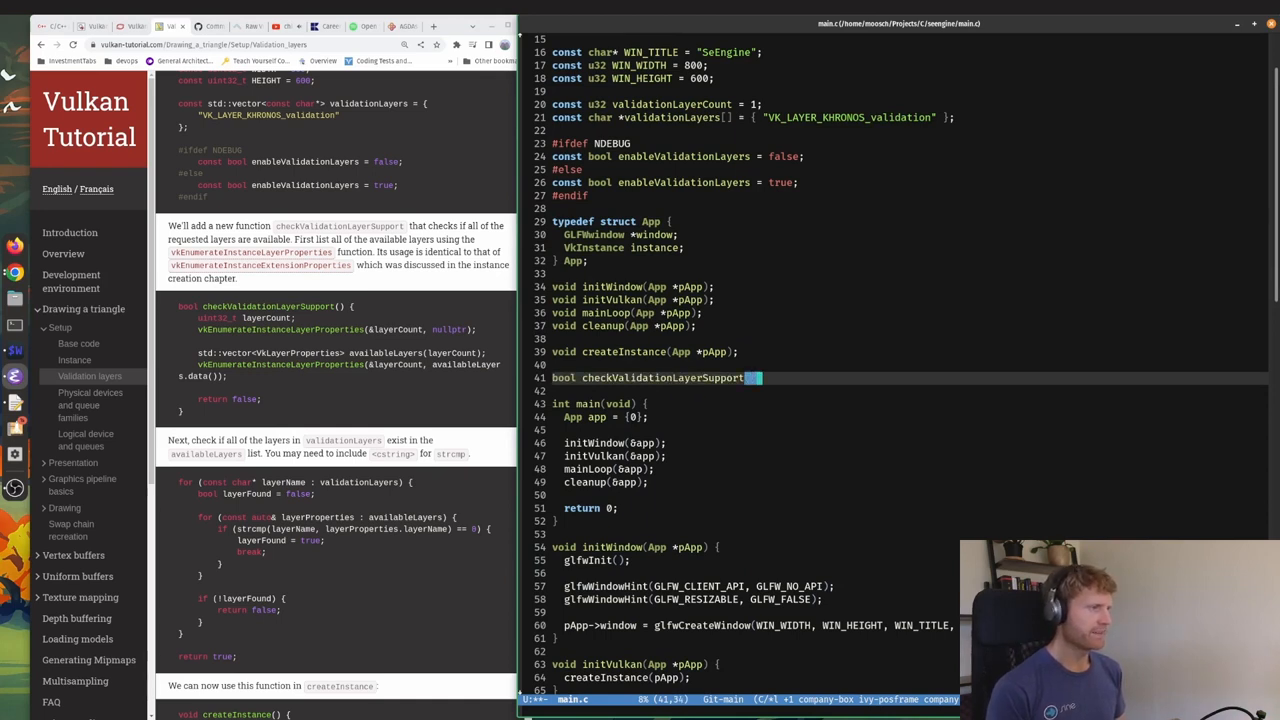
{"action": "type", "text": "{"}
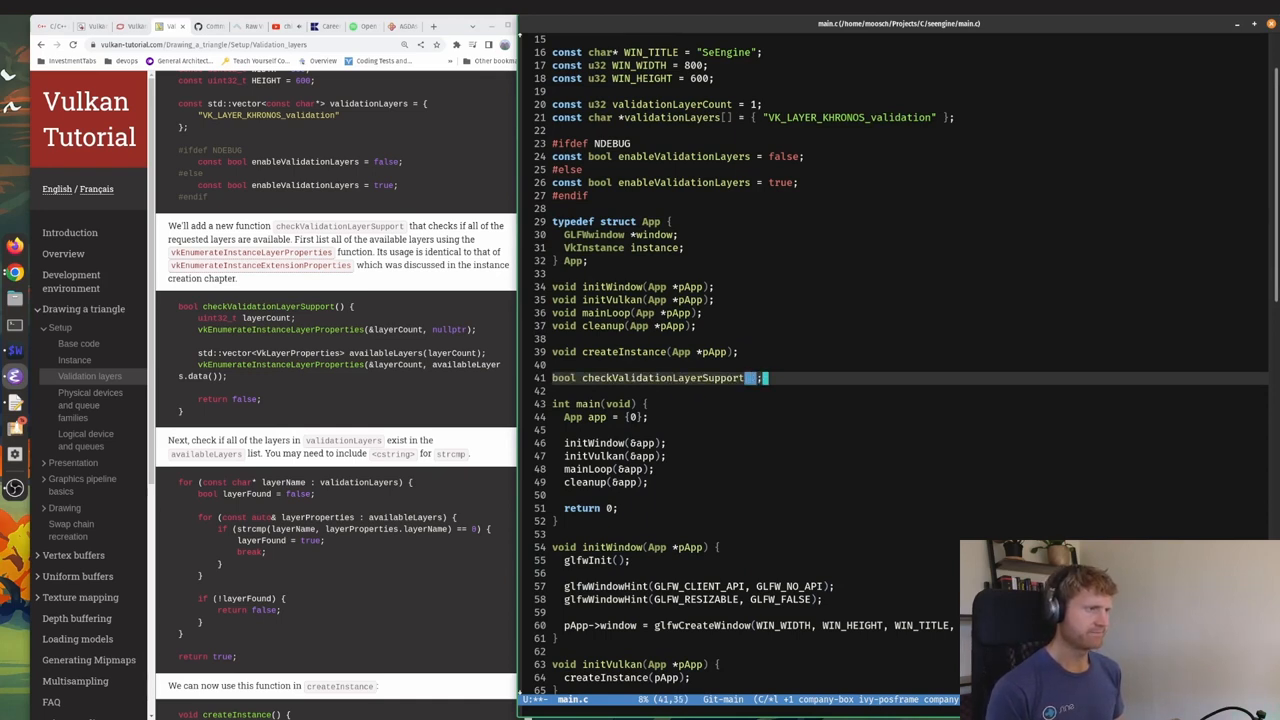
{"action": "type", "text": "void"}
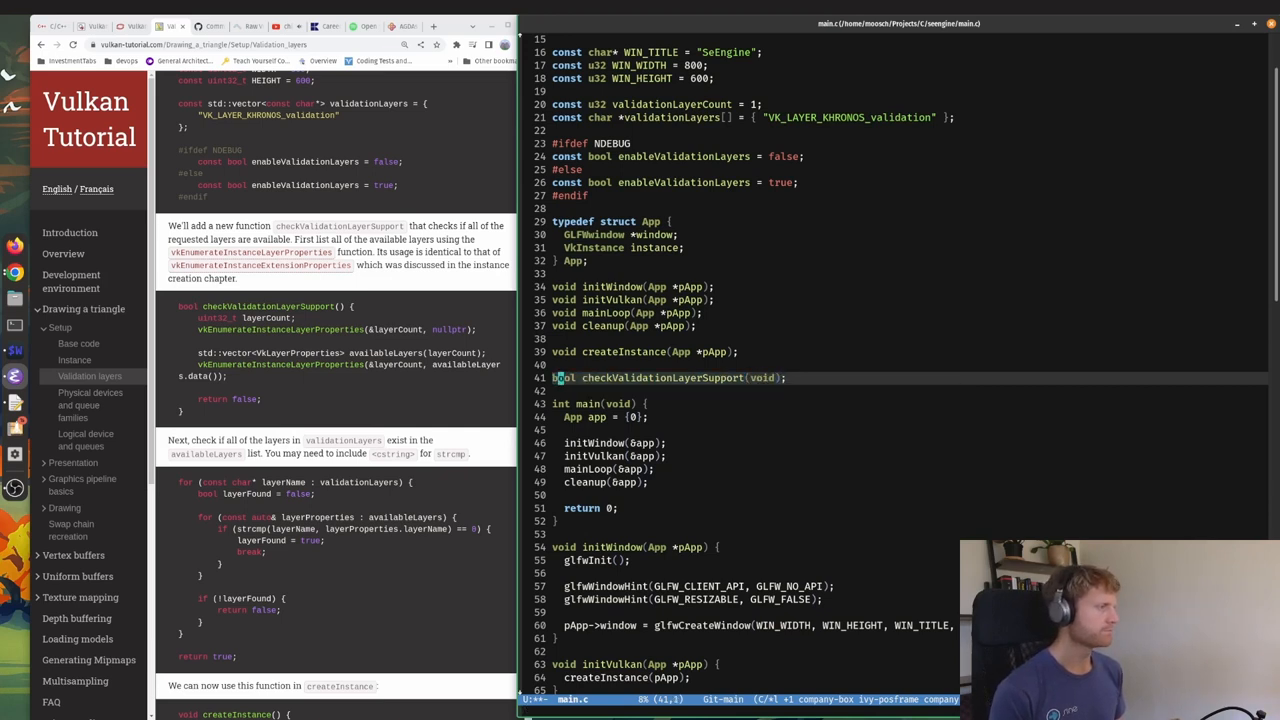
Start the checkValidationLayerSupport() body at the file end with 'u32 layerCount;'.
{"action": "scroll", "scroll_direction": "down", "scroll_amount": 3}
{"action": "type", "text": "bool checkValidationLayerSupport"}
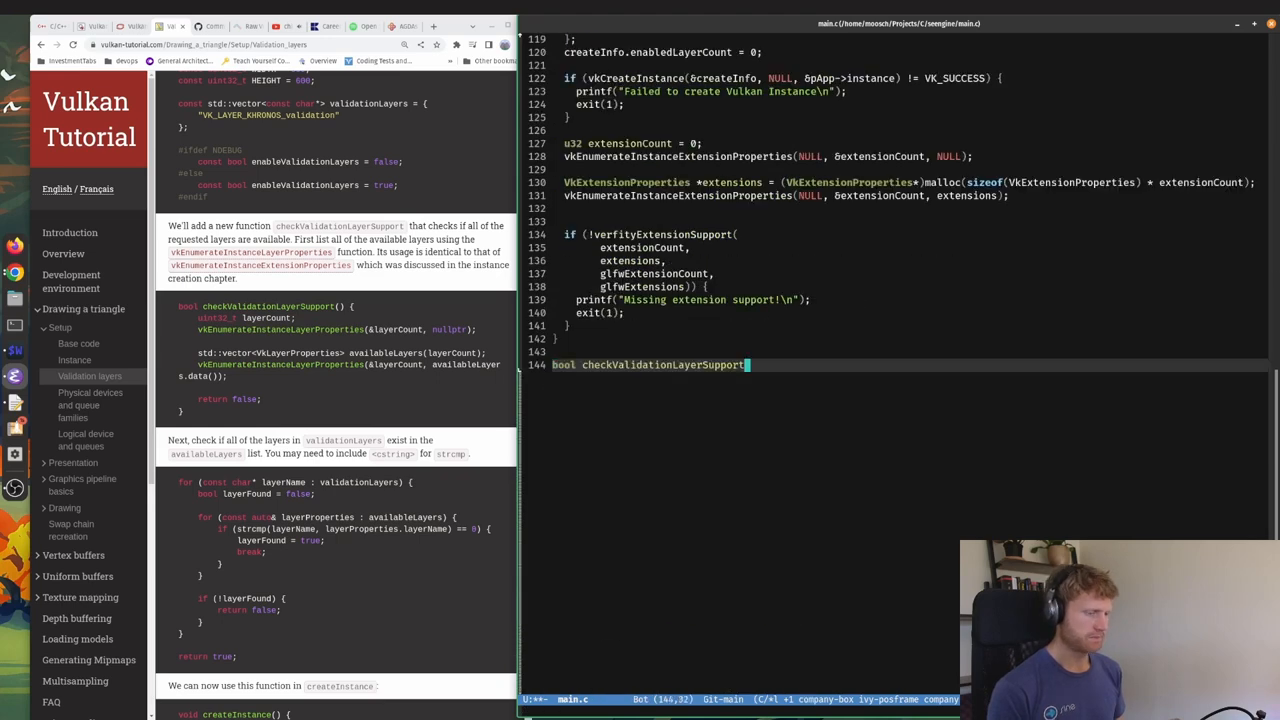
{"action": "type", "text": "() {"}
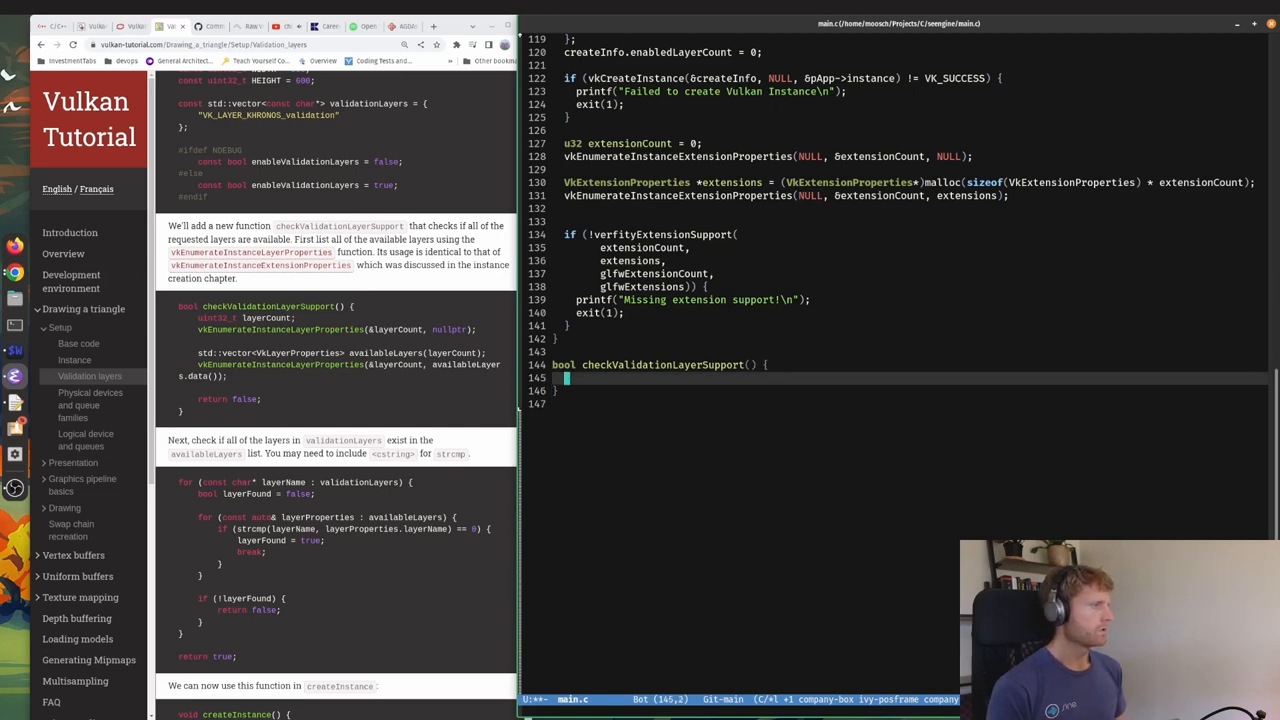
{"action": "type", "text": "u32"}
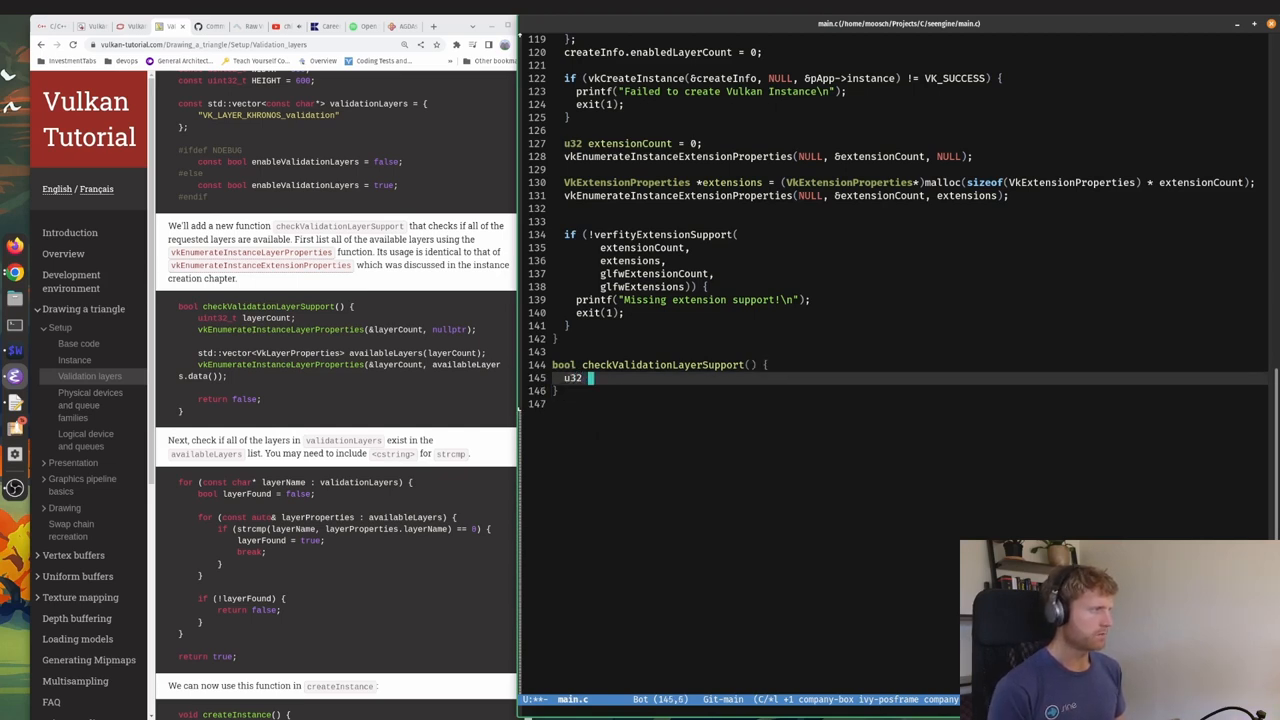
{"action": "type", "text": "layerCount"}
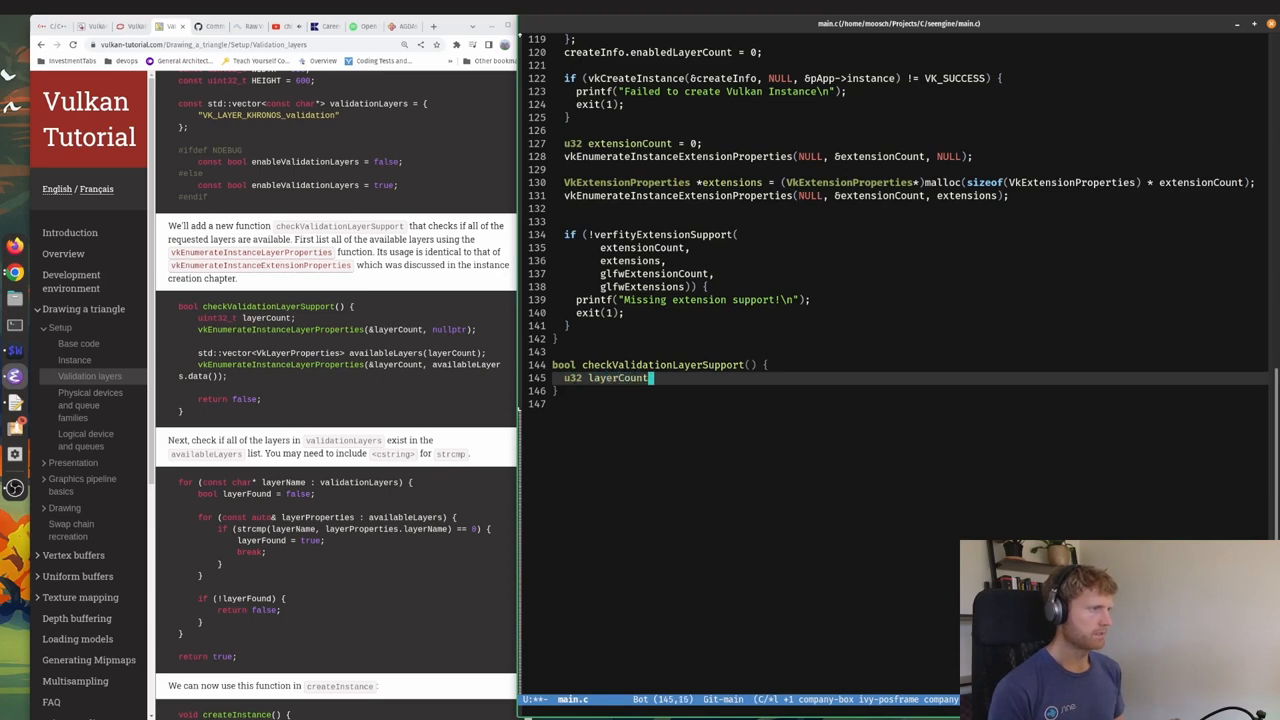
{"action": "type", "text": ";"}
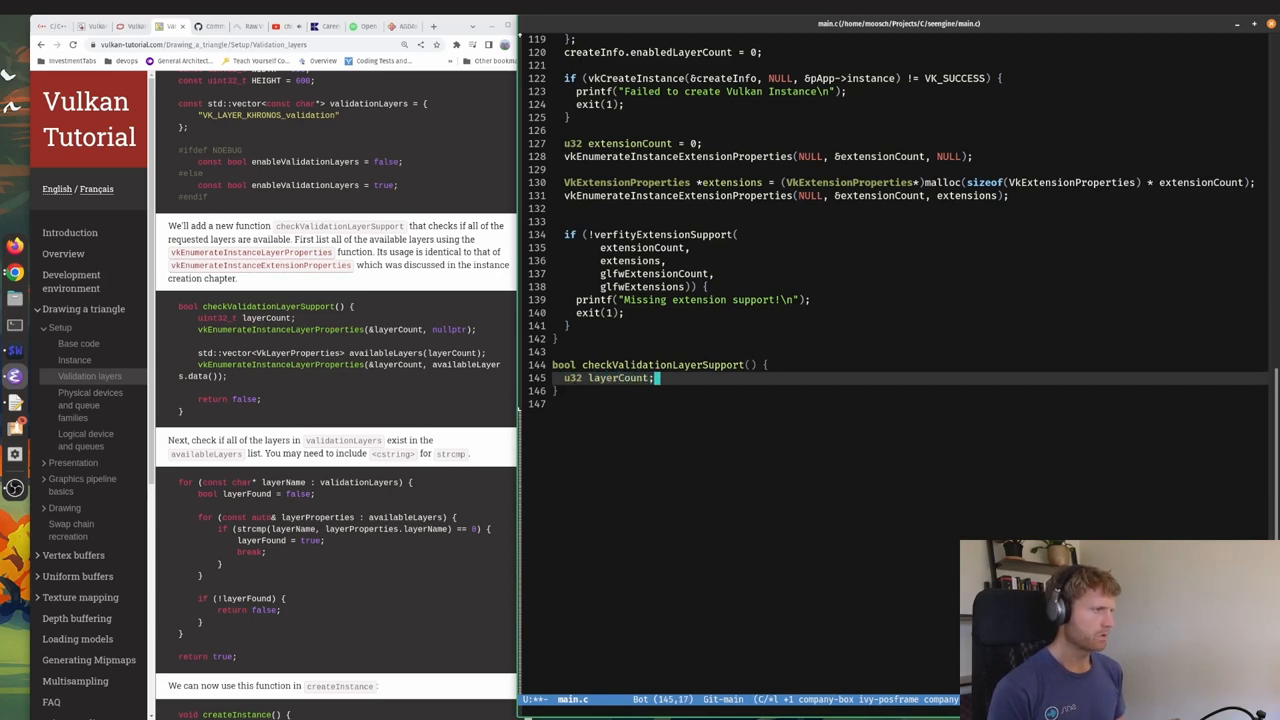
Call vkEnumerateInstanceLayerProperties(&layerCount, NULL) to query the layer count.
{"action": "type", "text": "vkEnumerateInstanceExtensionProperties"}
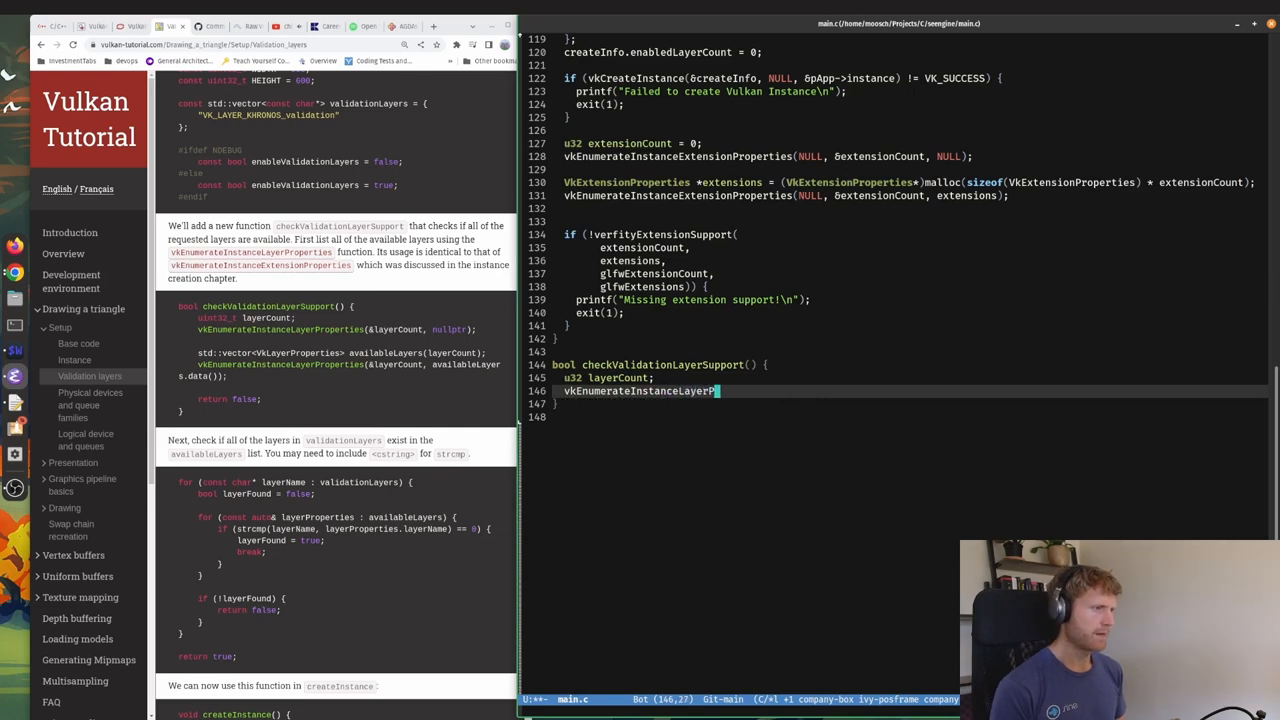
{"action": "type", "text": "operties"}
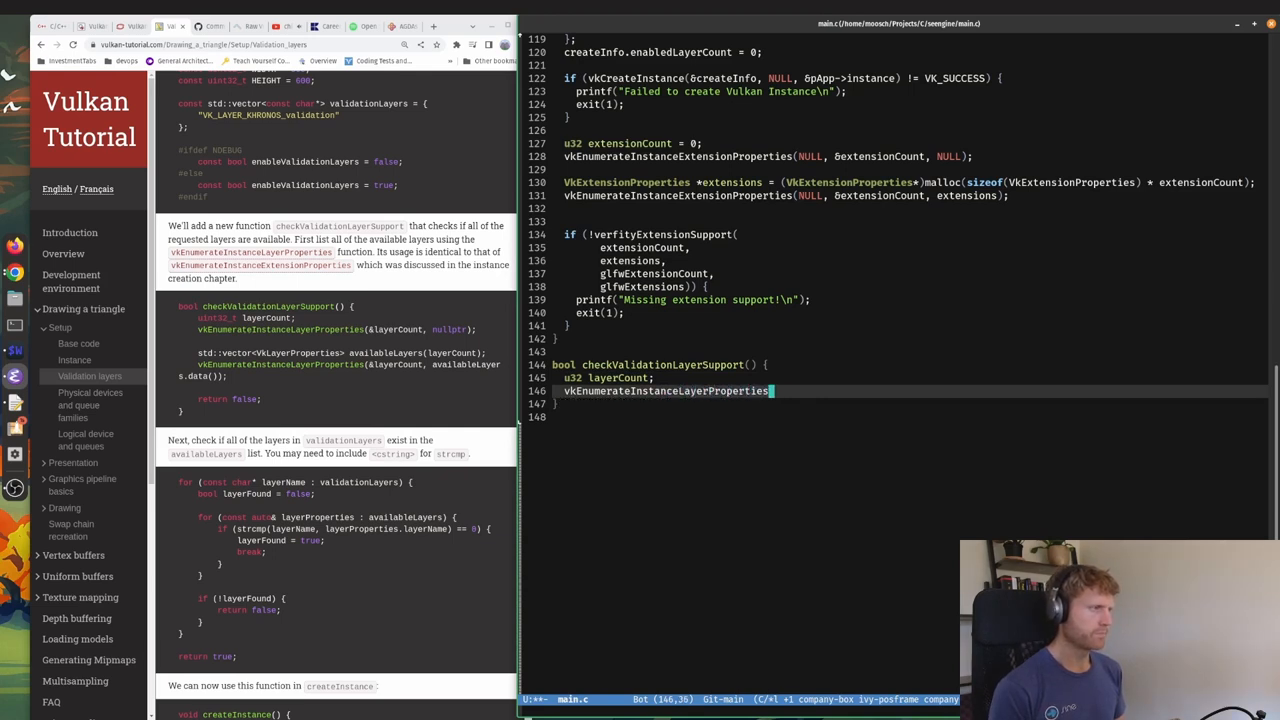
{"action": "type", "text": "("}
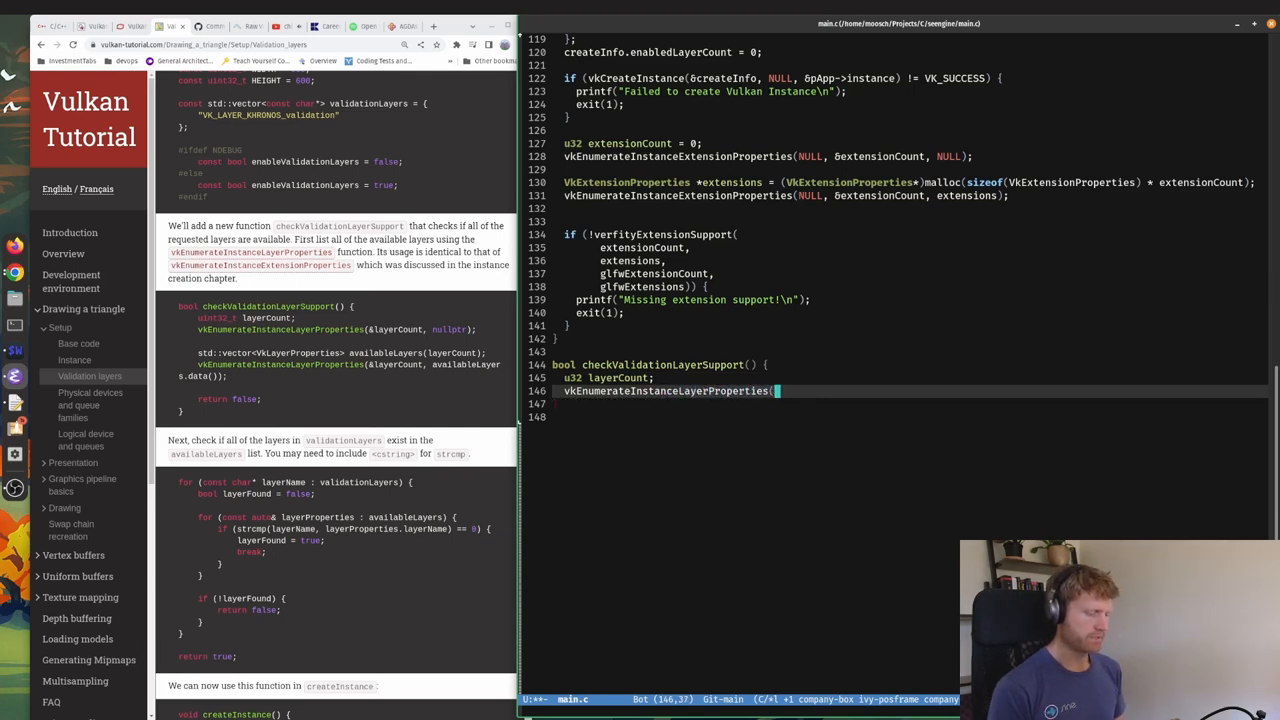
{"action": "type", "text": "&"}
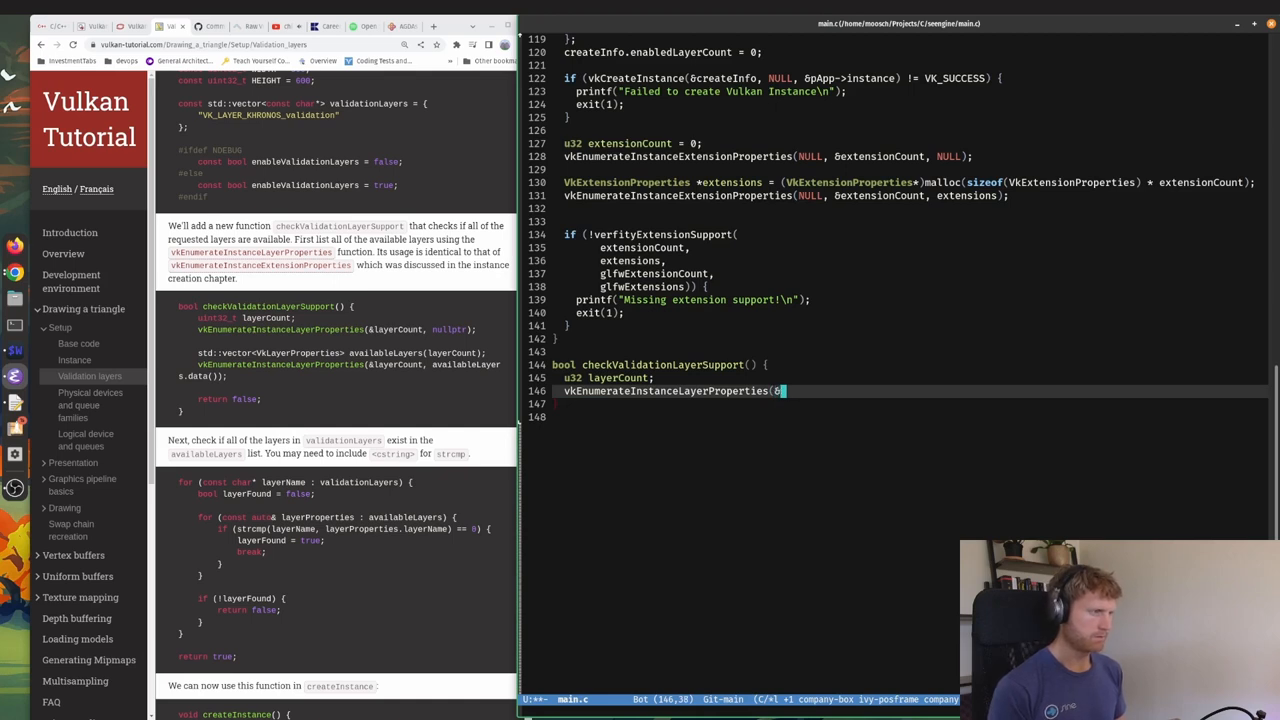
{"action": "type", "text": "layerCount,"}
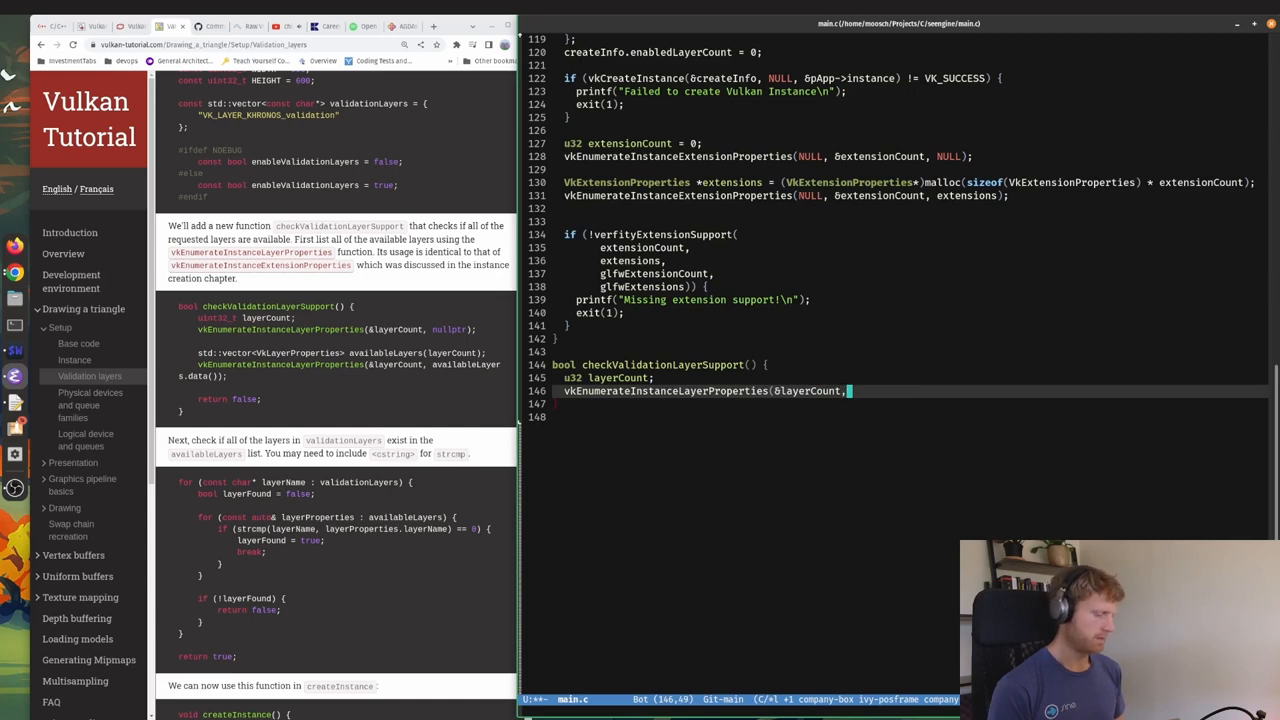
{"action": "type", "text": "NULL);"}
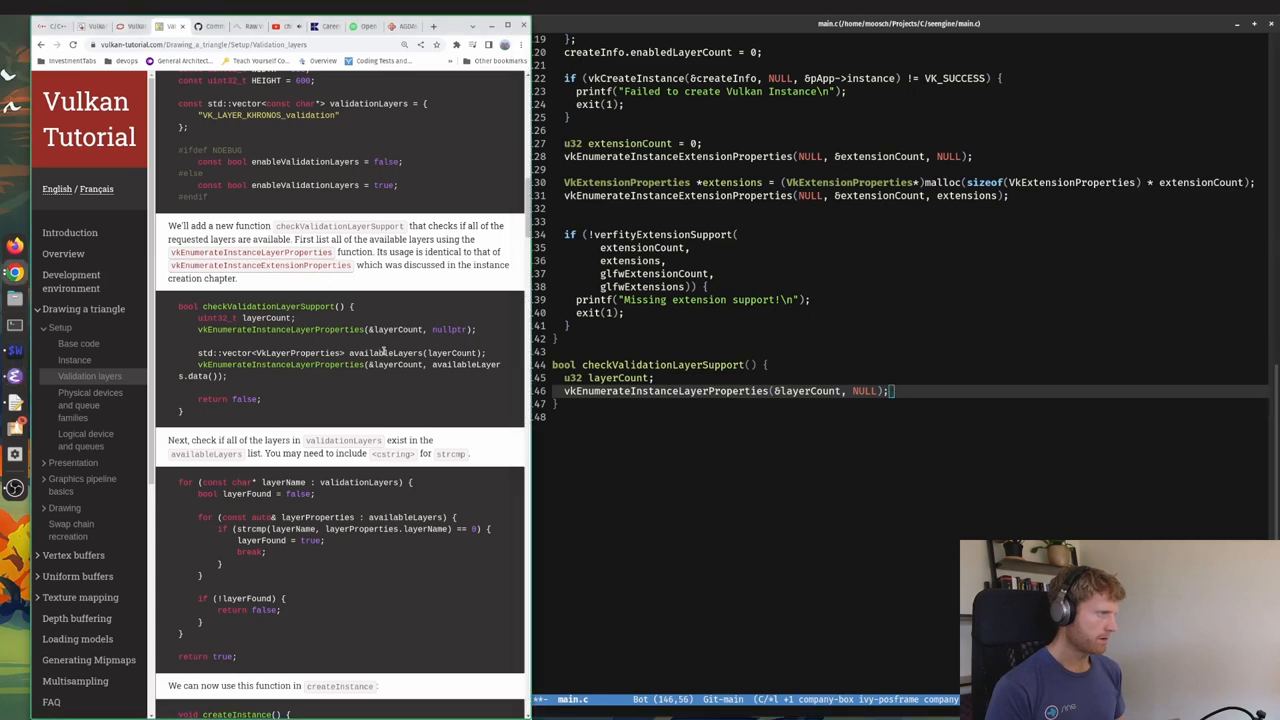
Add free(extensions); before exit(1) and after the extension support if block.
{"action": "double_click", "coordinate": [385, 352]}
{"action": "type", "text": "free();"}
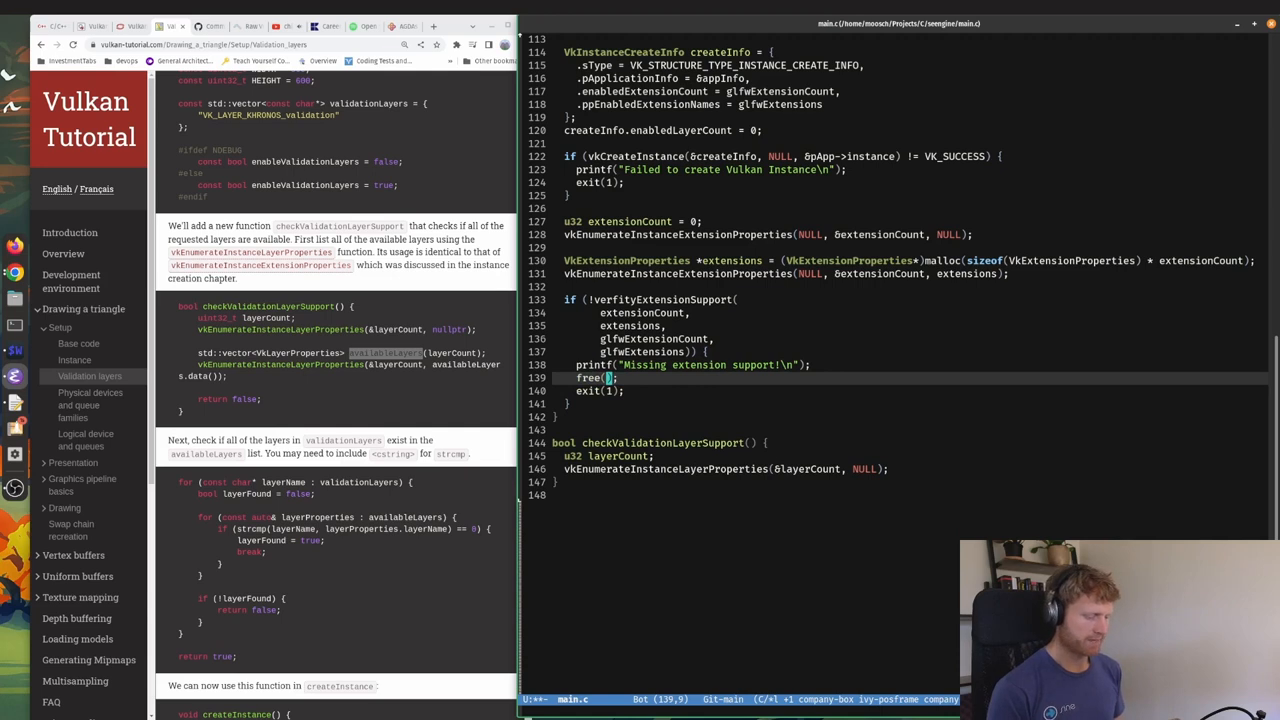
{"action": "type", "text": "extensions"}
{"action": "type", "text": "free("}
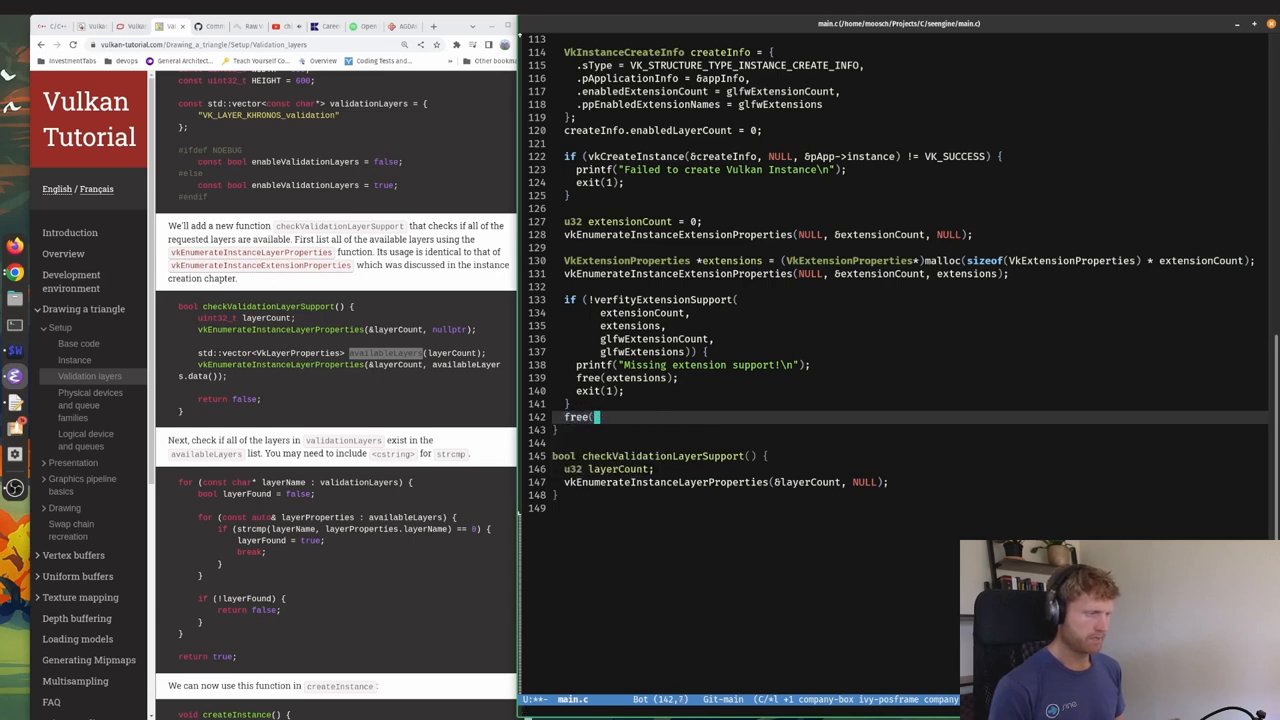
{"action": "type", "text": "exte"}
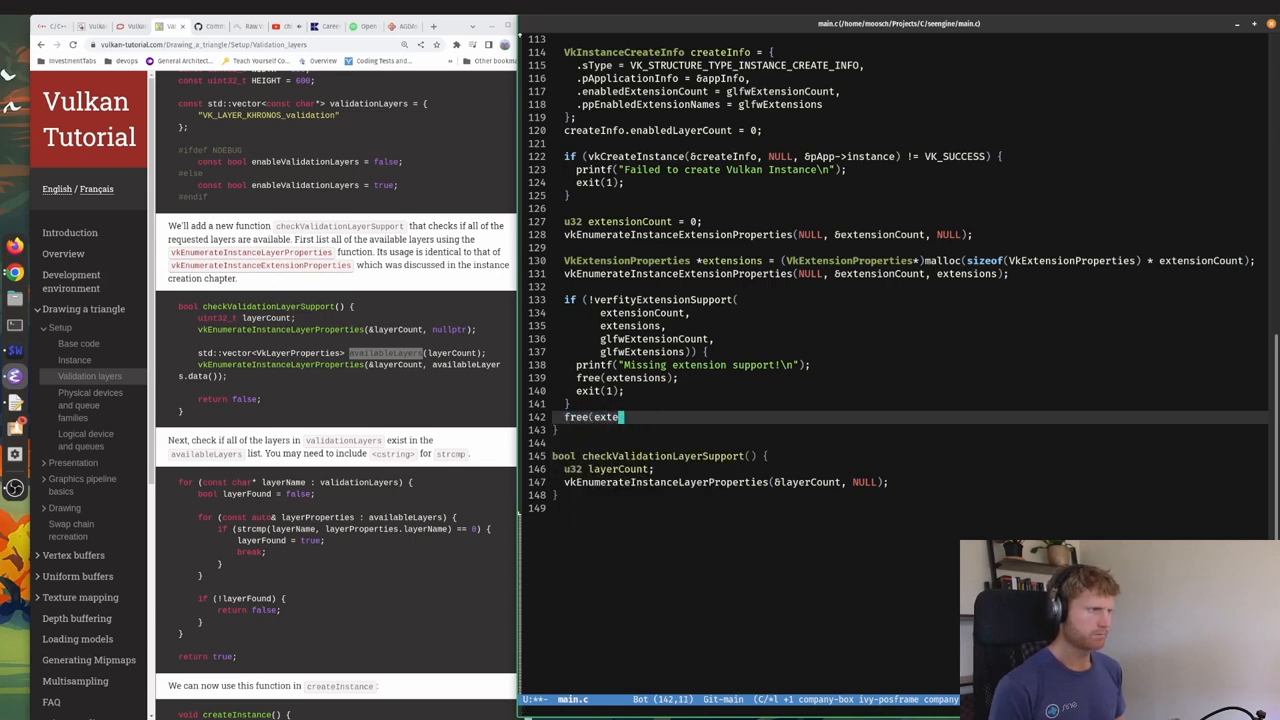
{"action": "type", "text": "nsions);"}
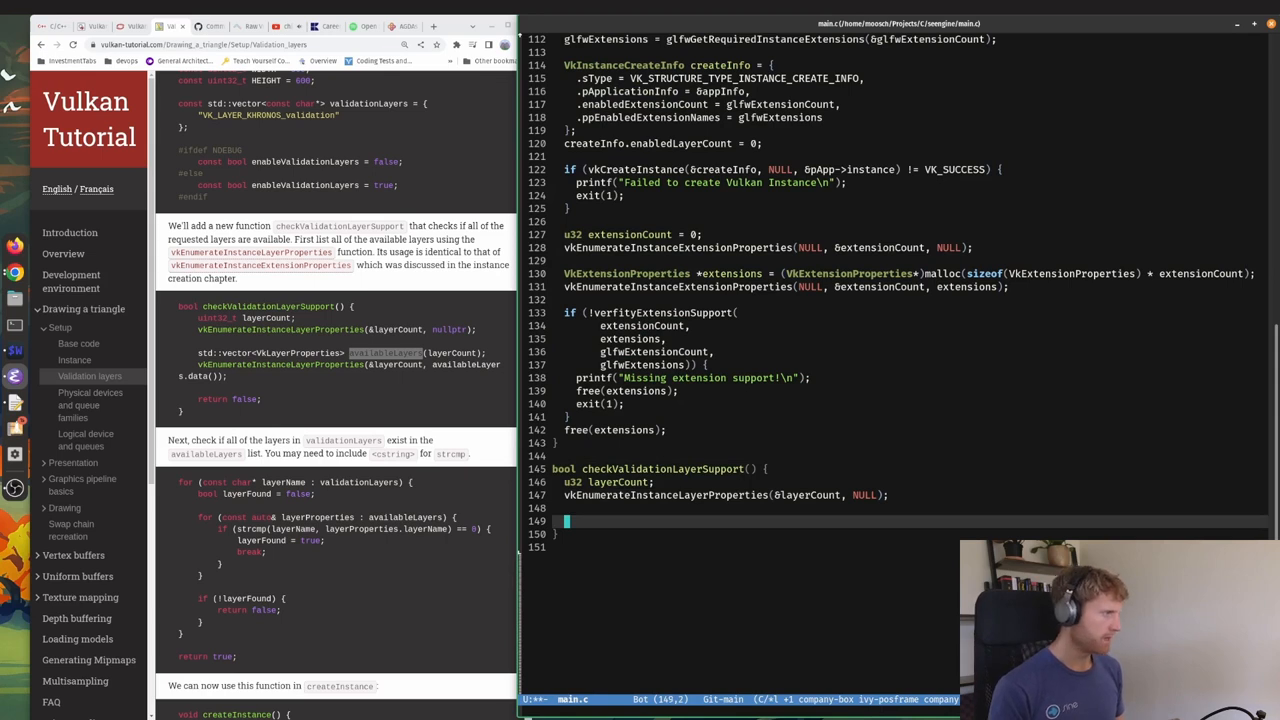
Declare VkLayerProperties *availableLayers, malloc'd with room for layerCount entries.
{"action": "type", "text": "VkLayerProper"}
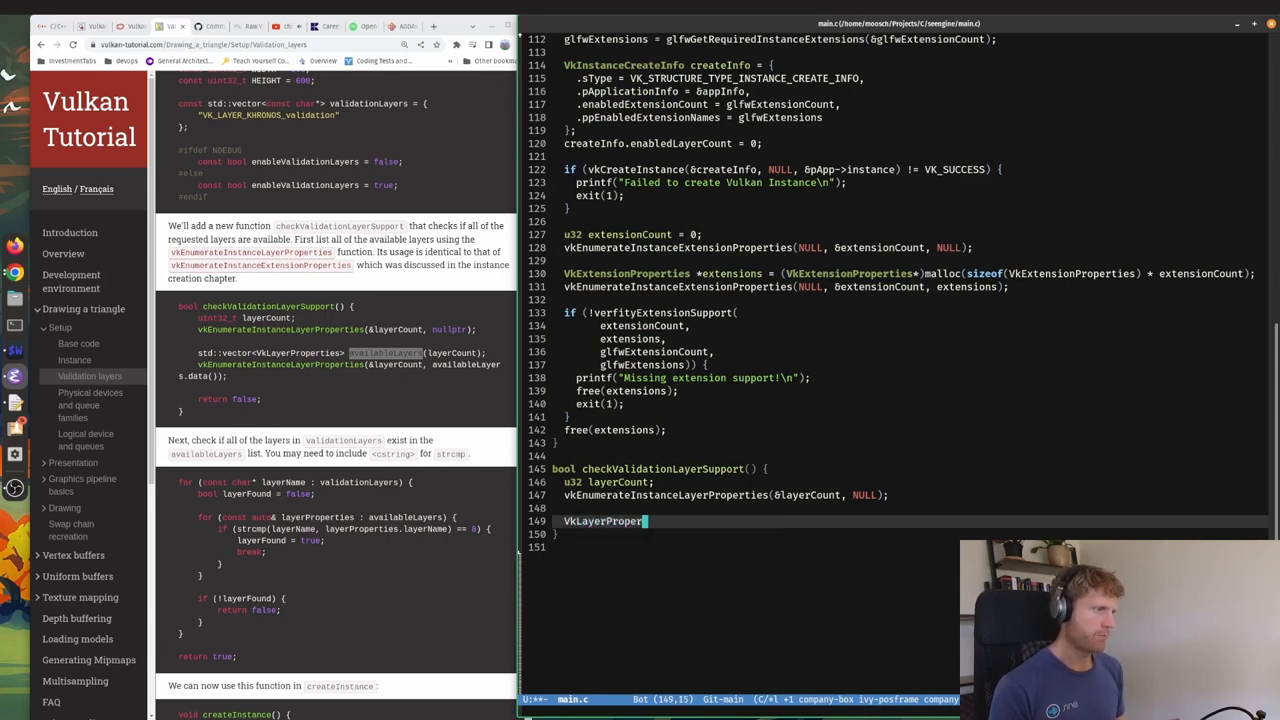
{"action": "type", "text": "ties"}
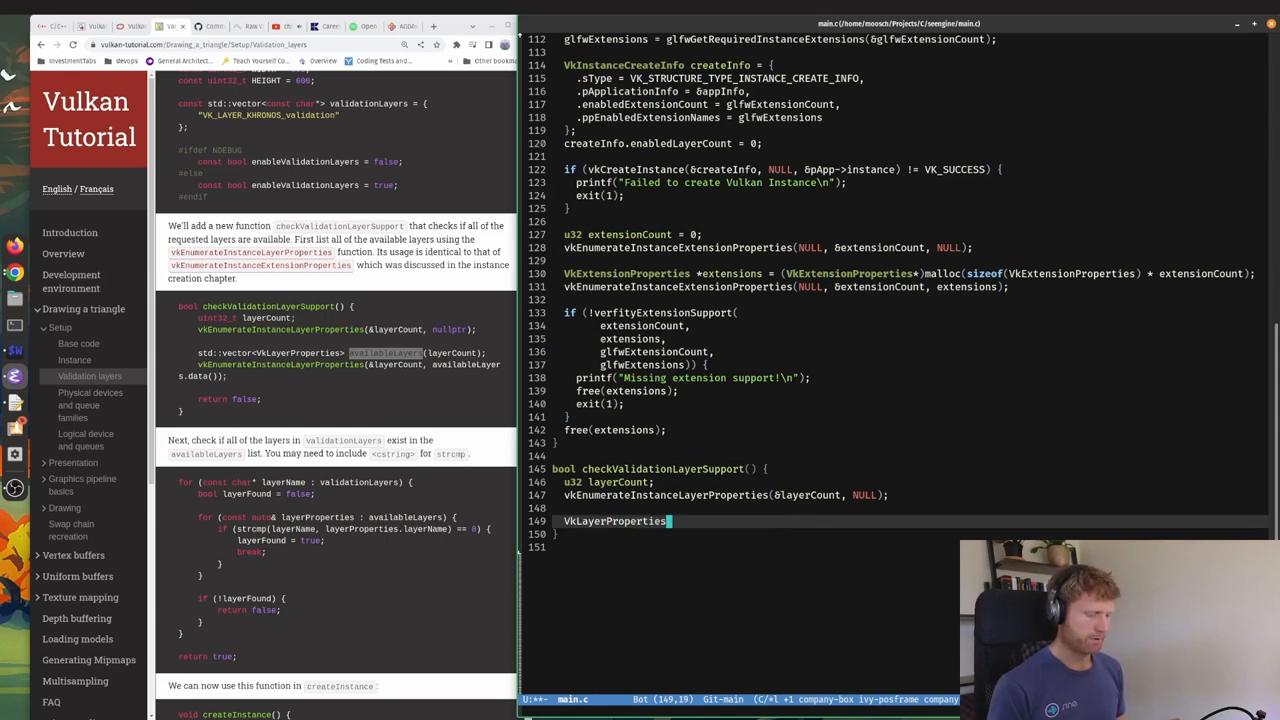
{"action": "type", "text": "*"}
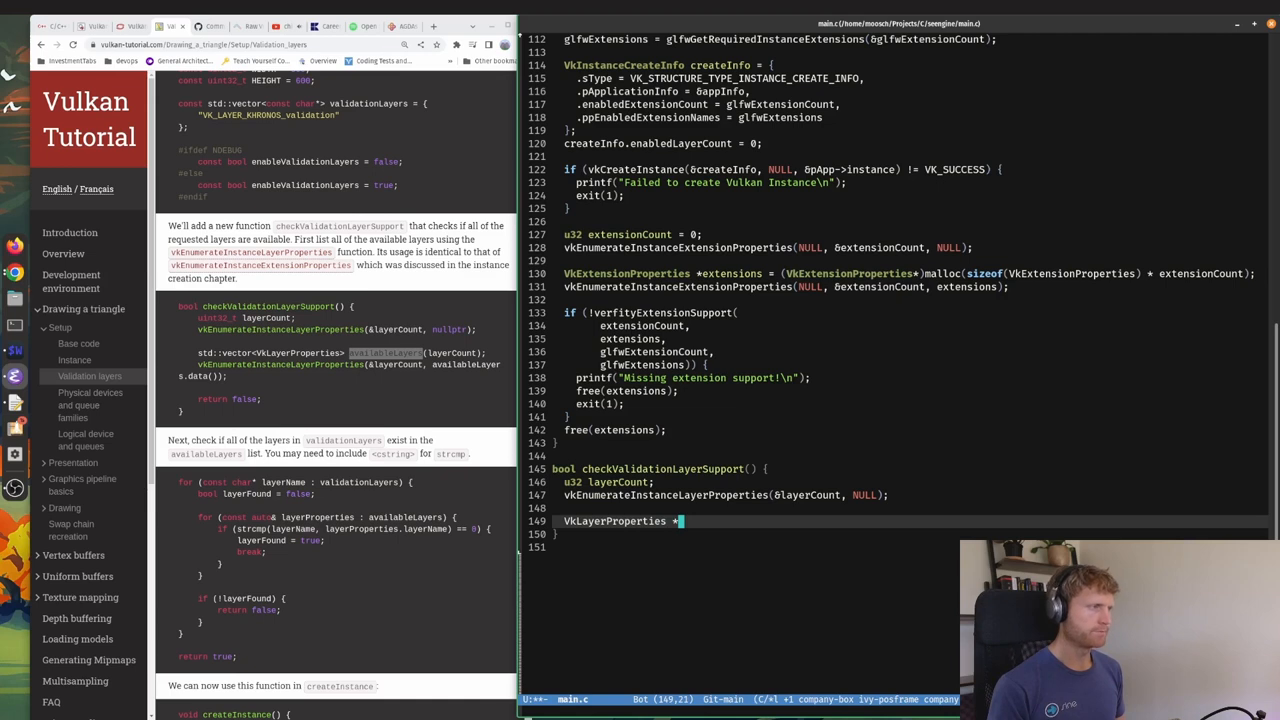
{"action": "type", "text": "availa"}
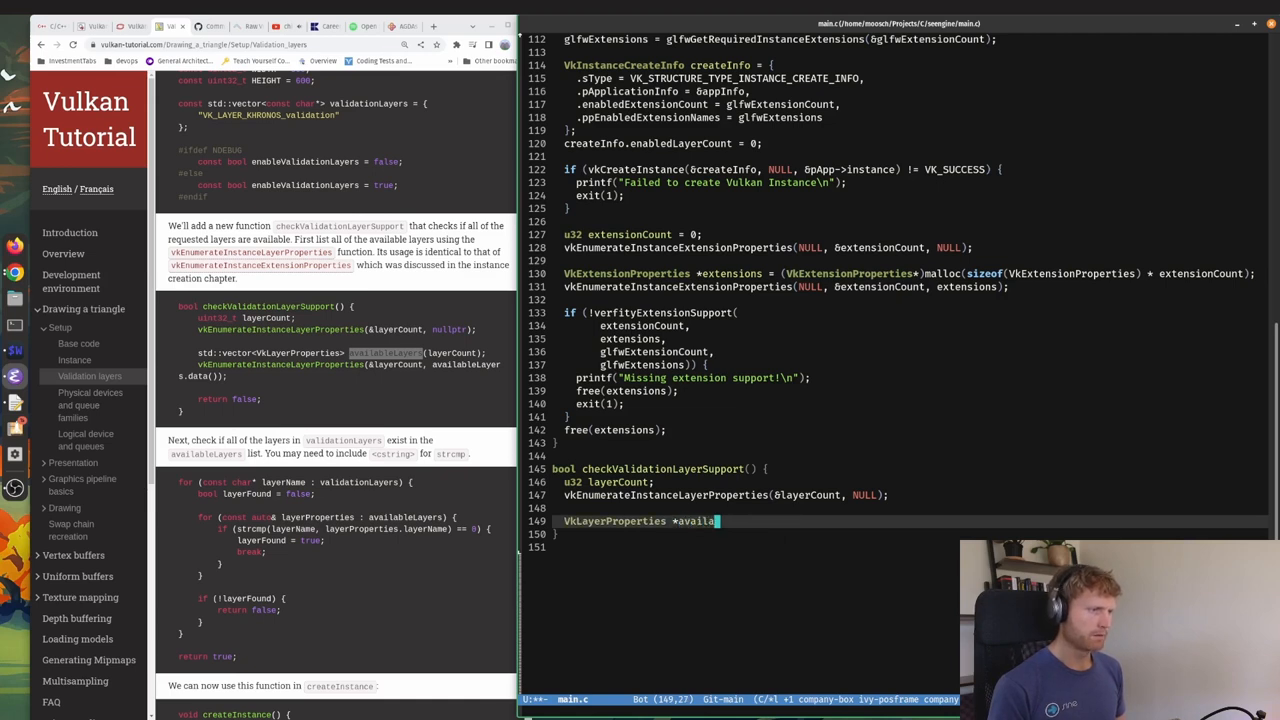
{"action": "type", "text": "bleLayers ="}
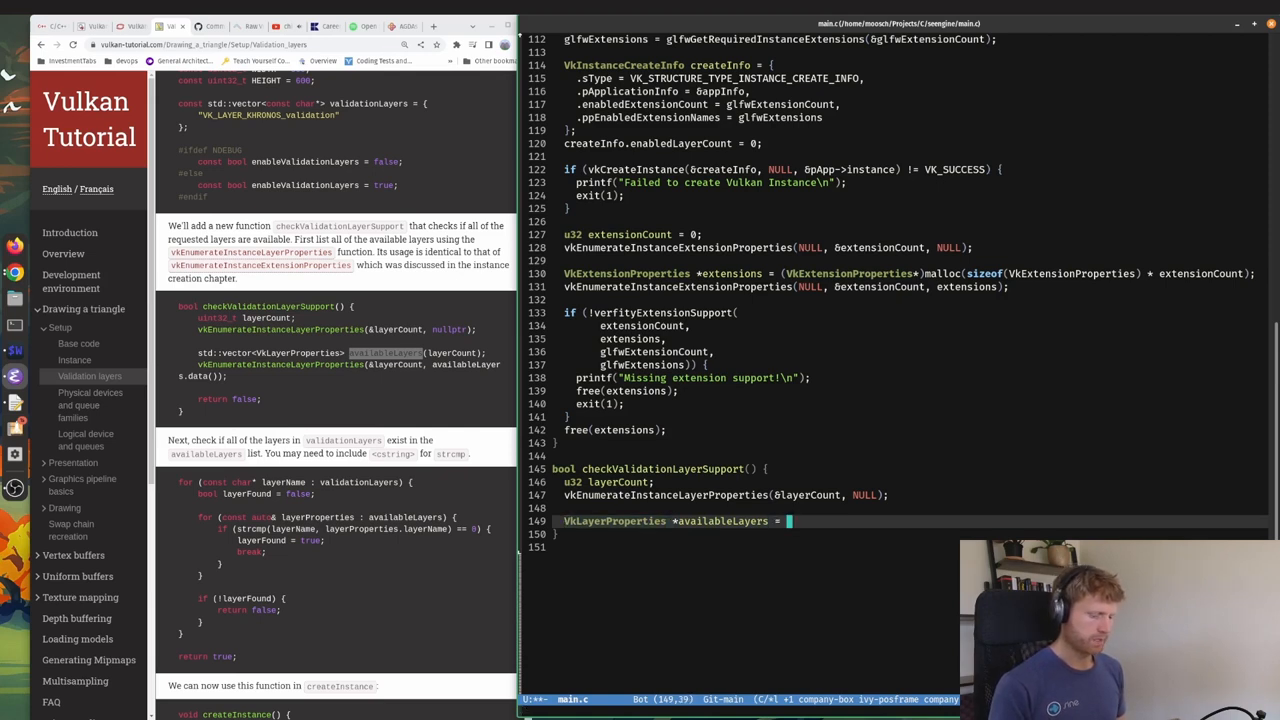
{"action": "type", "text": "VkLayerProperties*"}
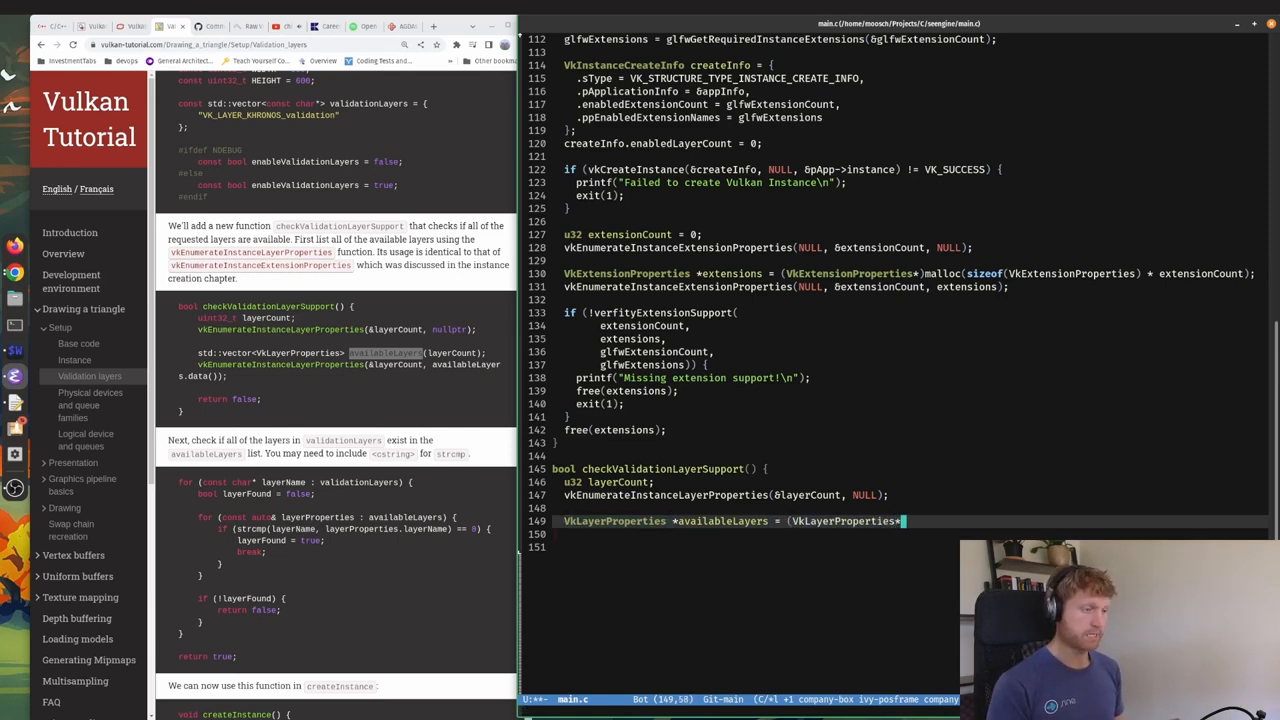
{"action": "type", "text": "m"}
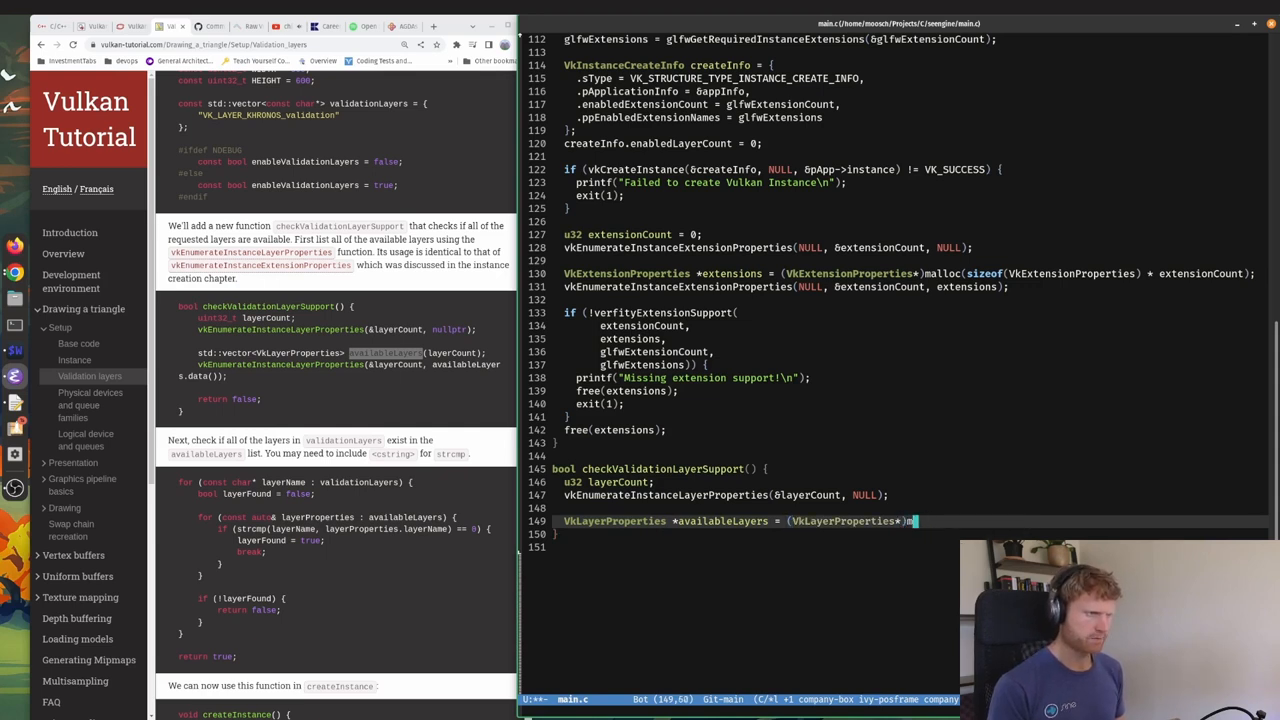
{"action": "type", "text": "lloc("}
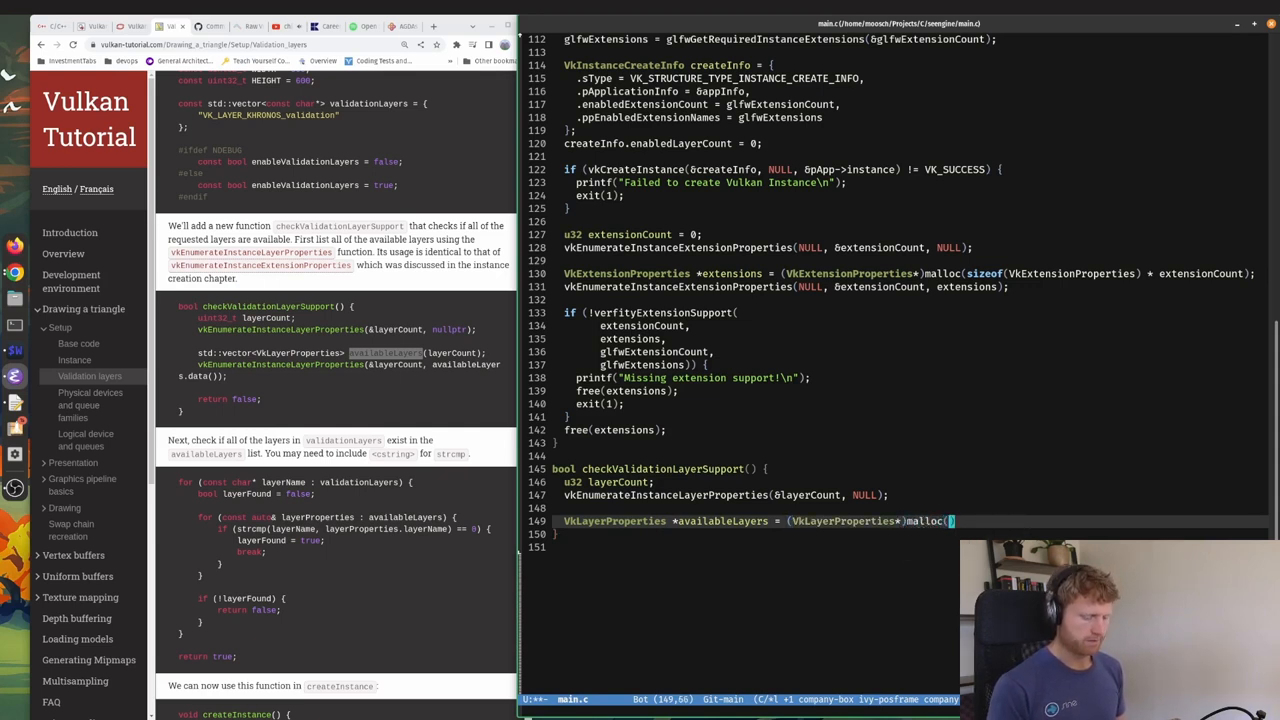
{"action": "type", "text": "sizeof(VkLayerProperties) *"}
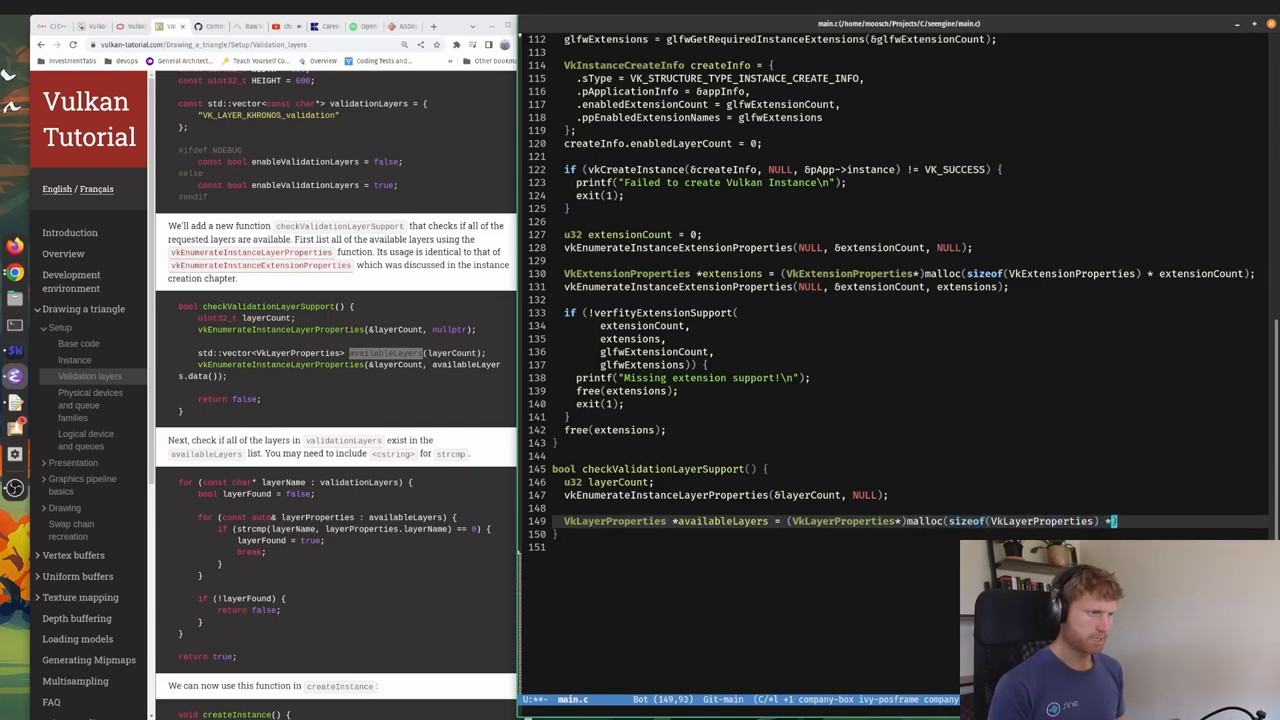
{"action": "type", "text": "layerCount);"}
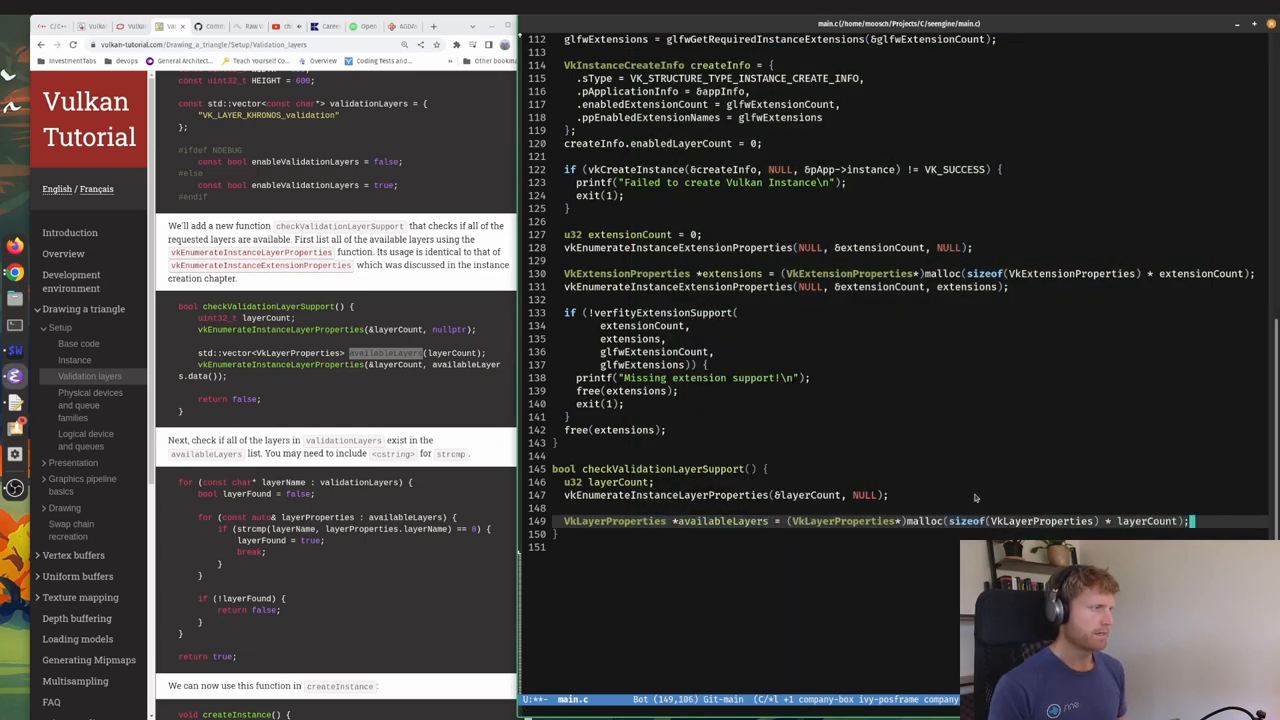
Fill availableLayers via vkEnumerateInstanceLayerProperties and add 'return false'.
{"action": "type", "text": "vkEnumerateInstanceLayerProperties(&layerCount, NULL);"}
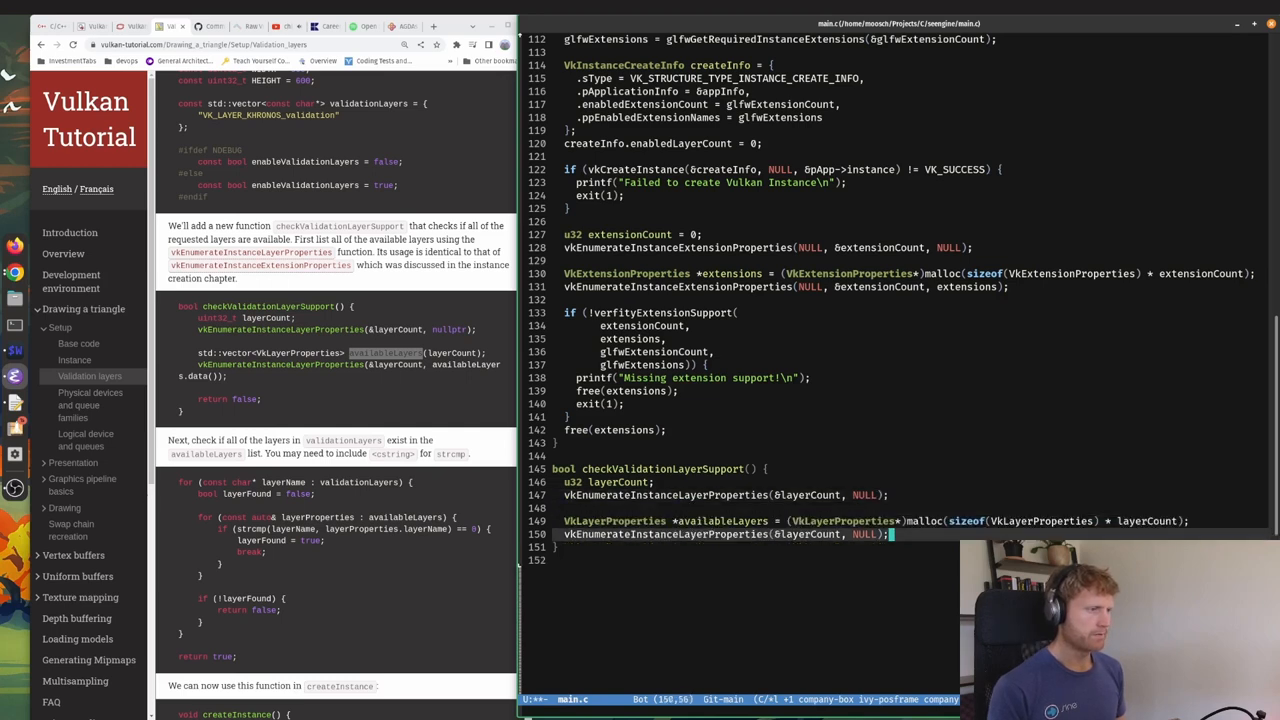
{"action": "type", "text": "availableLayers"}
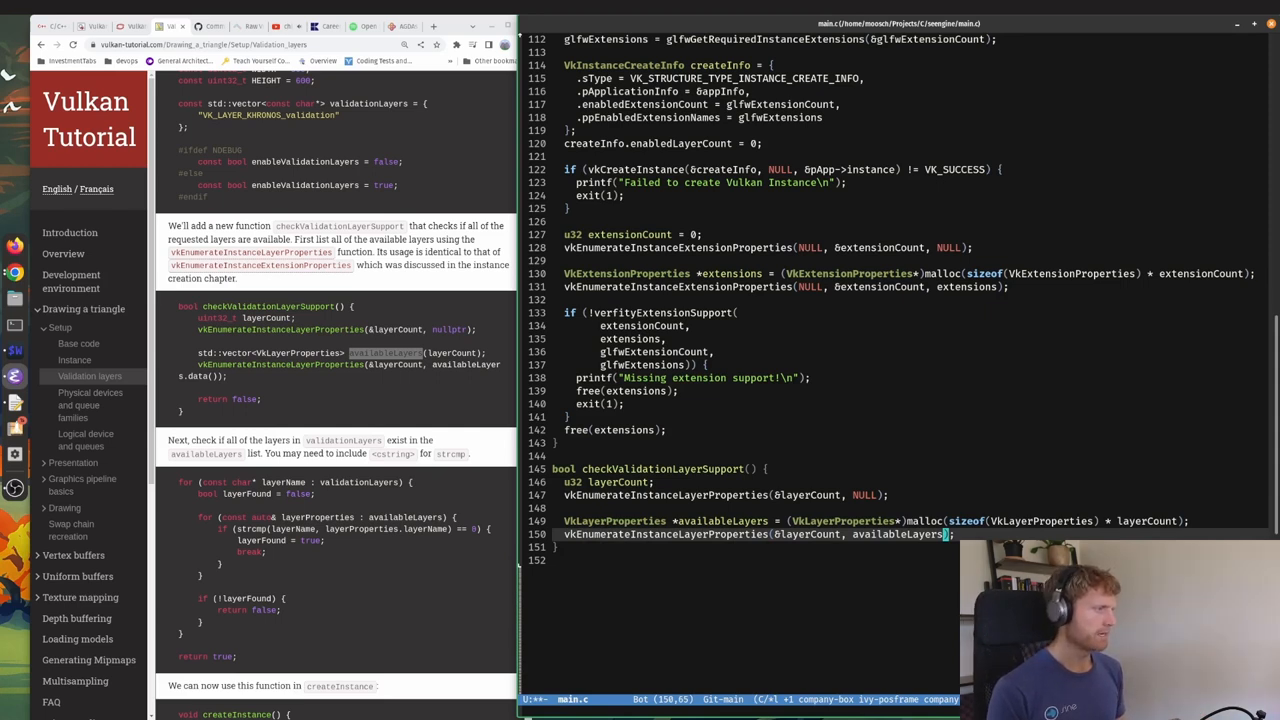
{"action": "type", "text": "return false;"}
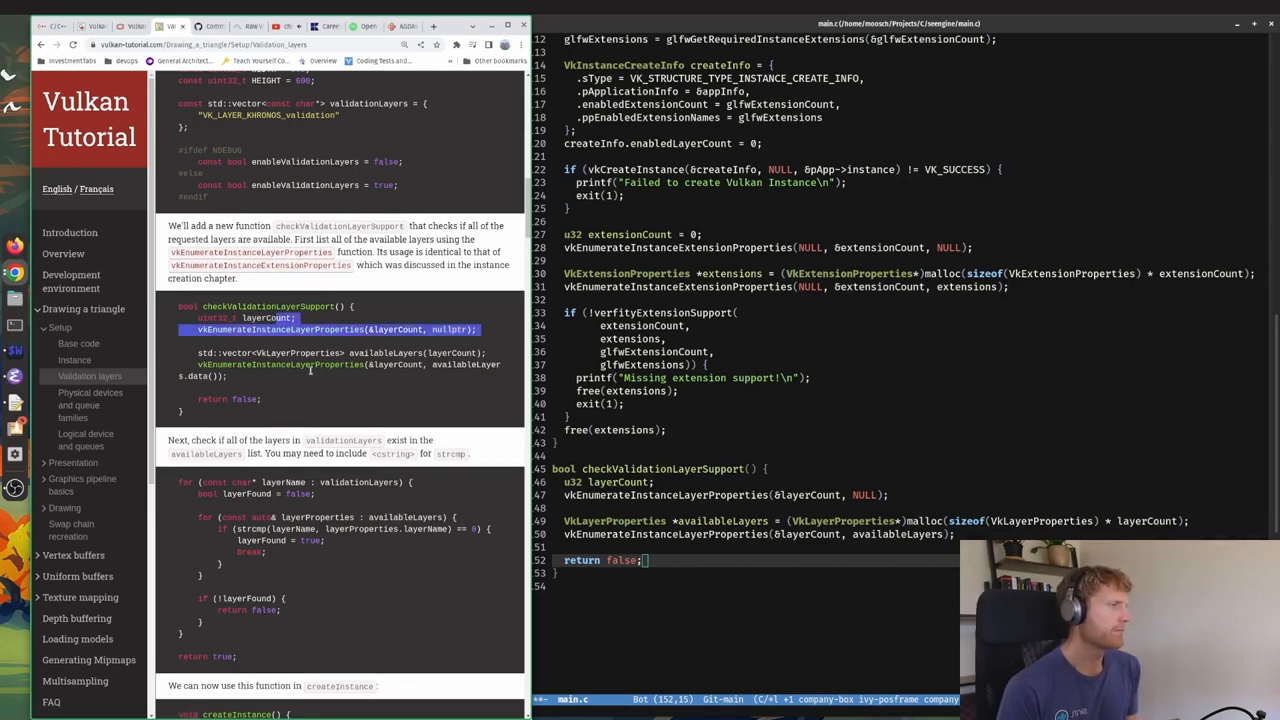
{"action": "scroll", "scroll_direction": "down", "scroll_amount": 3}
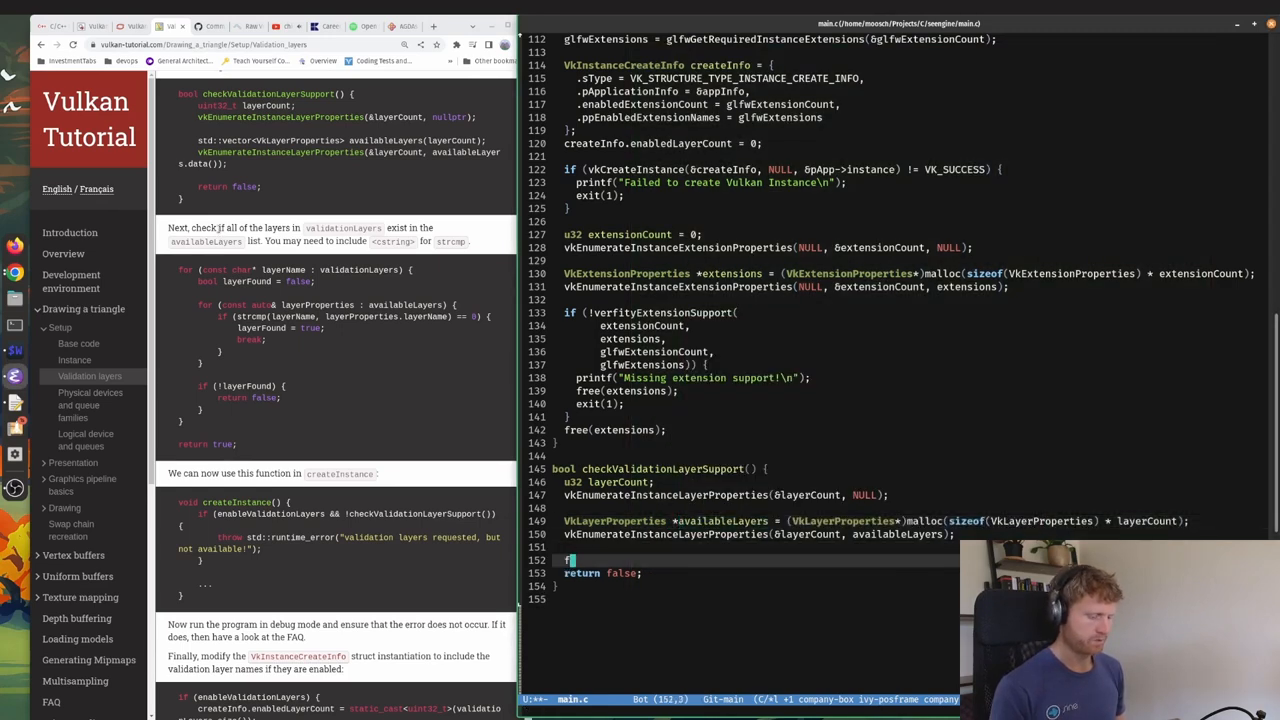
Add free(availableLayers); before return false and scroll through the file.
{"action": "type", "text": "free(availableLayers);"}
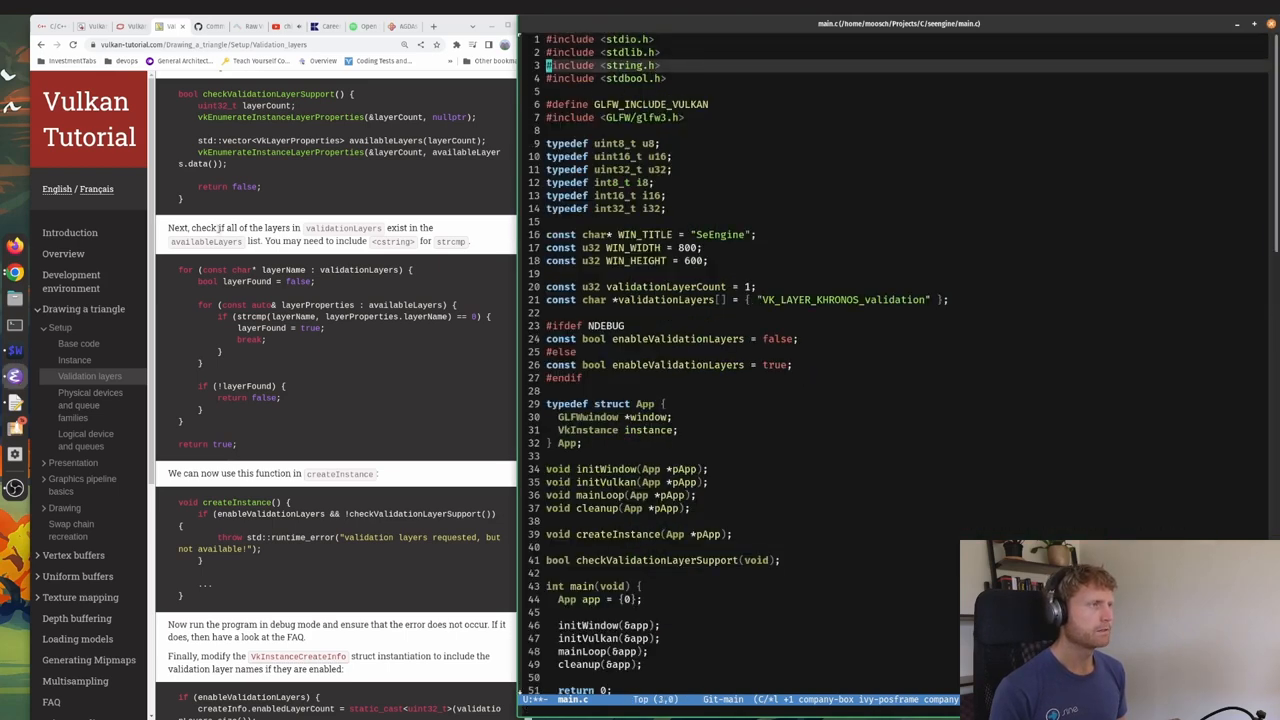
{"action": "scroll", "scroll_direction": "down", "scroll_amount": 3}
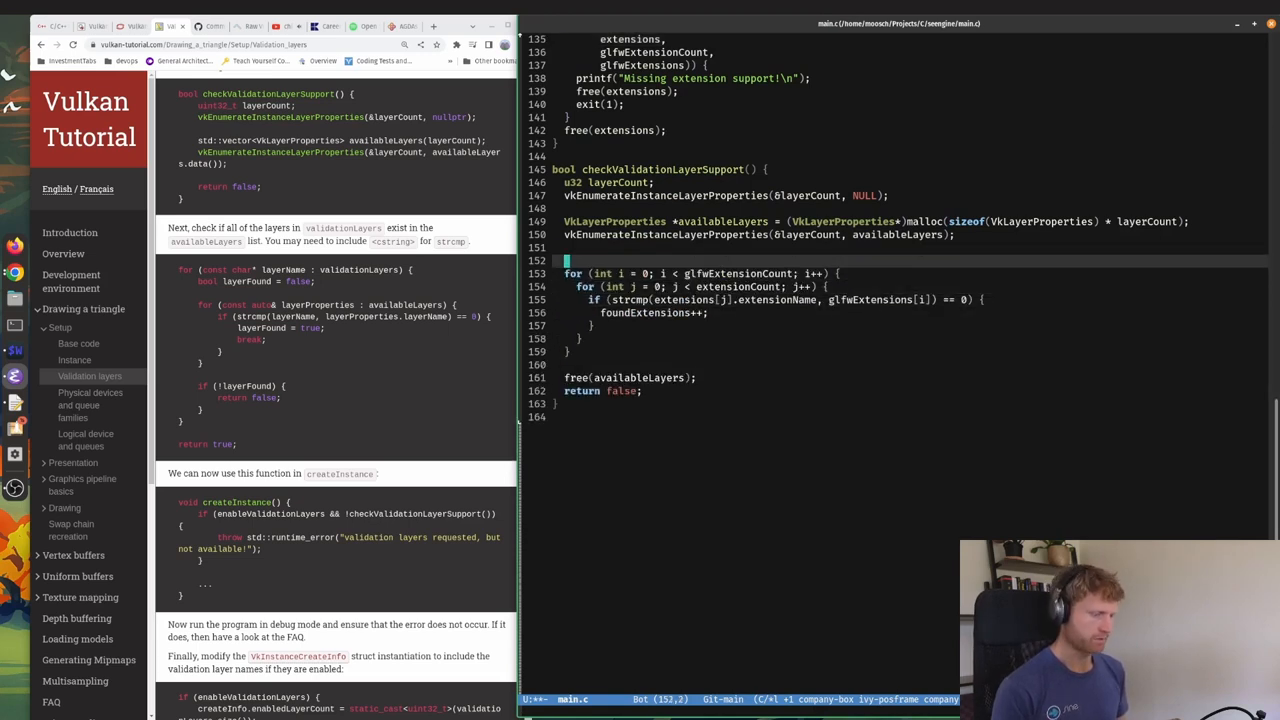
Declare 'u32 foundValidationLayers = 0;' and switch the loop bound to layerCount.
{"action": "type", "text": "u32"}
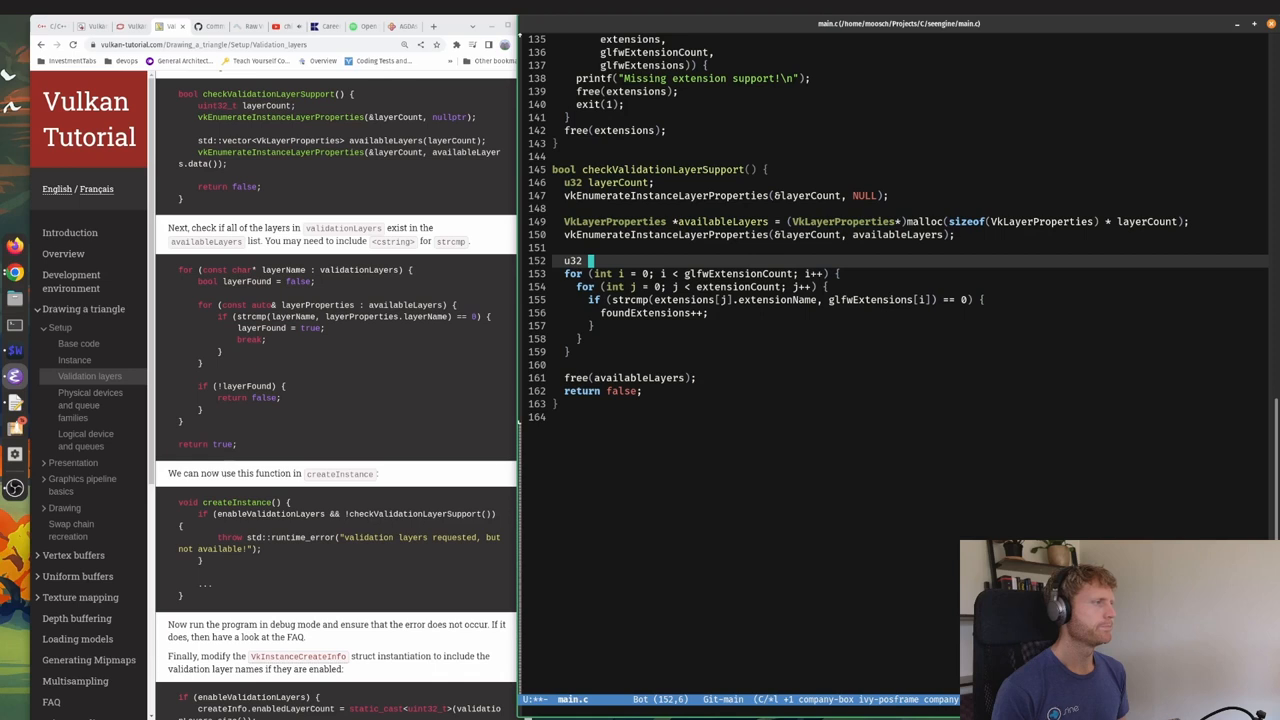
{"action": "type", "text": "foundExtensions"}
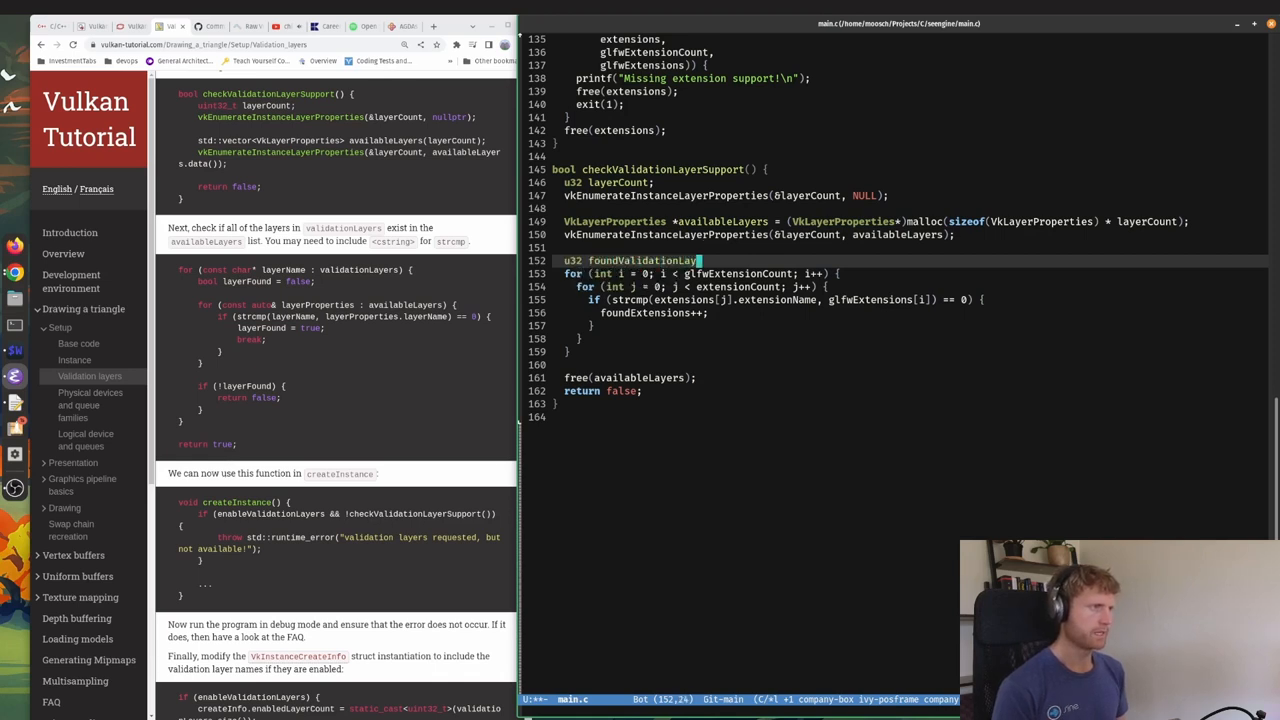
{"action": "type", "text": "= 0;"}
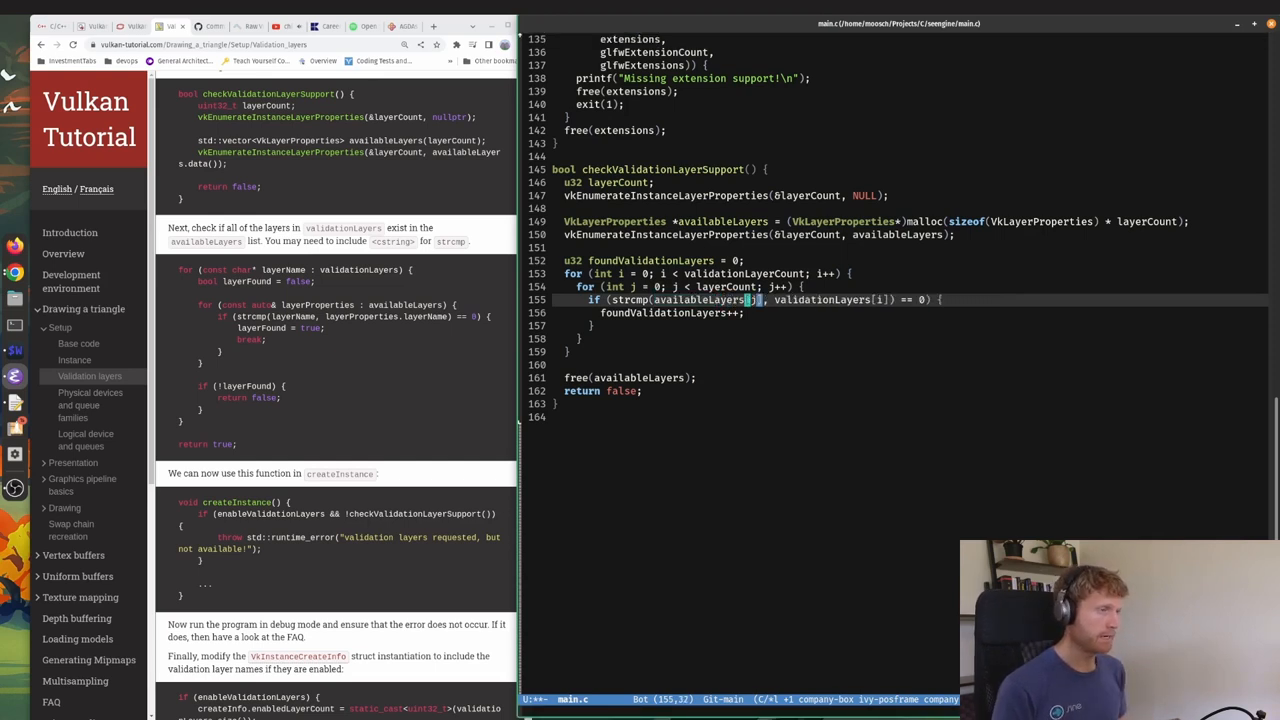
{"action": "type", "text": ".layerCount"}
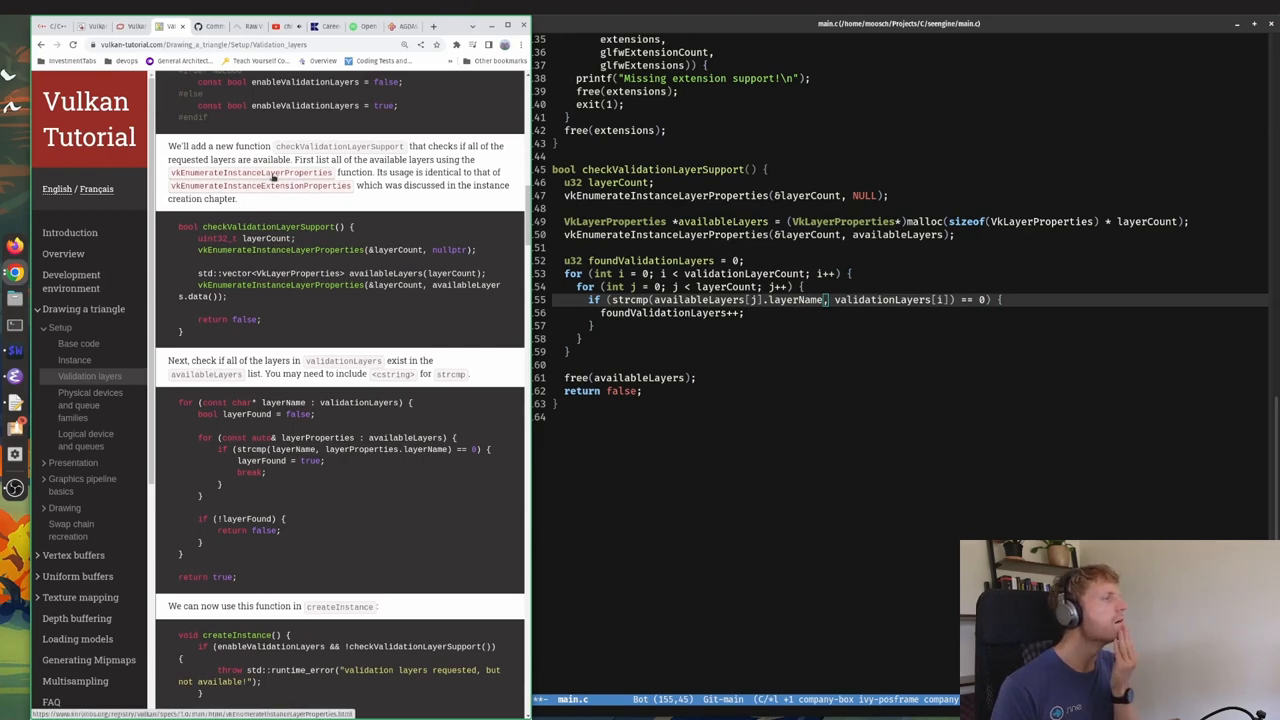
Look up the Khronos reference pages for vkEnumerateInstanceLayerProperties and VkLayerProperties in Chrome.
{"action": "right_click", "coordinate": [250, 172]}
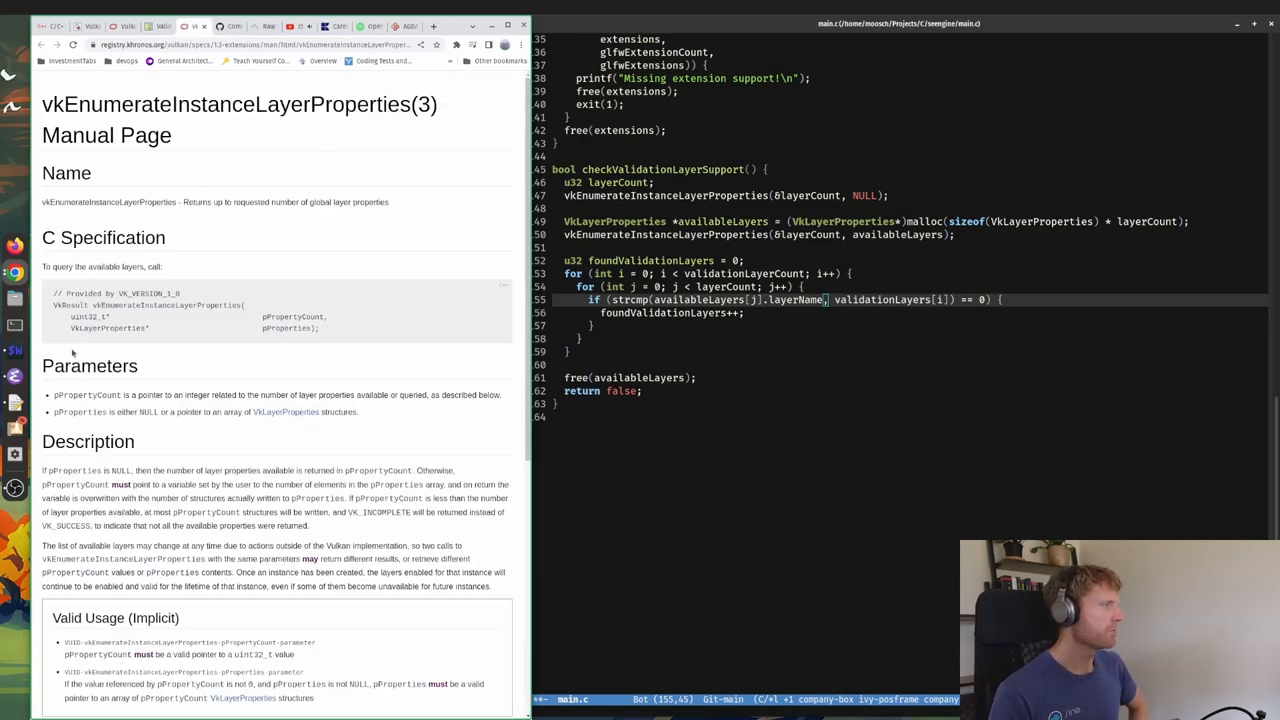
{"action": "scroll", "scroll_direction": "down", "scroll_amount": 3}
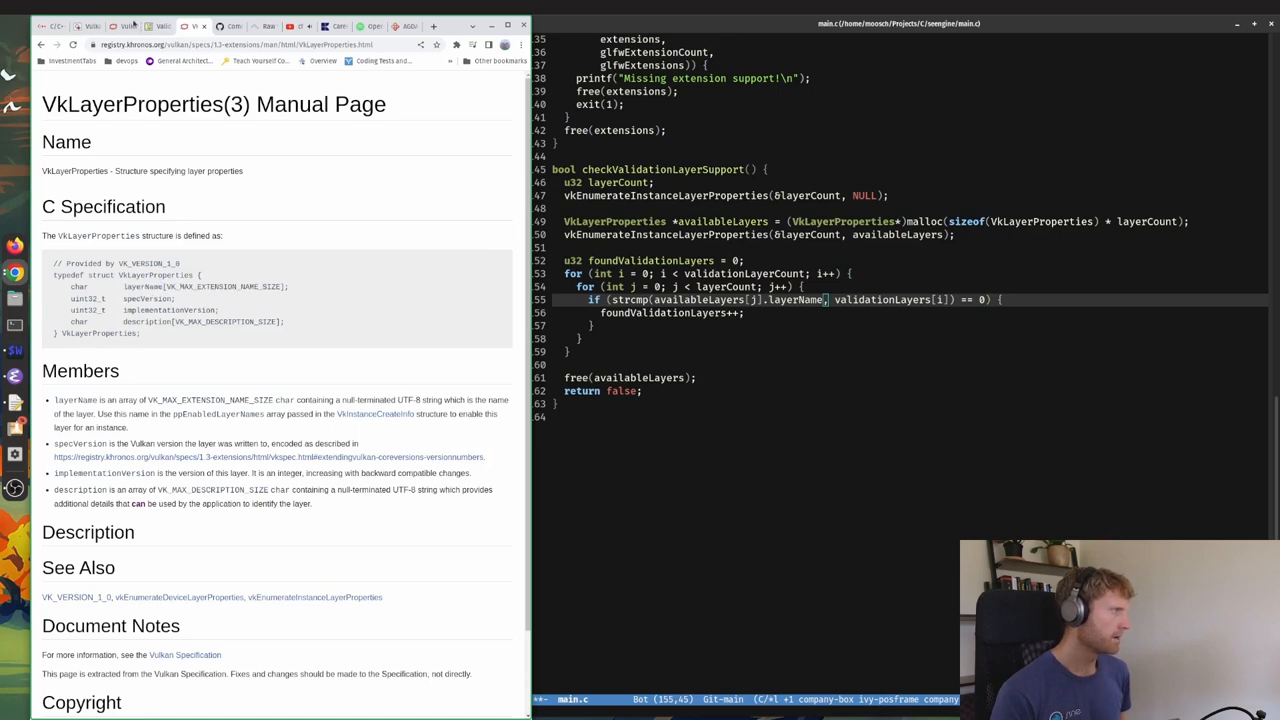
{"action": "right_click", "coordinate": [150, 26]}
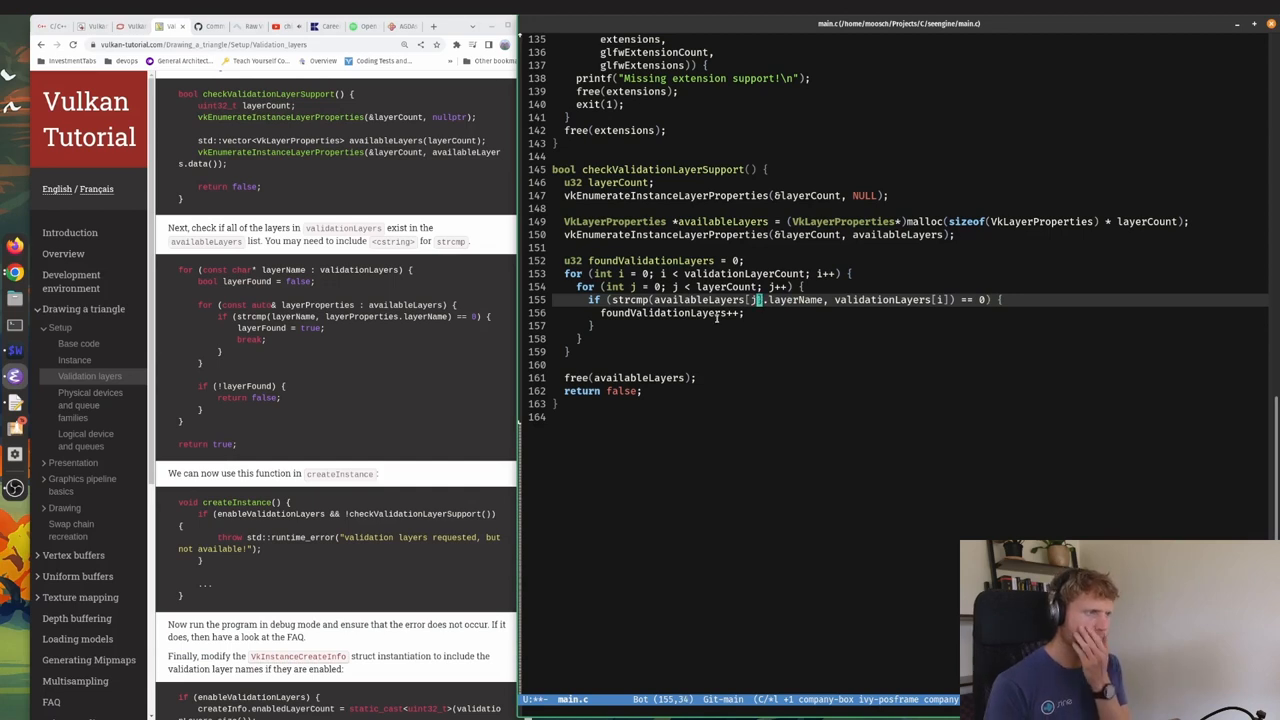
{"action": "mouse_move", "coordinate": [360, 332]}
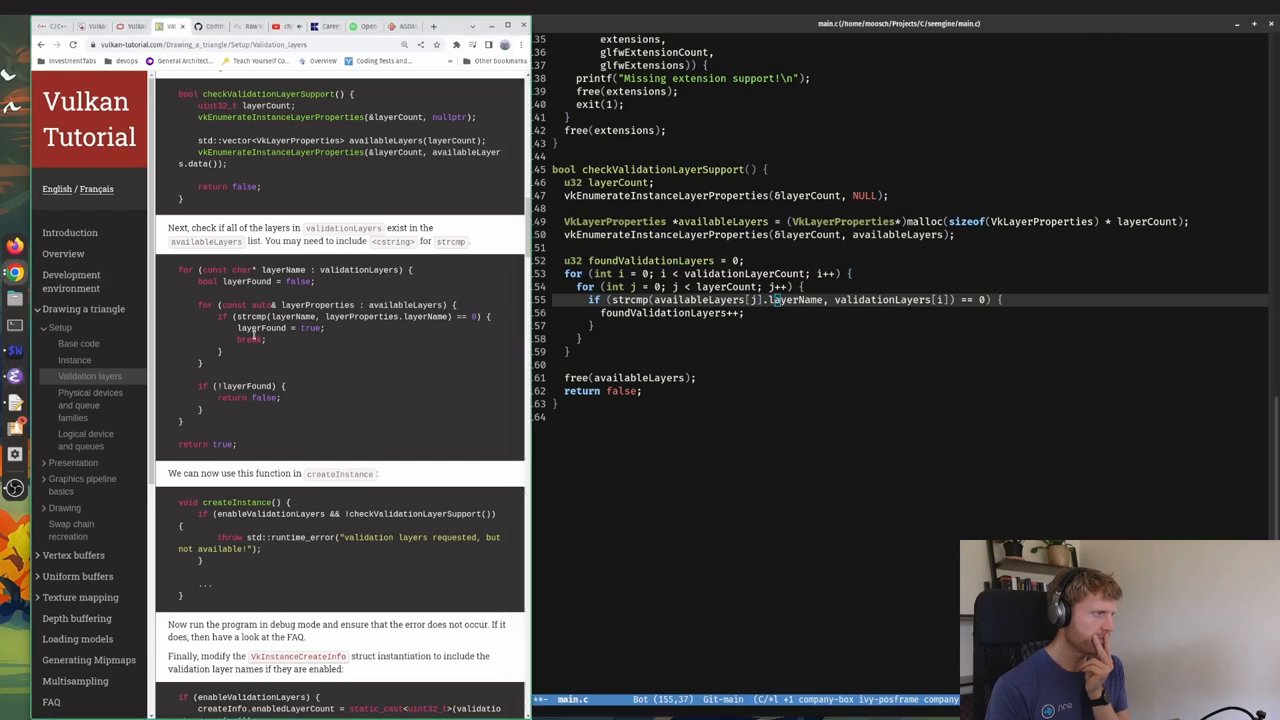
Add break; after both loop matches and change the return to 'return foundValidationLayers =='.
{"action": "left_click_drag", "start_coordinate": [222, 316], "coordinate": [266, 360]}
{"action": "type", "text": "break"}
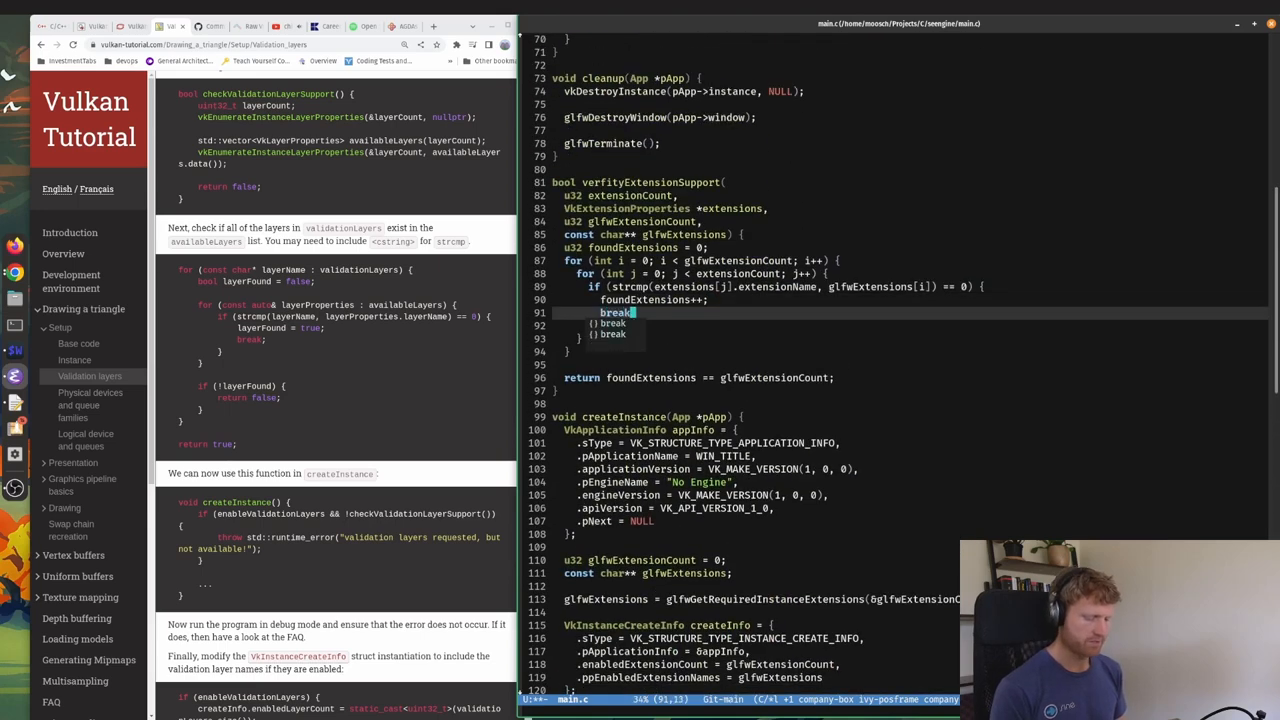
{"action": "scroll", "scroll_direction": "down", "scroll_amount": 3}
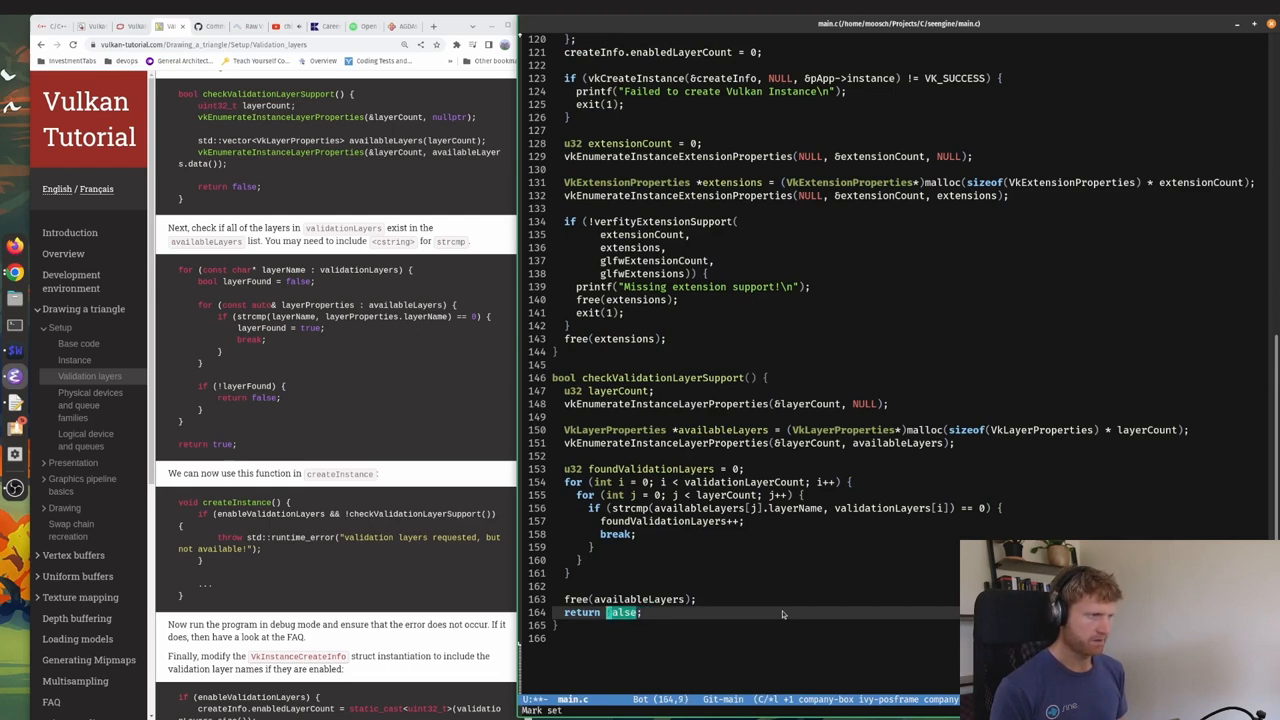
{"action": "type", "text": "foundValidationLayers =="}
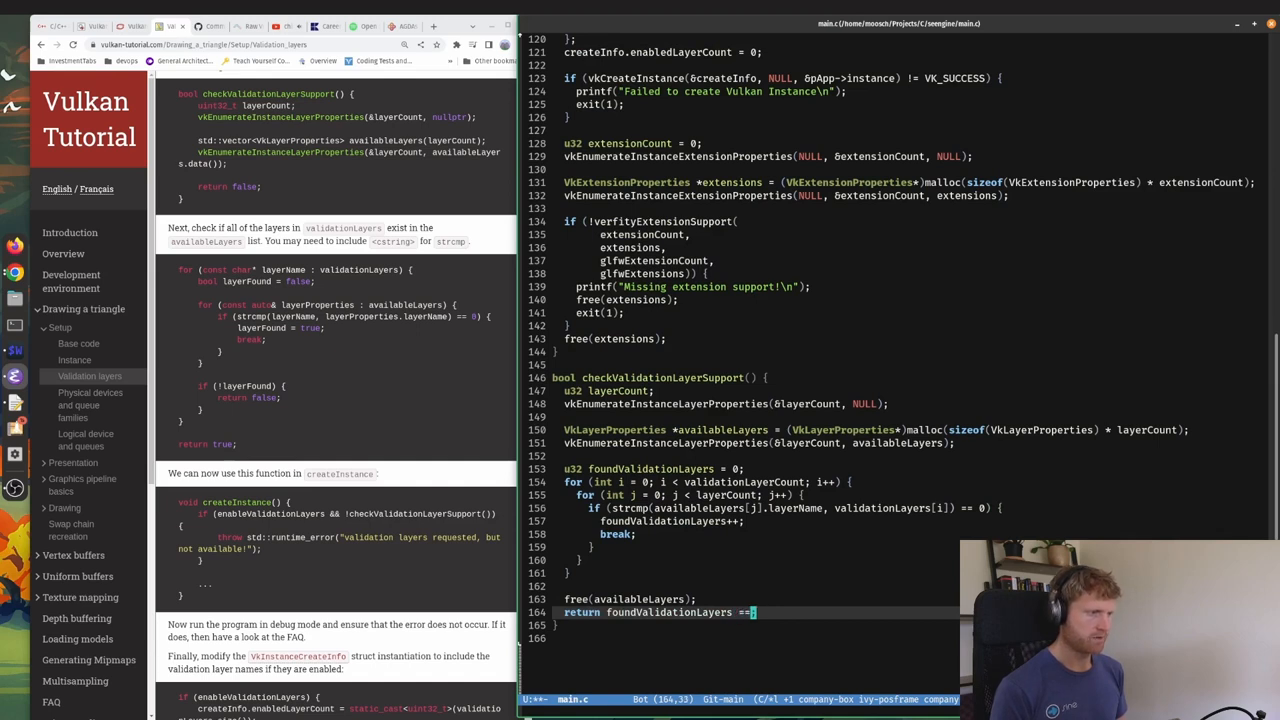
{"action": "key", "text": "BackSpace"}
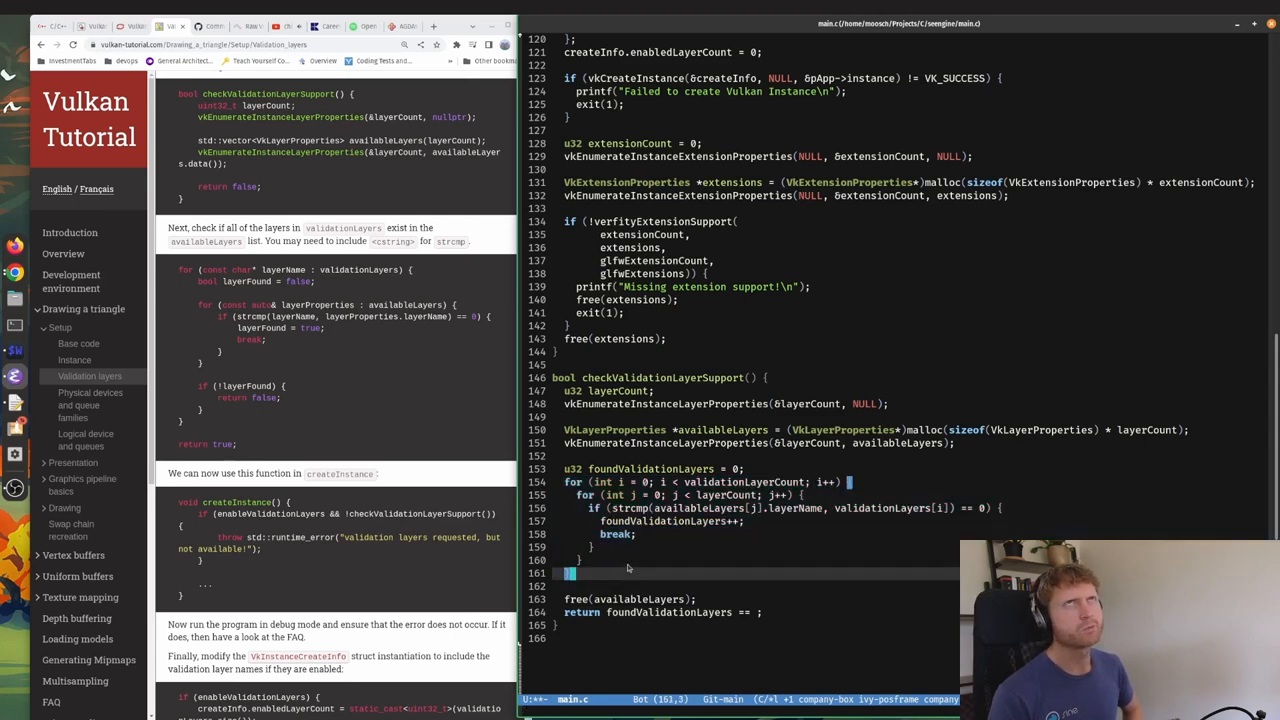
{"action": "mouse_move", "coordinate": [654, 465]}
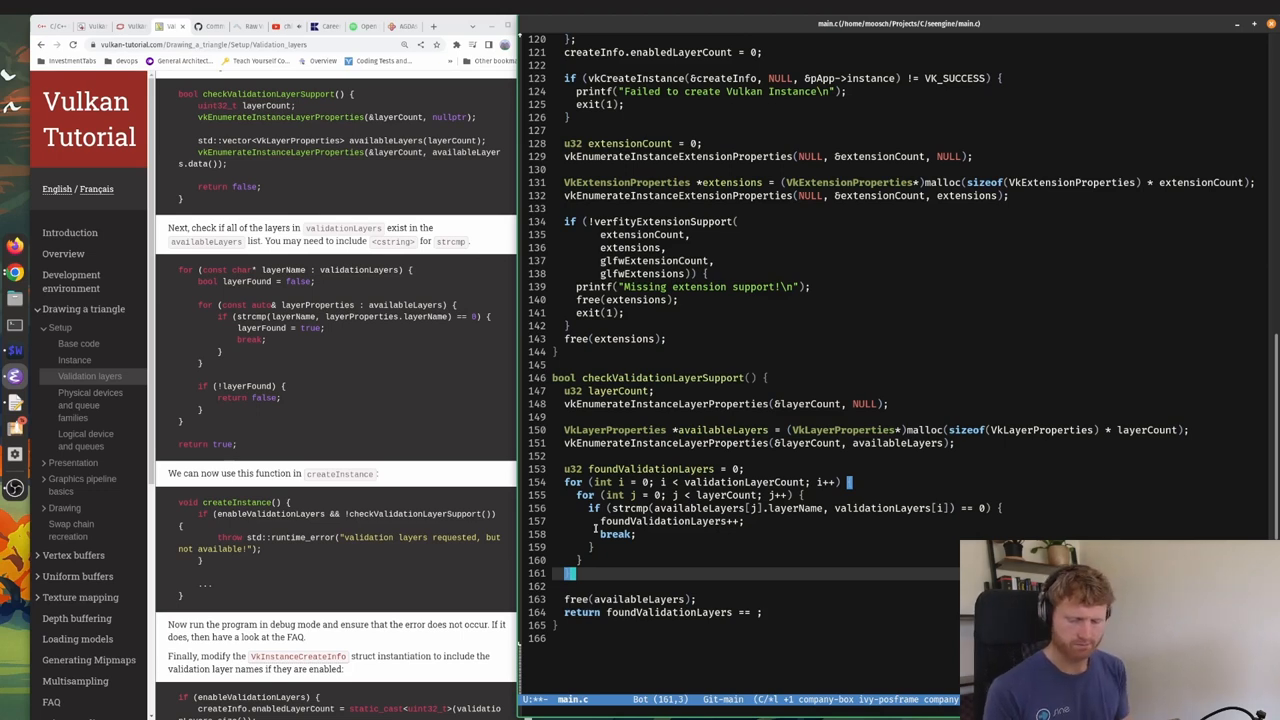
Remove the blank line before free(availableLayers) and save main.c.
{"action": "key", "text": "ctrl+s"}
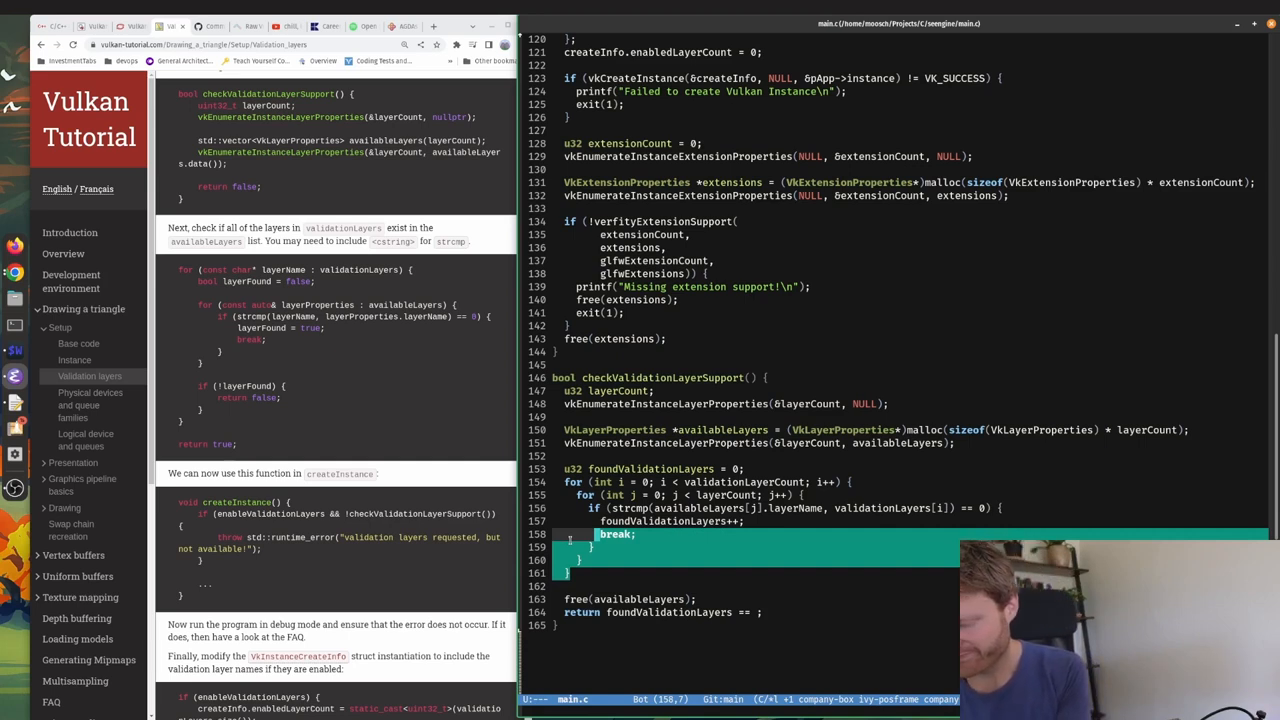
{"action": "mouse_move", "coordinate": [450, 407]}
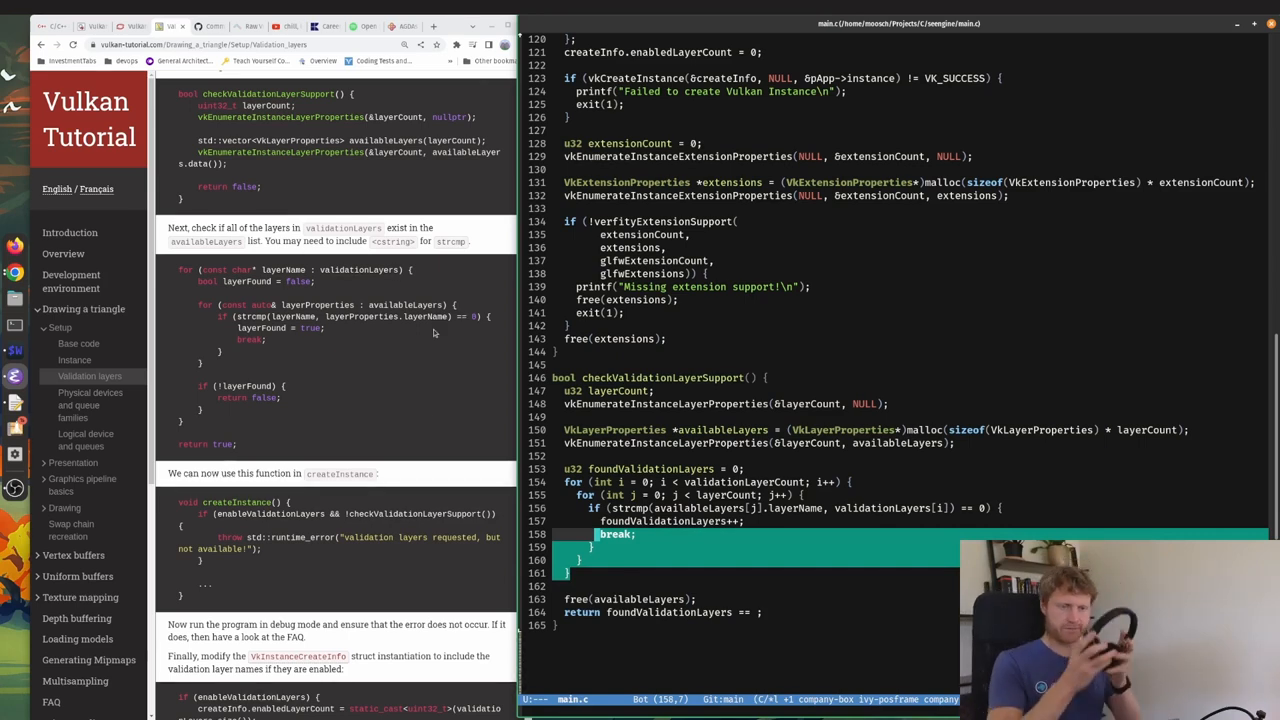
{"action": "mouse_move", "coordinate": [398, 307]}
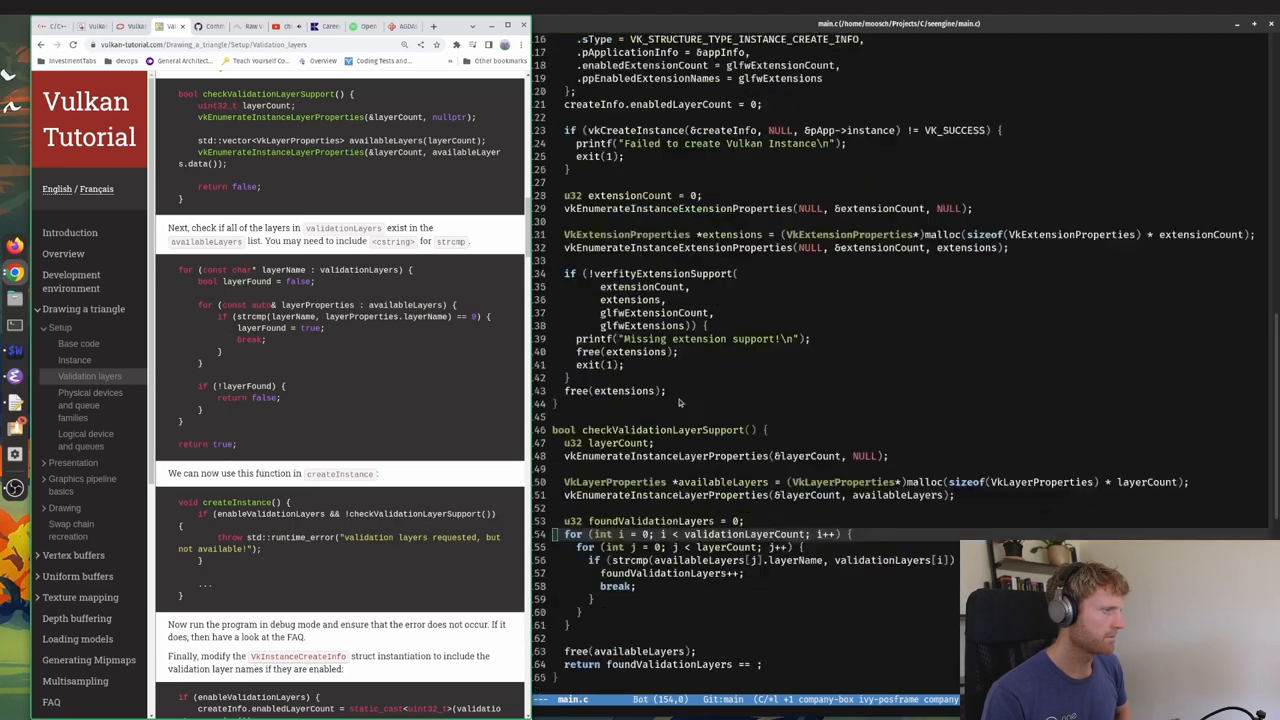
Add a layerFound flag, set on match, with if (!layerFound) returning false, else return true.
{"action": "scroll", "scroll_direction": "down", "scroll_amount": 3}
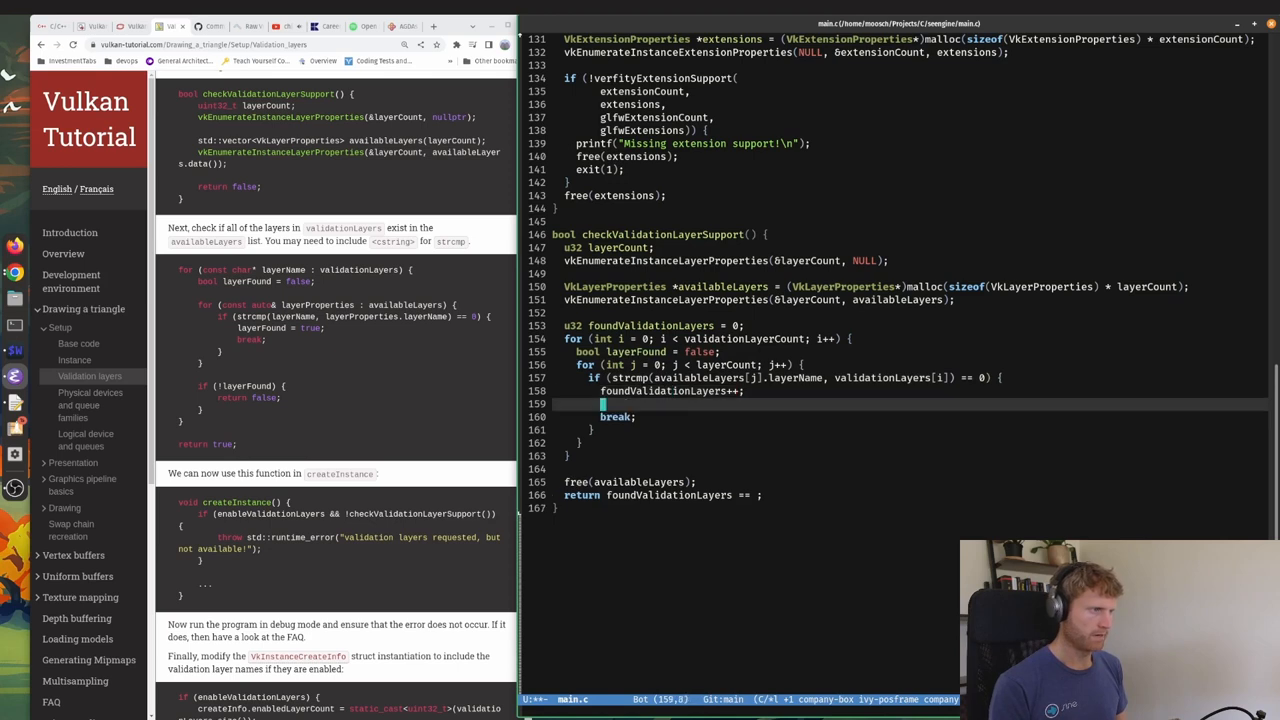
{"action": "type", "text": "layerFound = true;"}
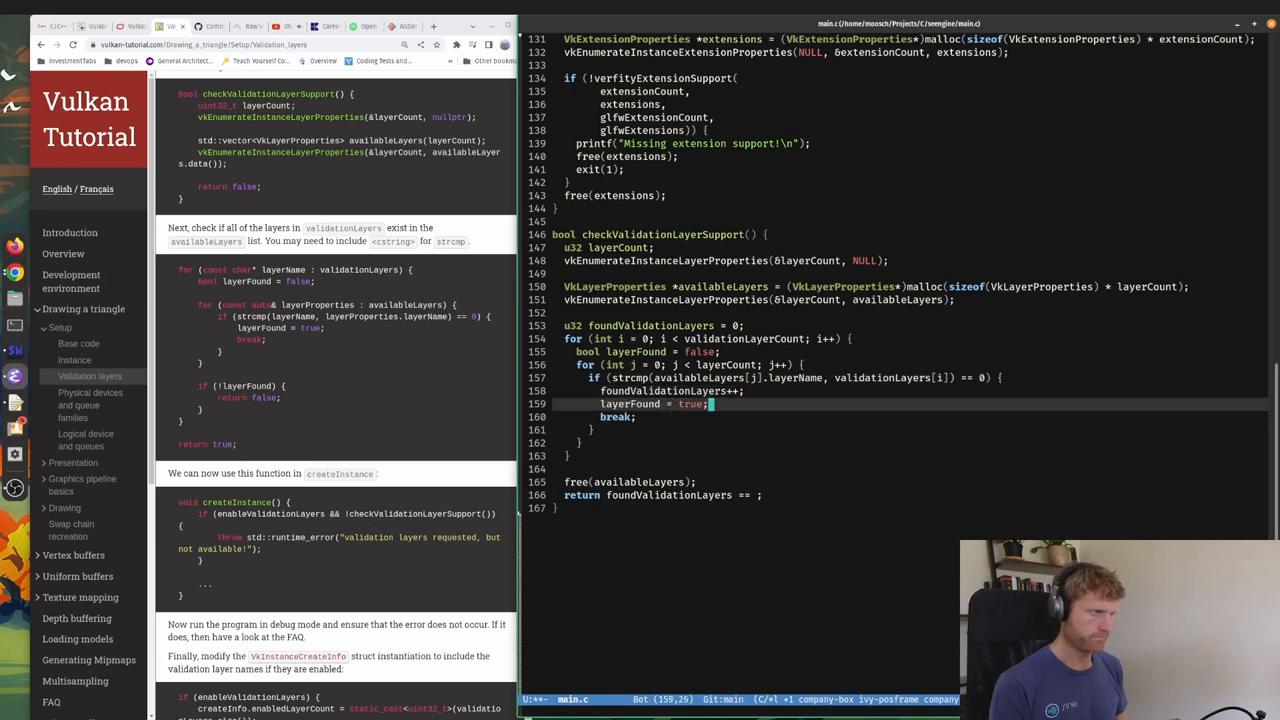
{"action": "type", "text": "return false;"}
{"action": "left_click", "coordinate": [661, 495]}
{"action": "type", "text": "return true;"}
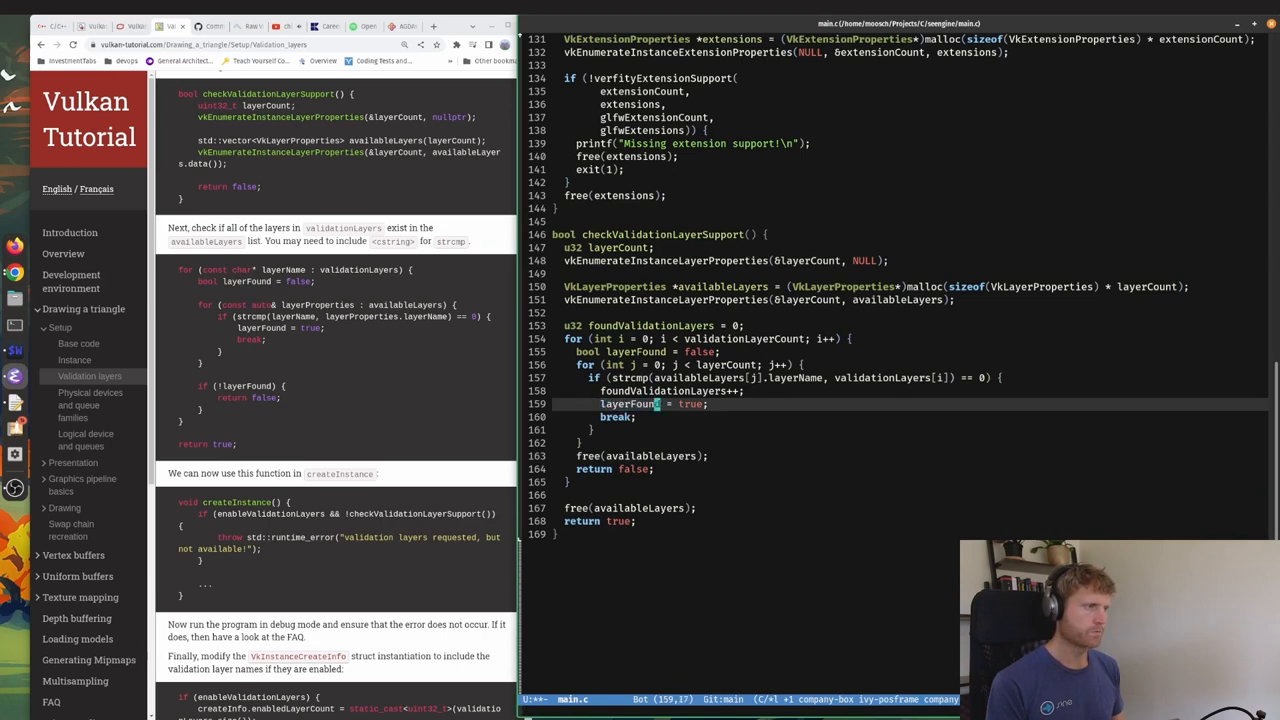
{"action": "type", "text": "if ("}
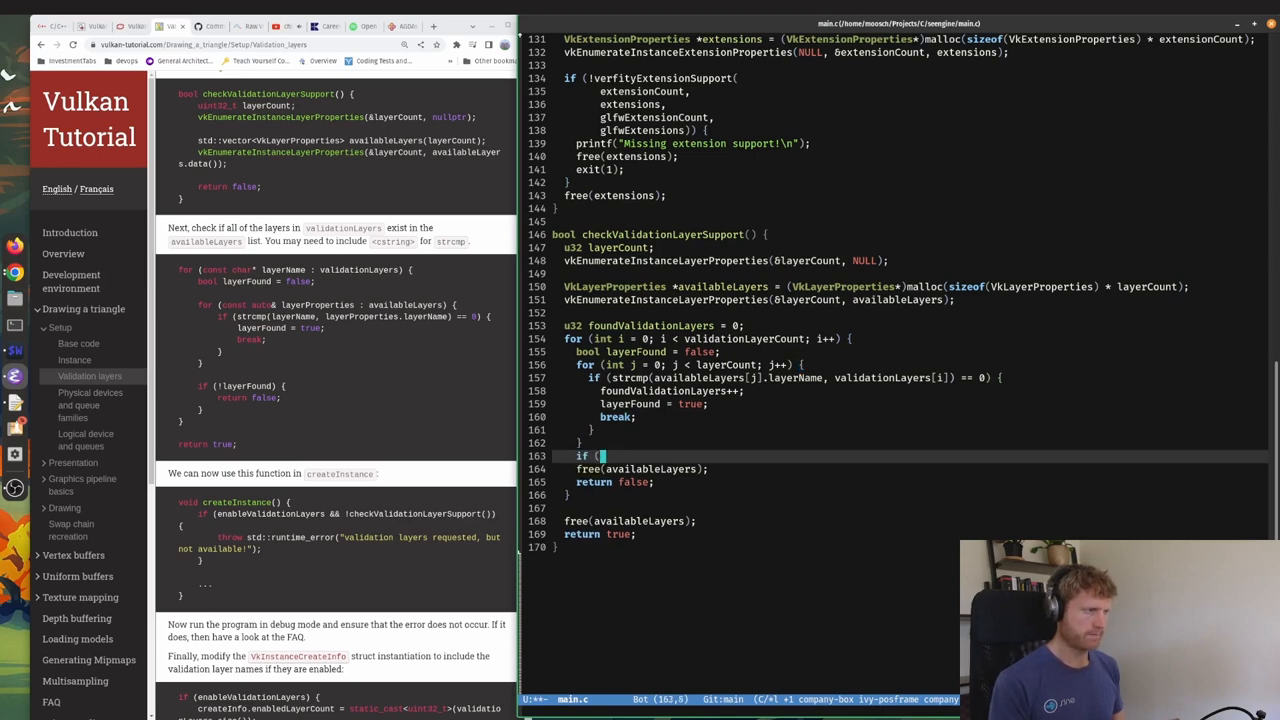
{"action": "type", "text": "!layerFound"}
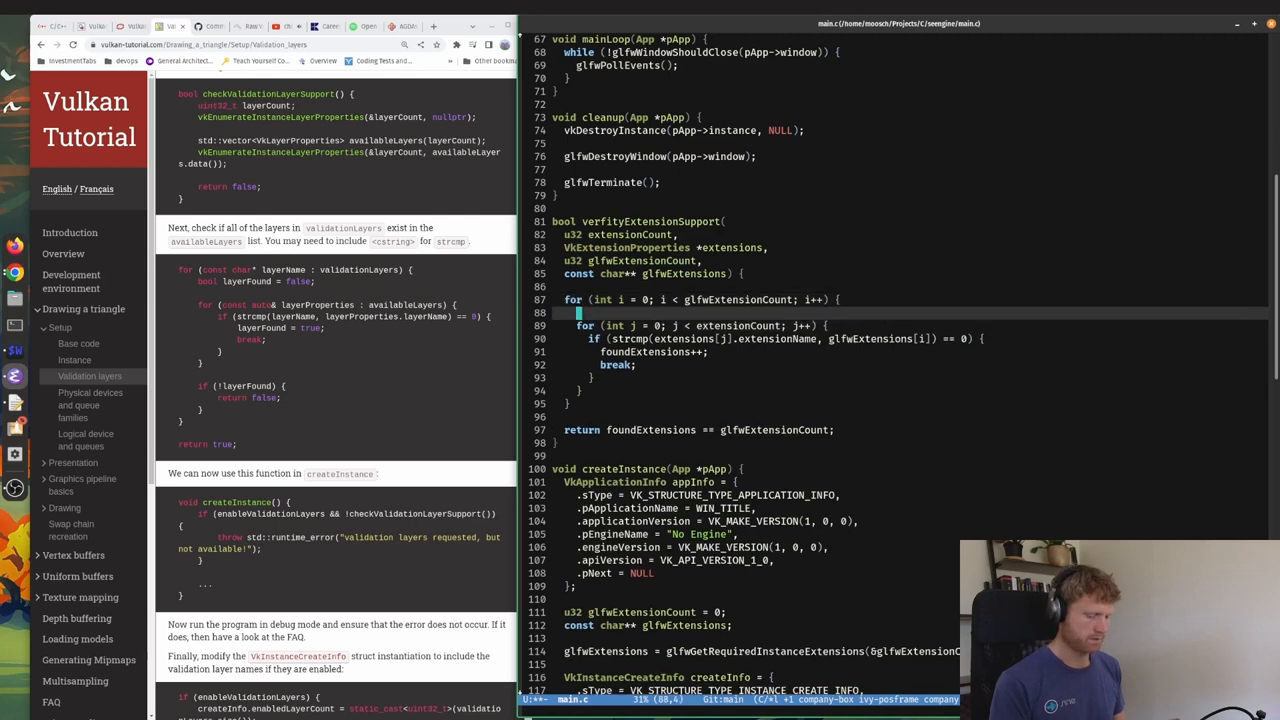
Add an extensionFound flag to verfityExtensionSupport, returning false when a required extension is missing.
{"action": "type", "text": "bool l"}
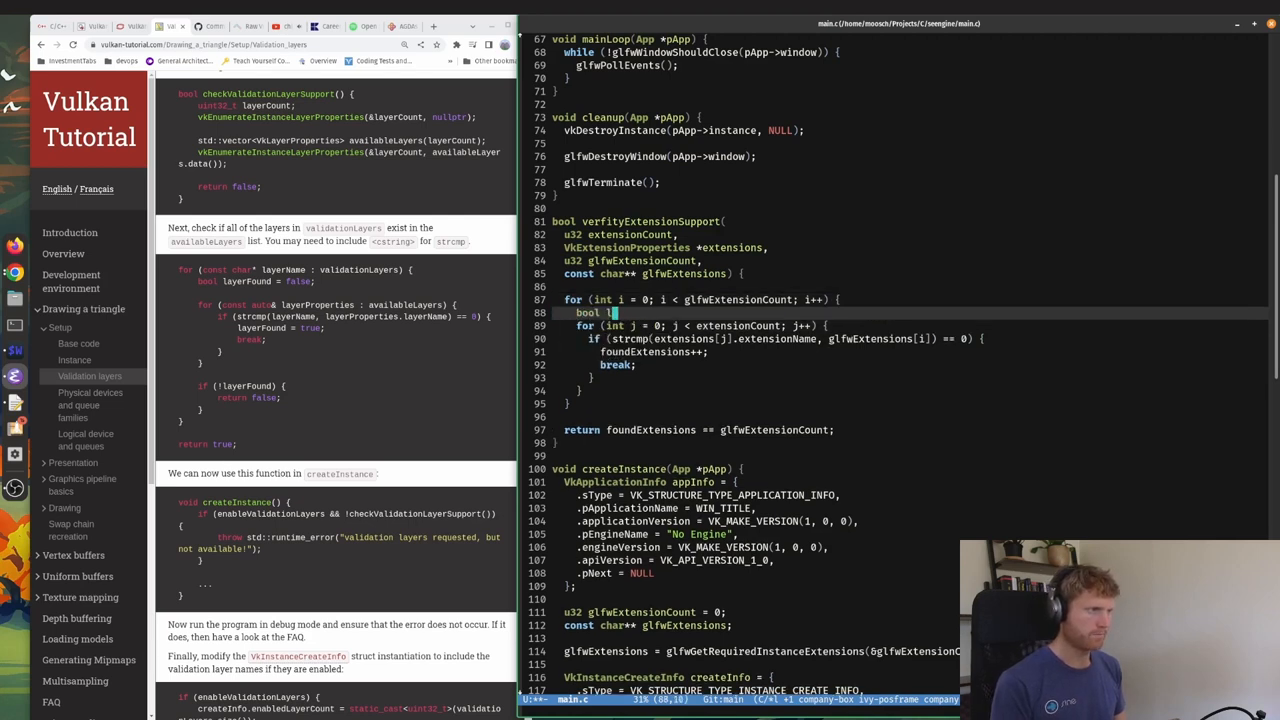
{"action": "type", "text": "extensionFound = false;"}
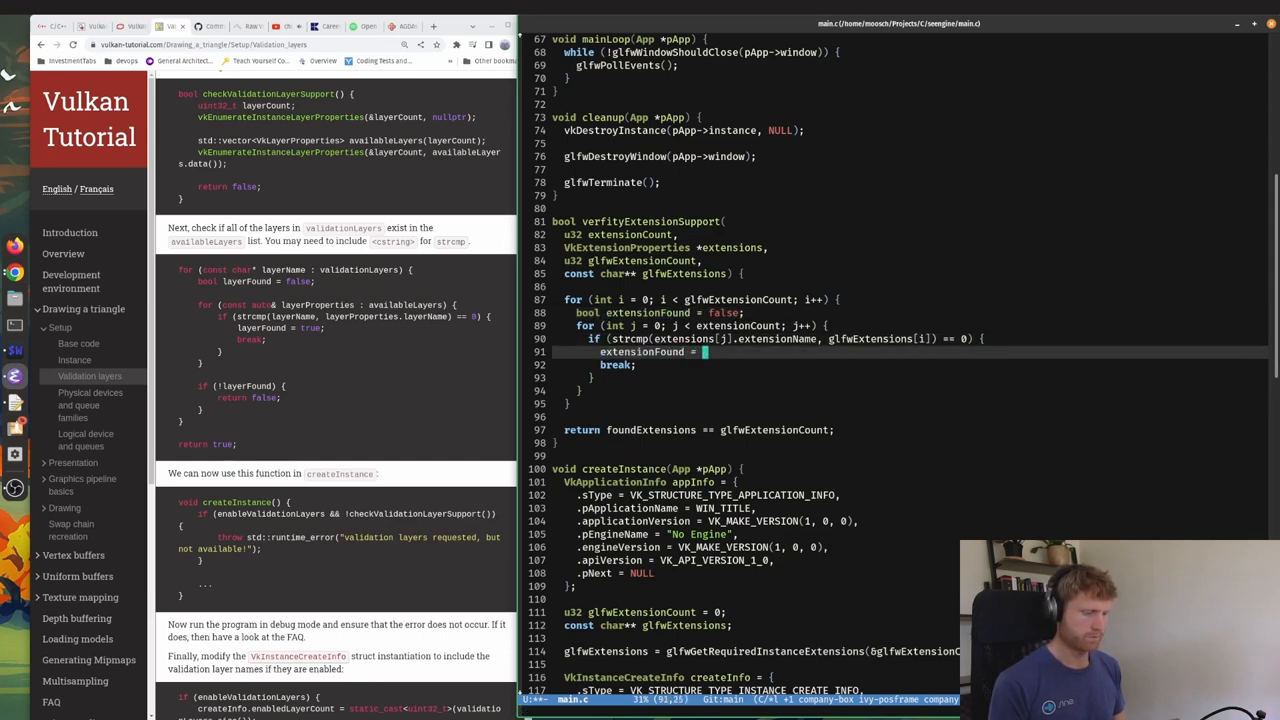
{"action": "type", "text": "true;"}
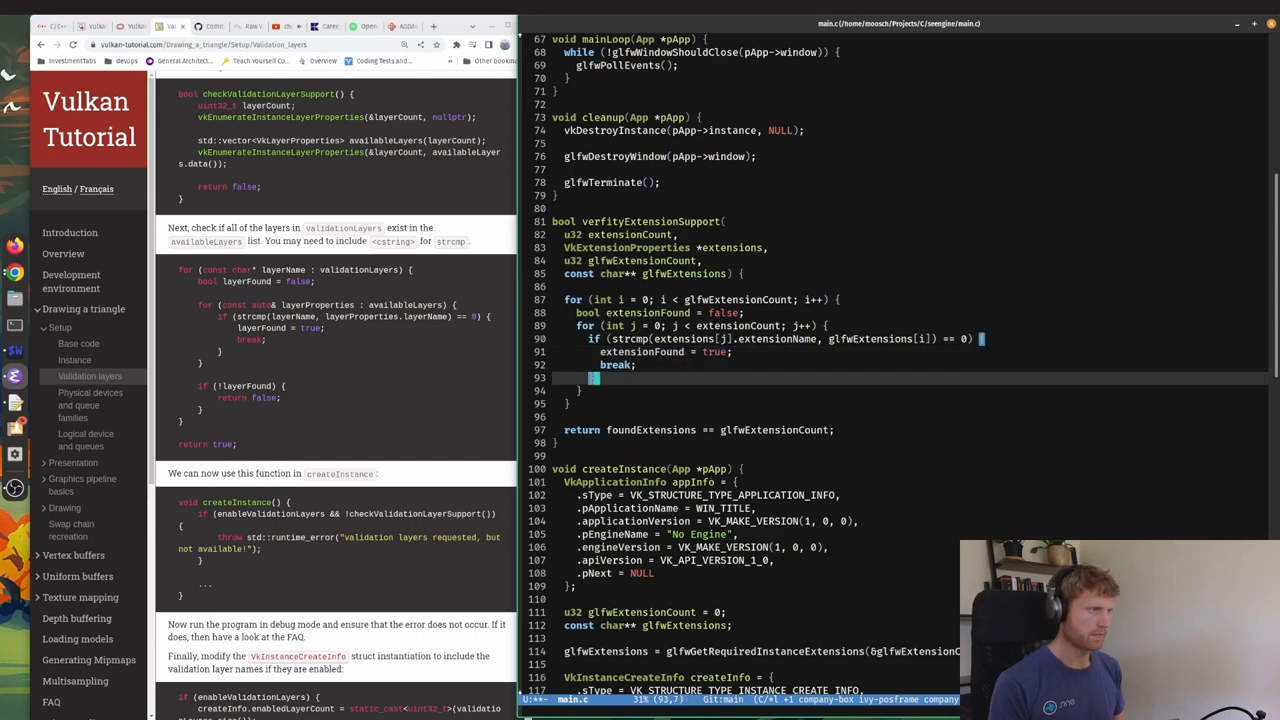
{"action": "type", "text": "if (!extensionFound"}
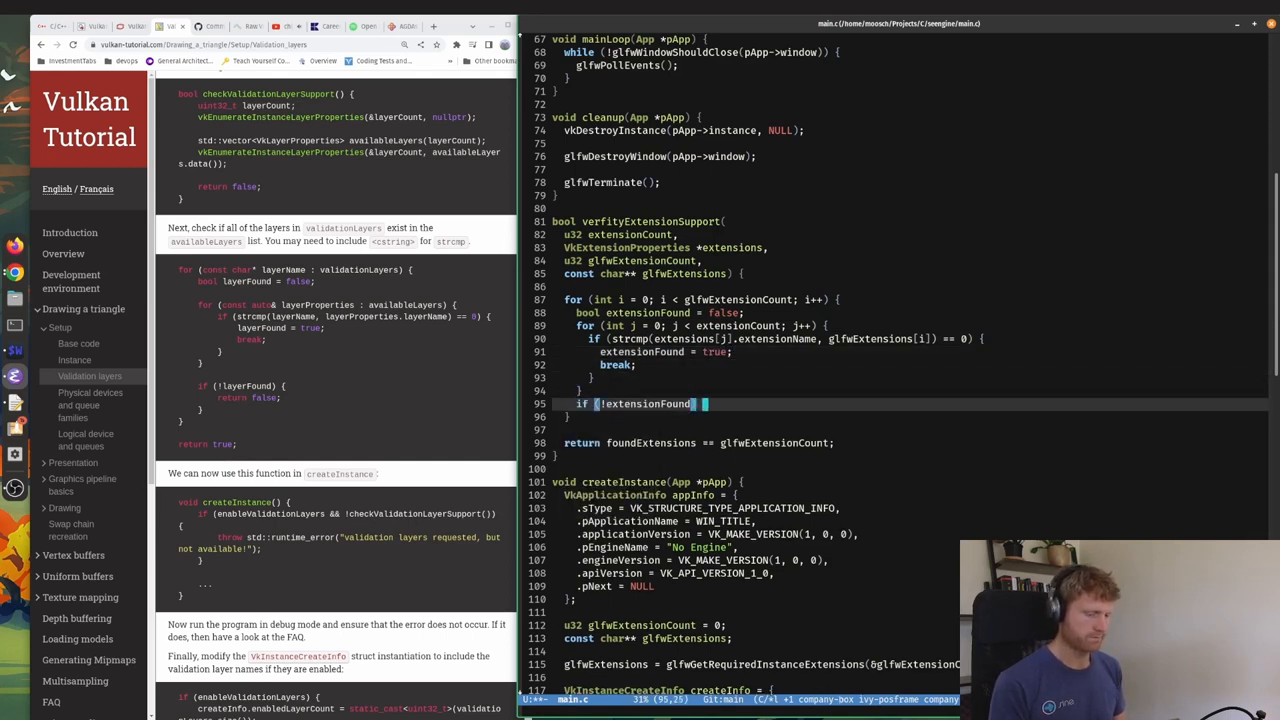
{"action": "type", "text": "return"}
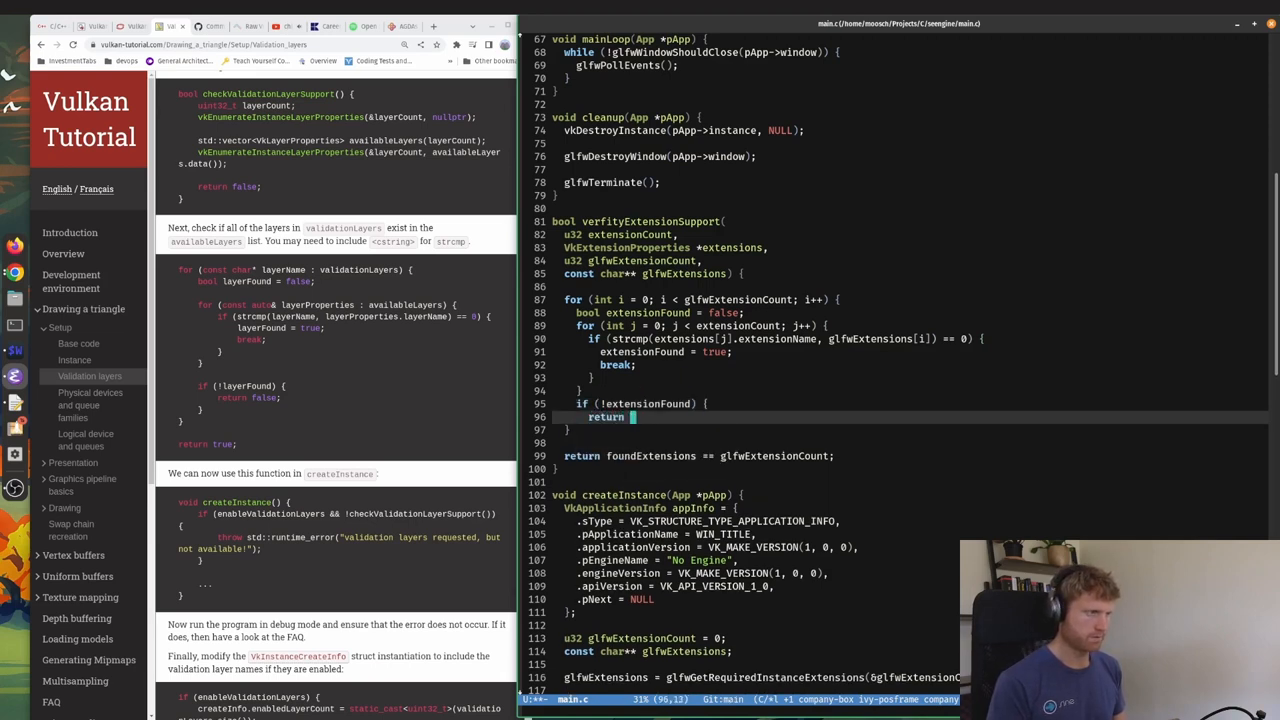
{"action": "type", "text": "false"}
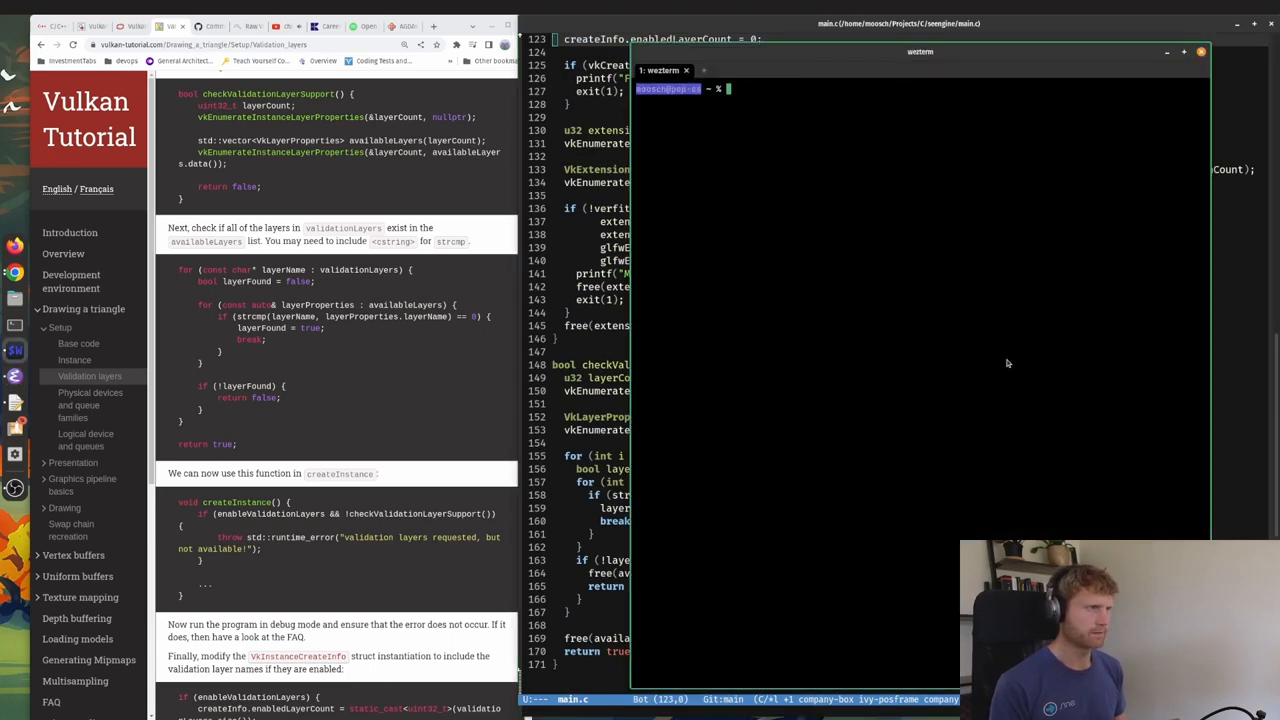
Run ./build in Projects/C/seengine and launch ./game.
{"action": "type", "text": "./build"}
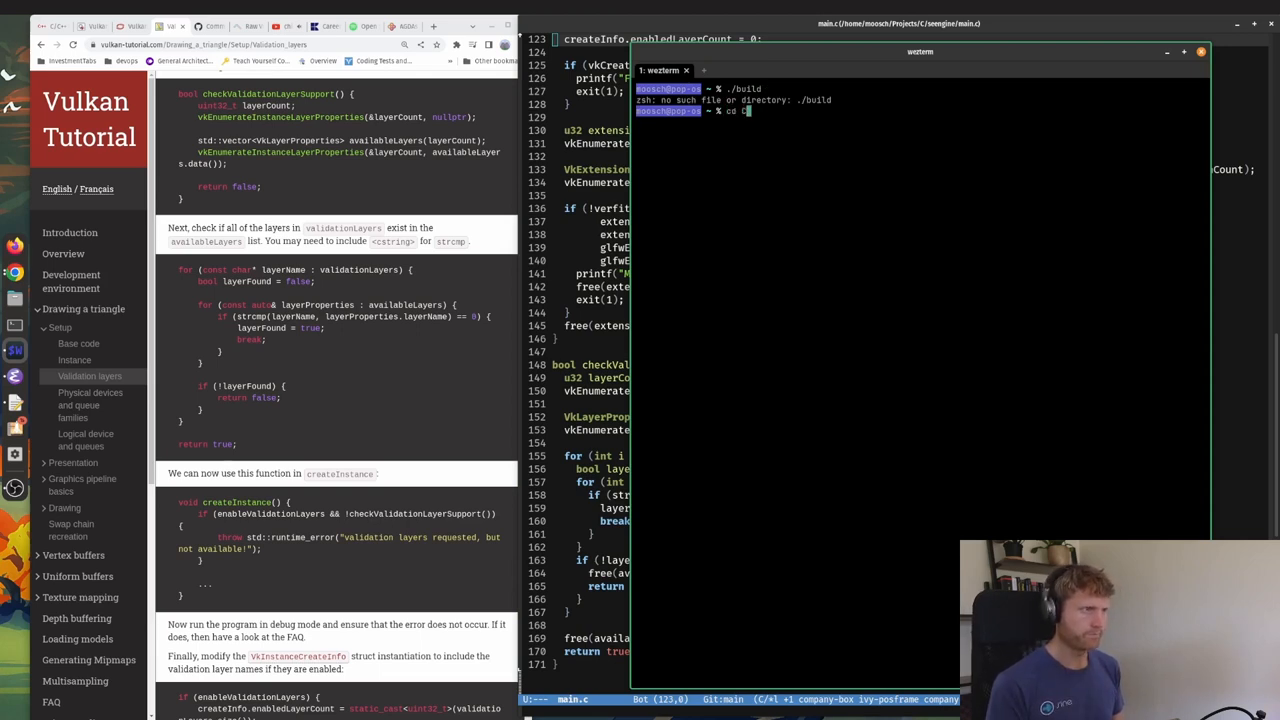
{"action": "type", "text": "Projects/C/seengine"}
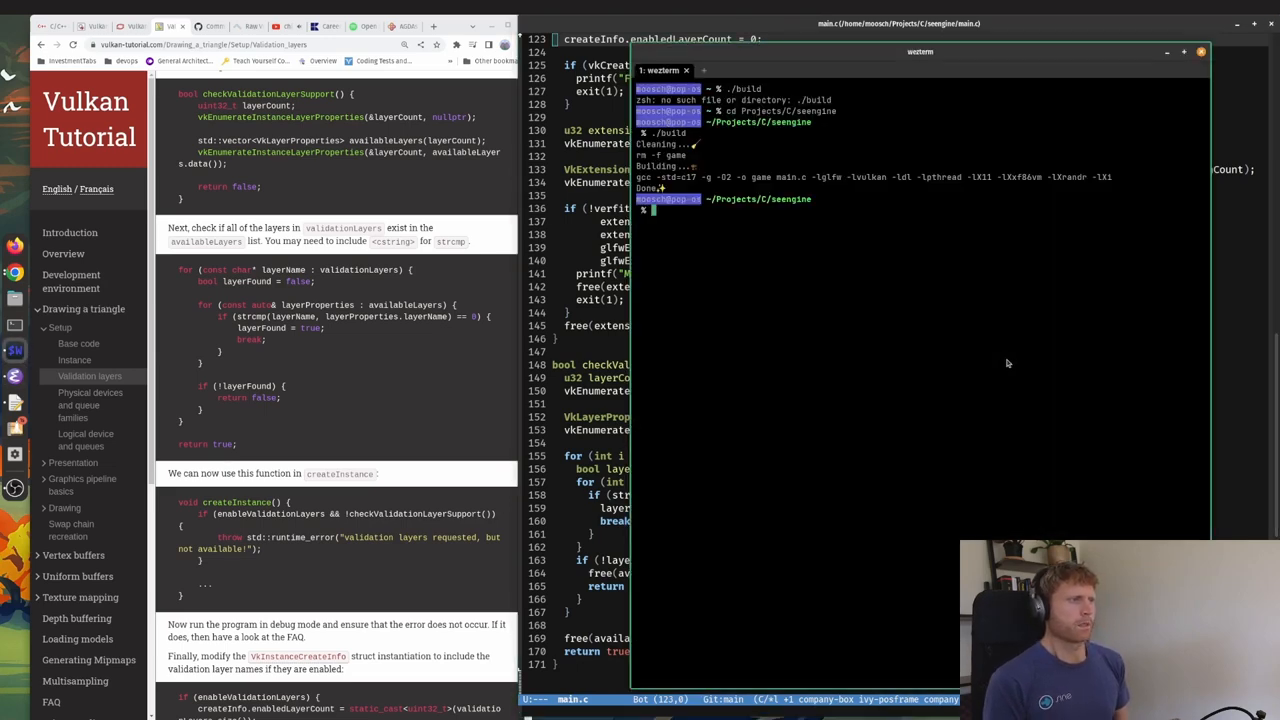
{"action": "type", "text": "./game"}
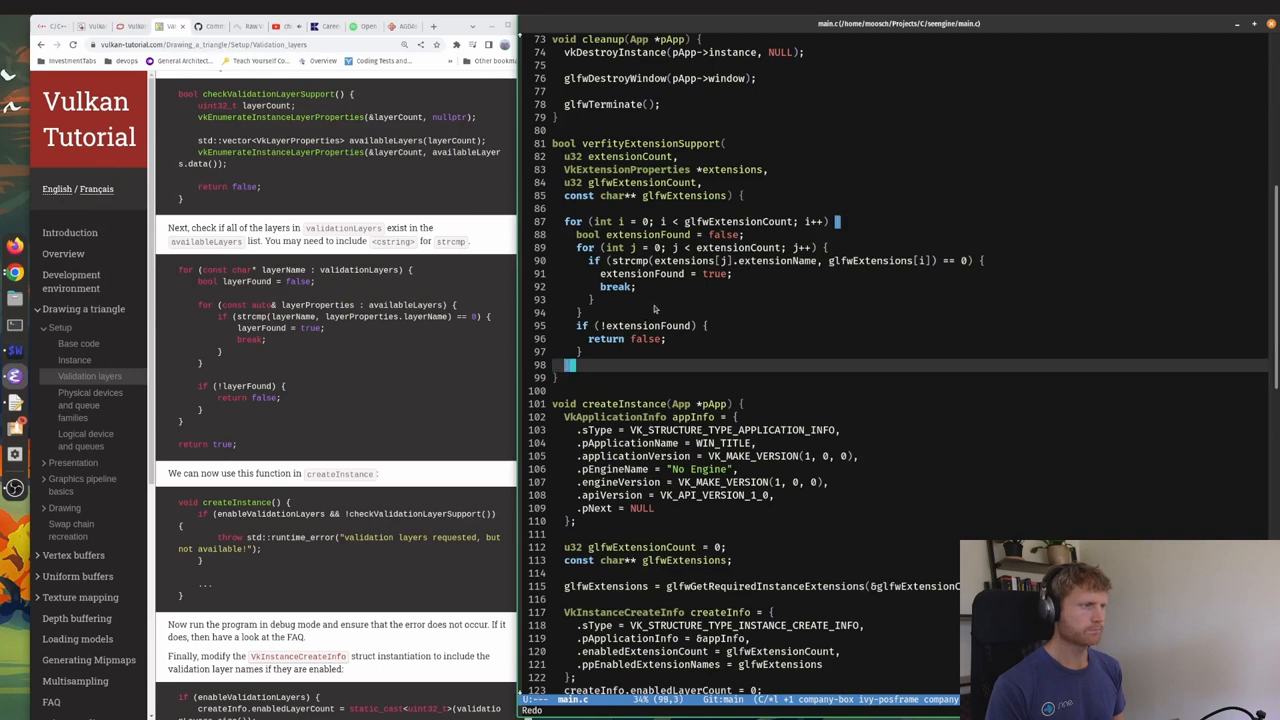
{"action": "mouse_move", "coordinate": [675, 304]}
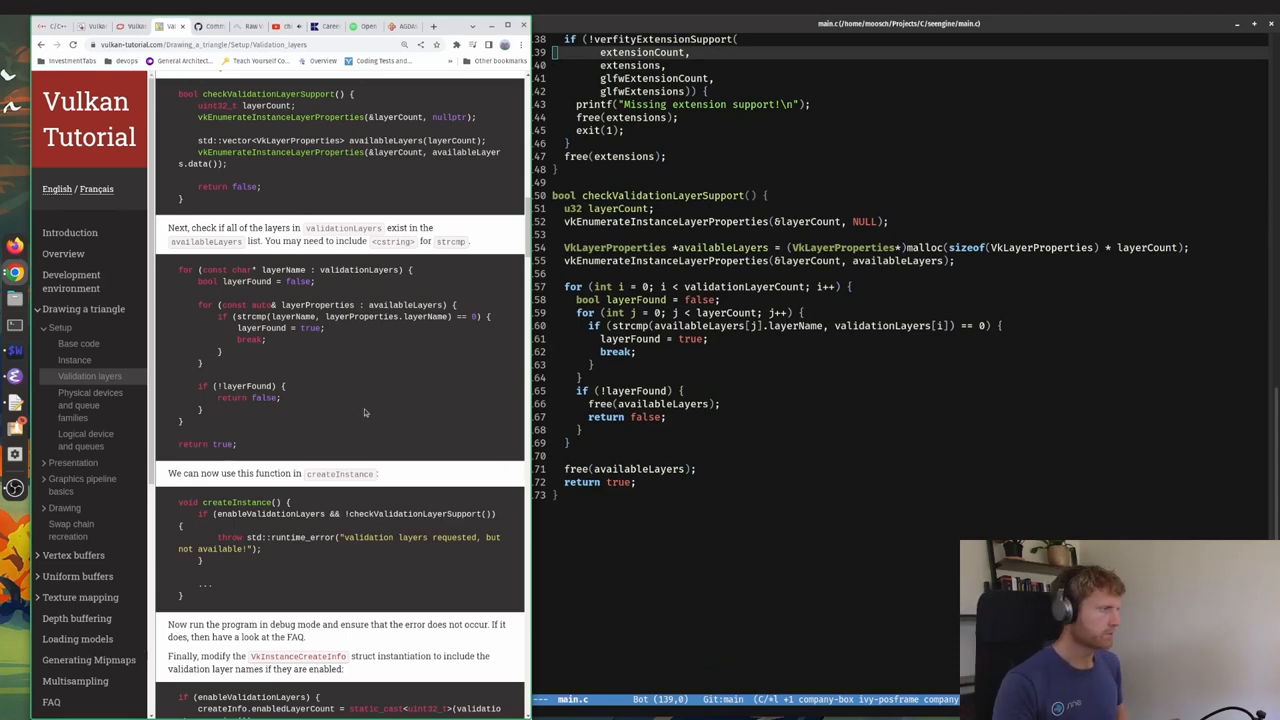
Start createInstance with if (enableValidationLayers && !checkValidationLayerSupport()) printing an error and exit(1).
{"action": "scroll", "scroll_direction": "down", "scroll_amount": 3}
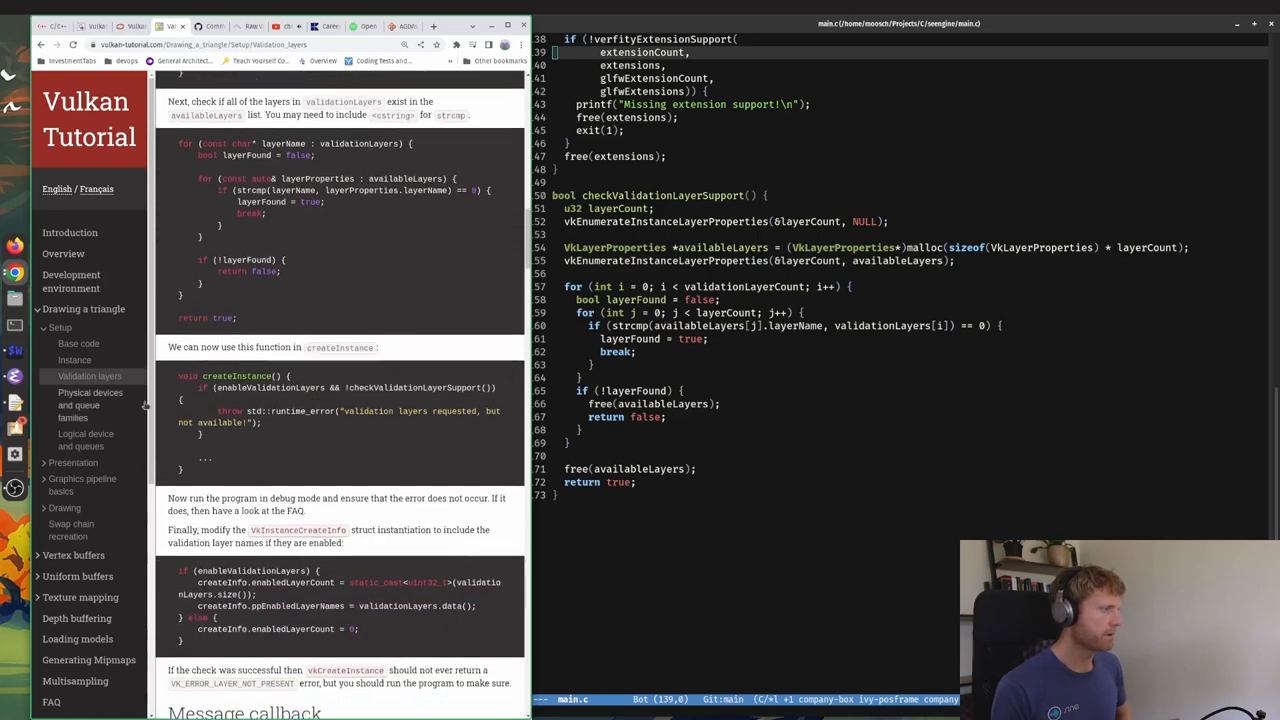
{"action": "scroll", "scroll_direction": "down", "scroll_amount": 3}
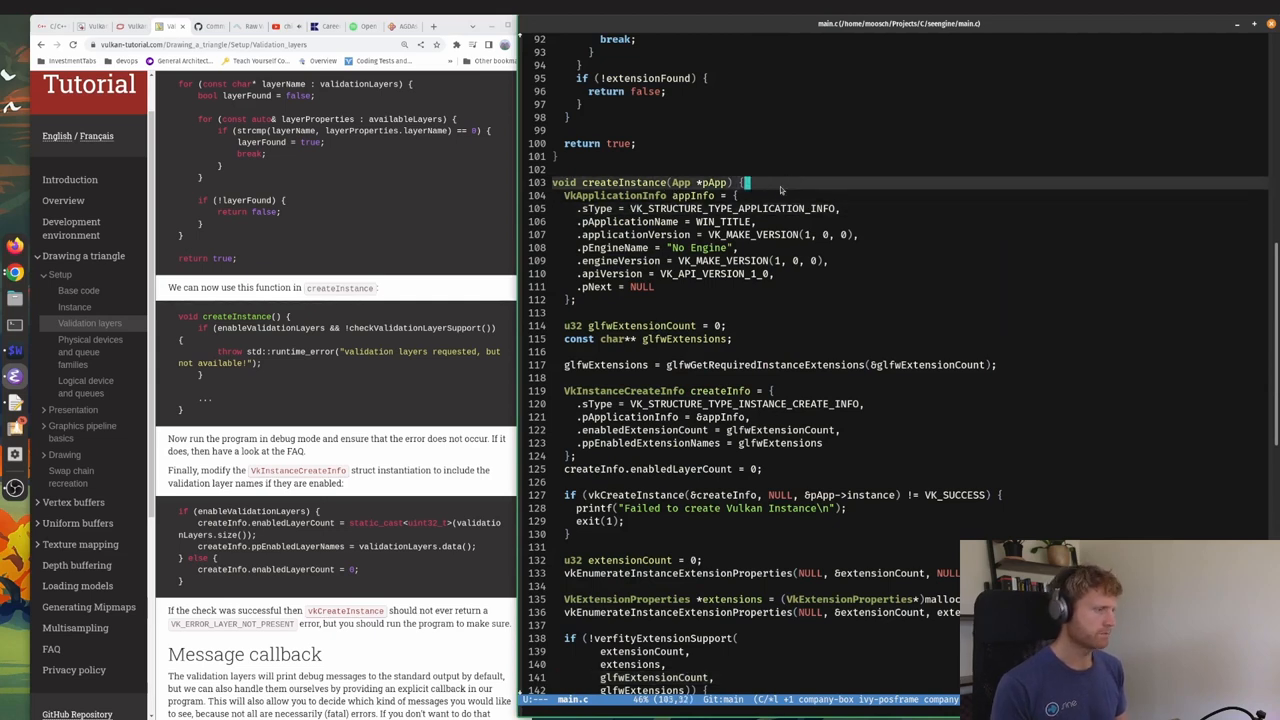
{"action": "key", "text": "enter"}
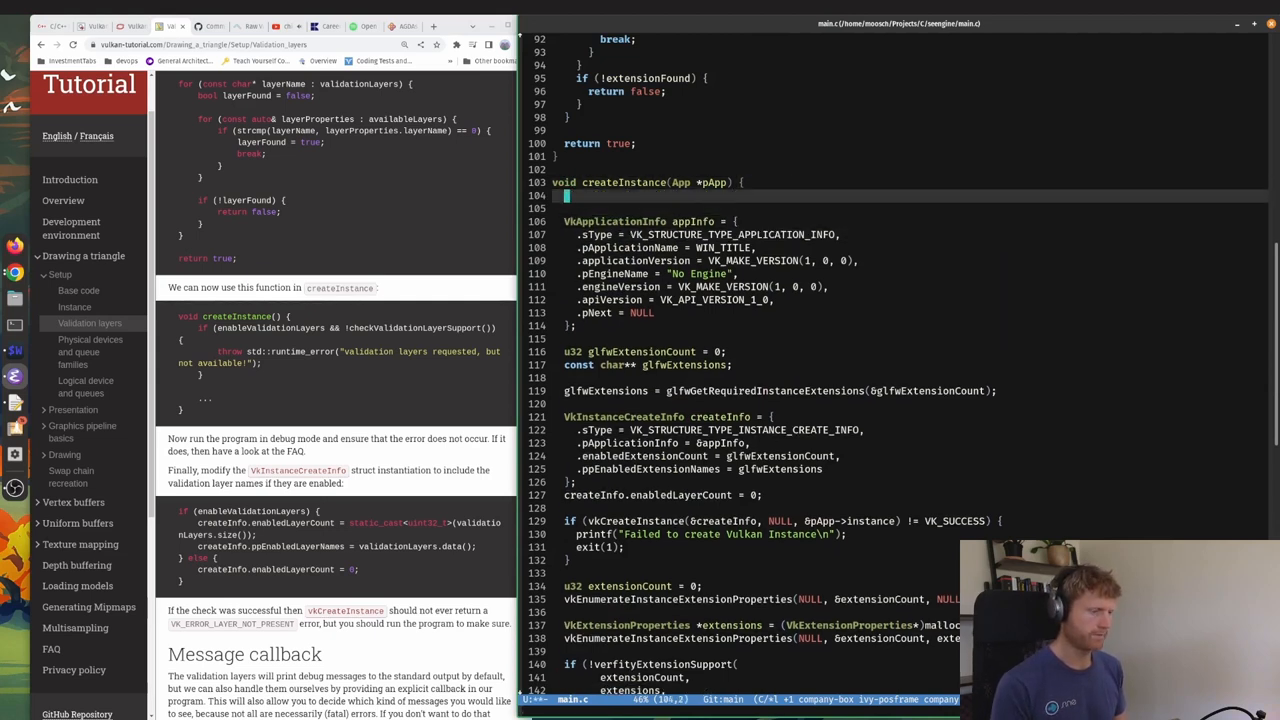
{"action": "type", "text": "if (enableValidationLayers"}
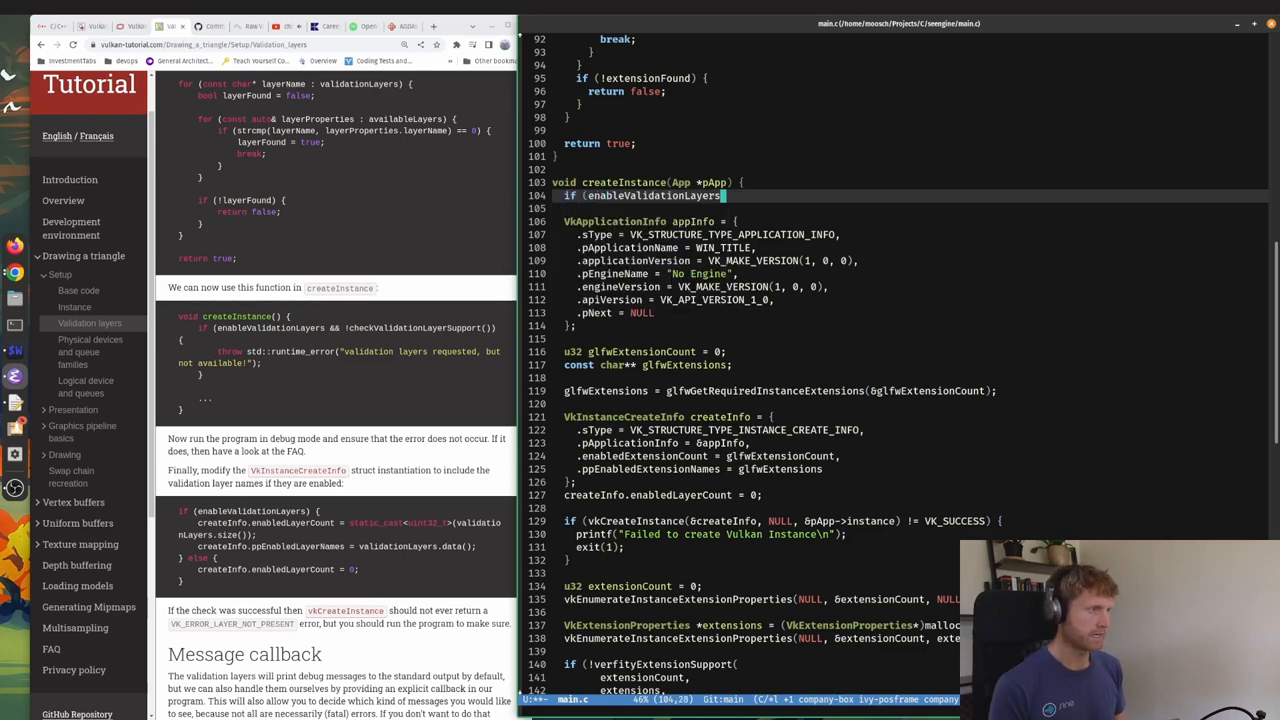
{"action": "type", "text": "&&"}
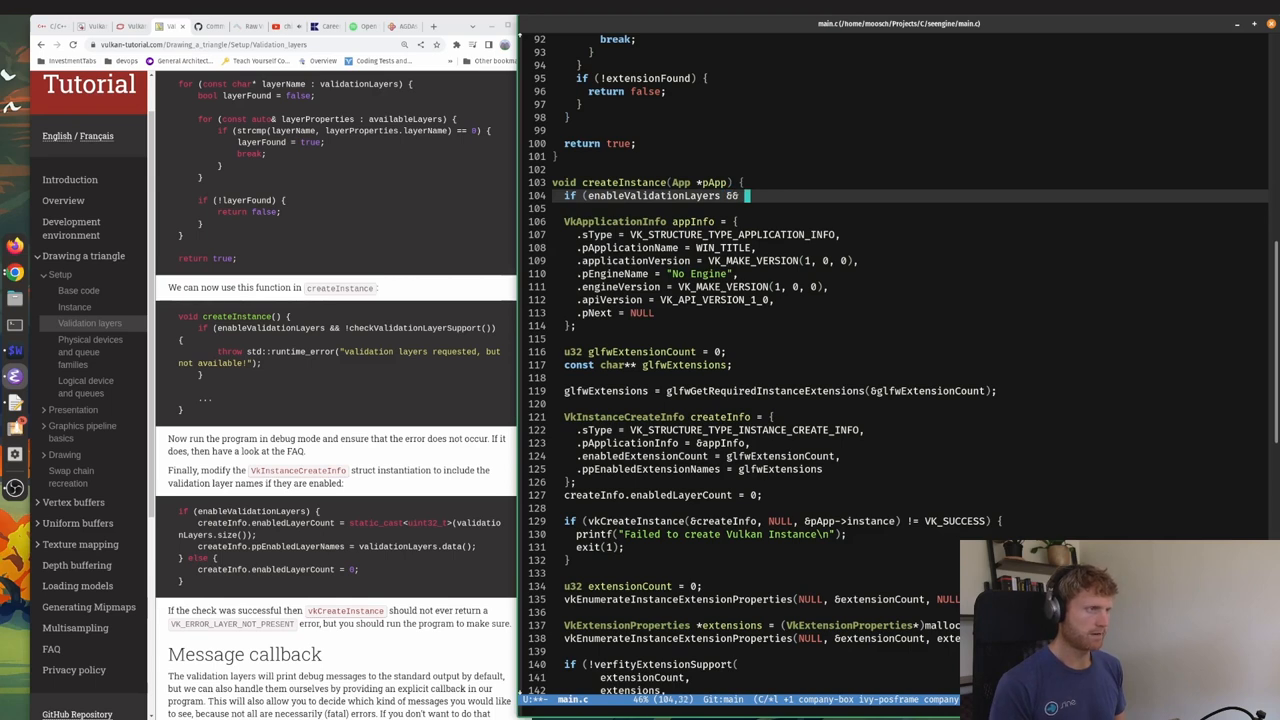
{"action": "type", "text": "!checkValidationLayerSupport()) {"}
{"action": "type", "text": "printf(\"\");"}
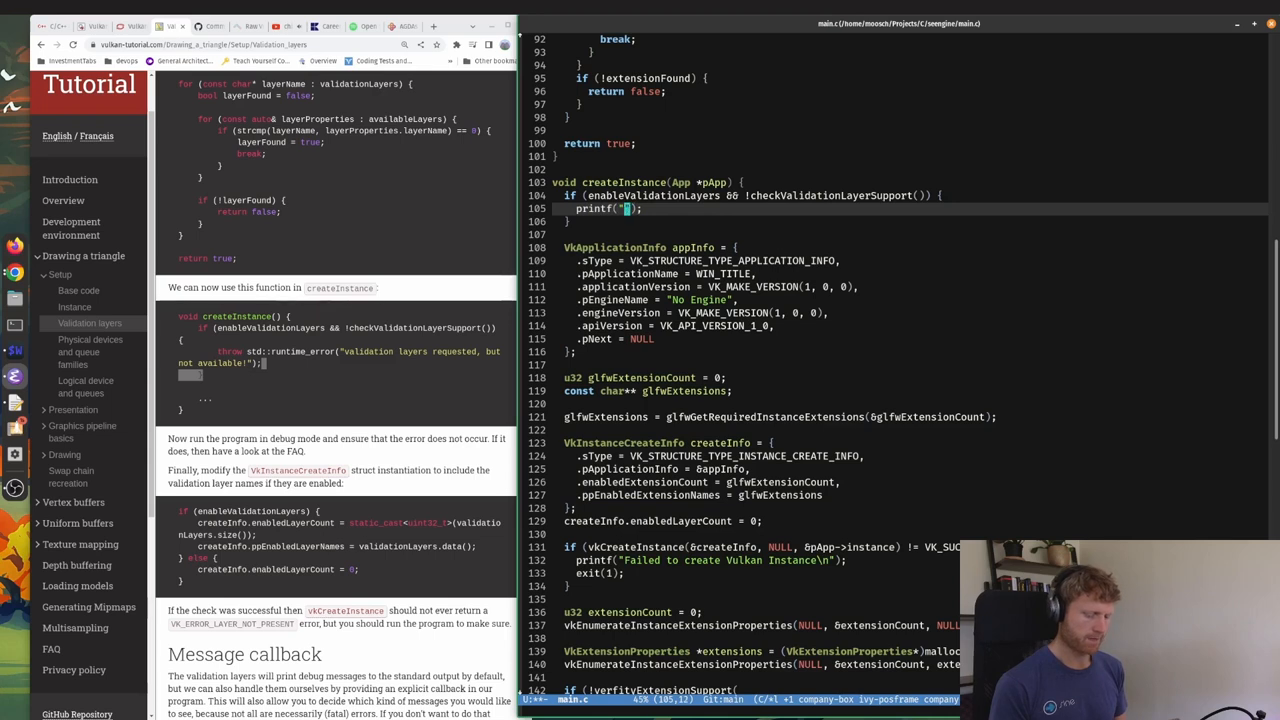
{"action": "type", "text": "Validation layers reques\\n"}
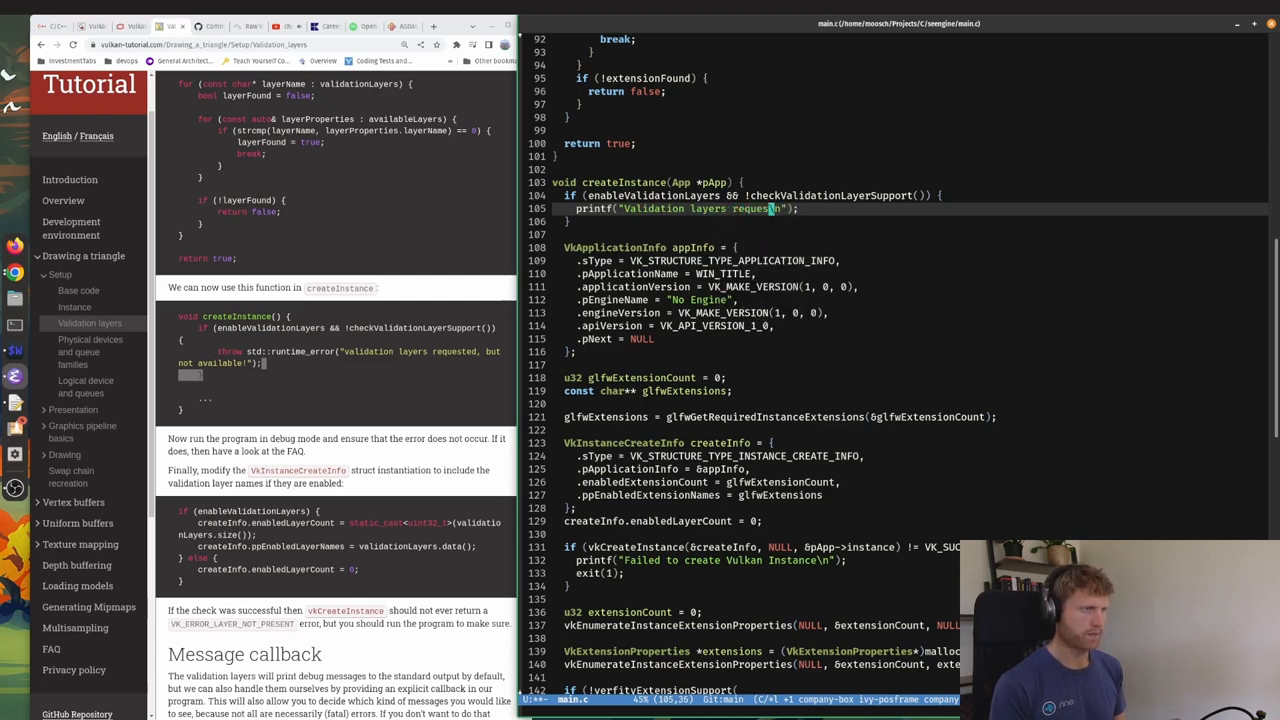
{"action": "type", "text": "but not available!"}
{"action": "type", "text": "exit();"}
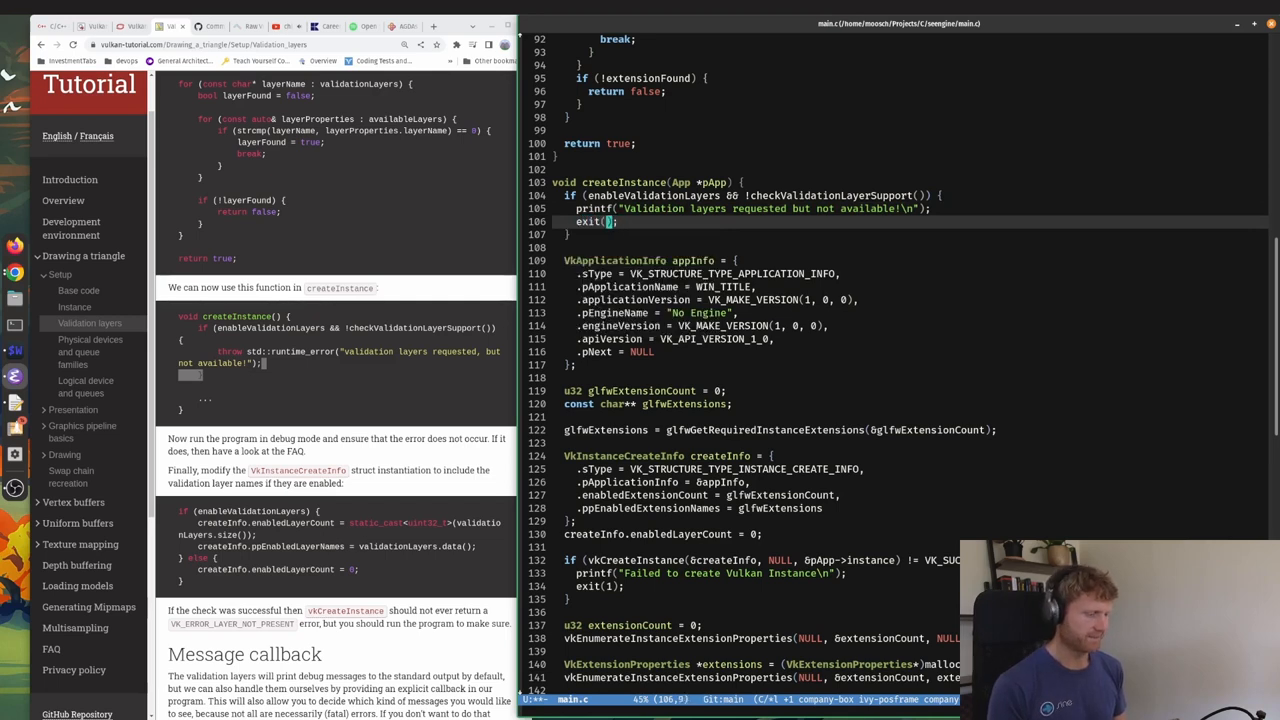
{"action": "type", "text": "1"}
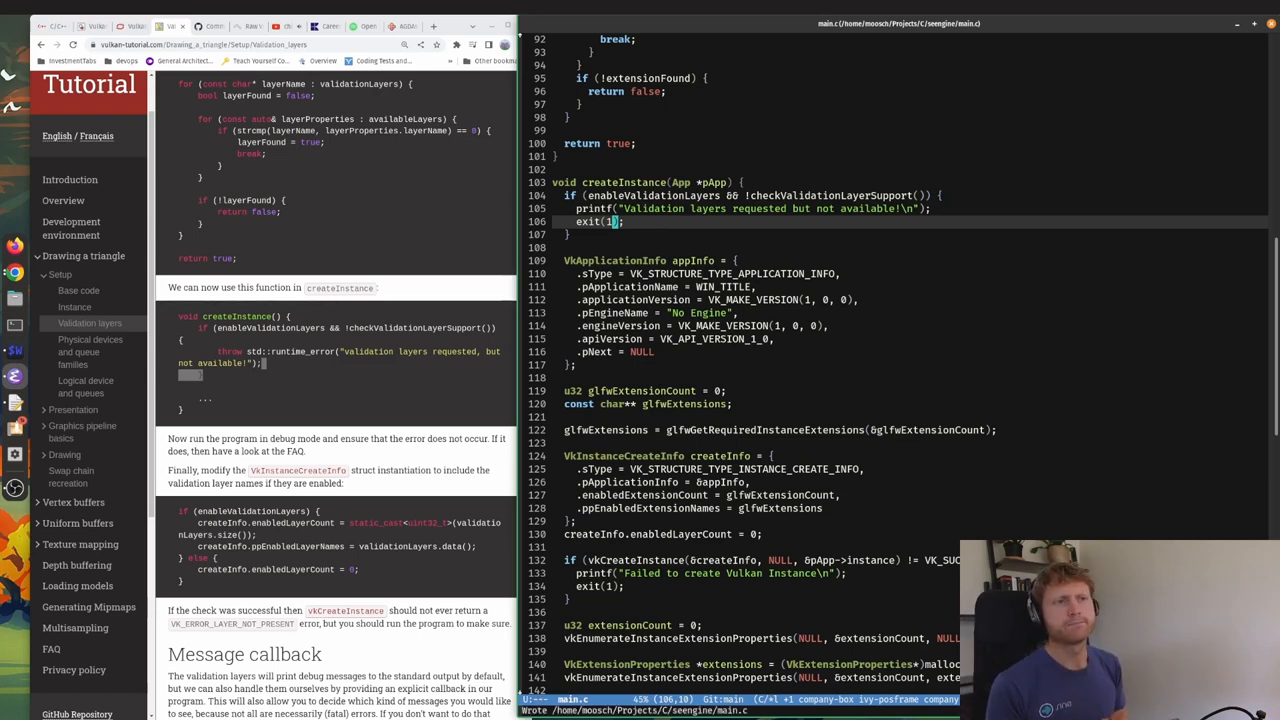
{"action": "mouse_move", "coordinate": [440, 276]}
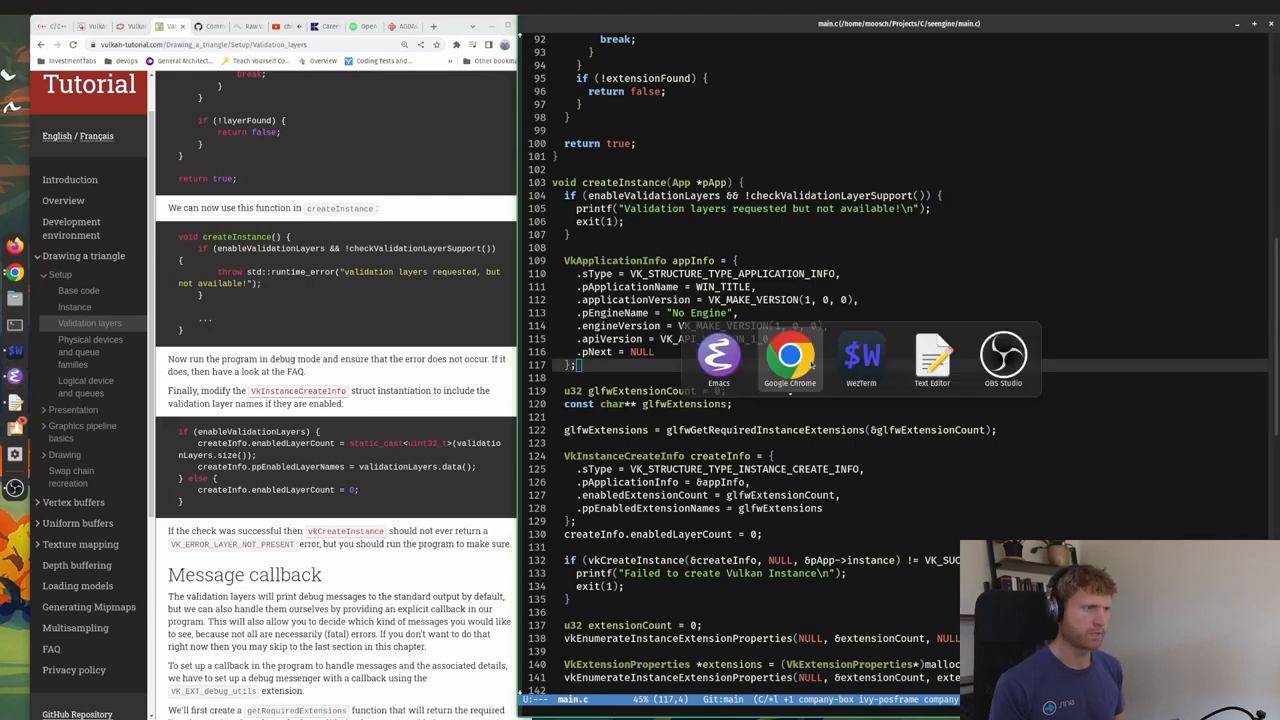
{"action": "left_click", "coordinate": [860, 360]}
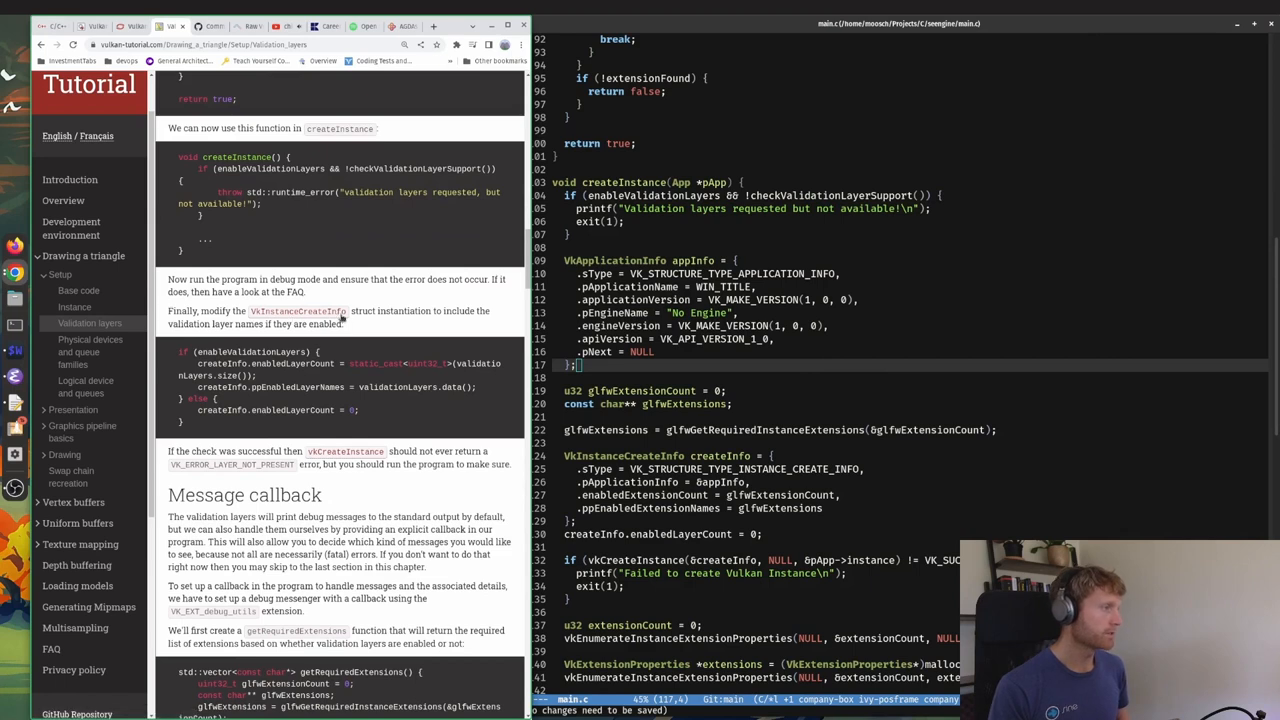
{"action": "mouse_move", "coordinate": [425, 323]}
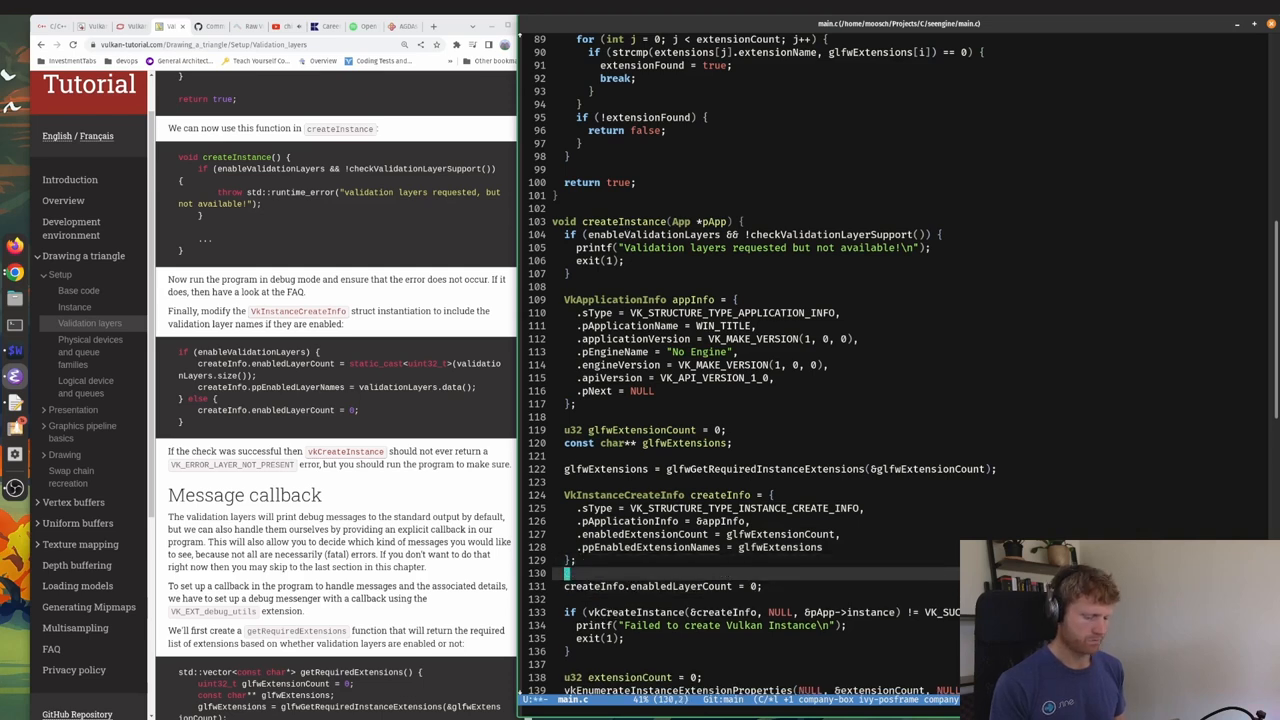
Use validationLayerCount and validationLayers under if (enableValidationLayers), with an else block for zero layers.
{"action": "type", "text": "if (enableValidationLayers) {"}
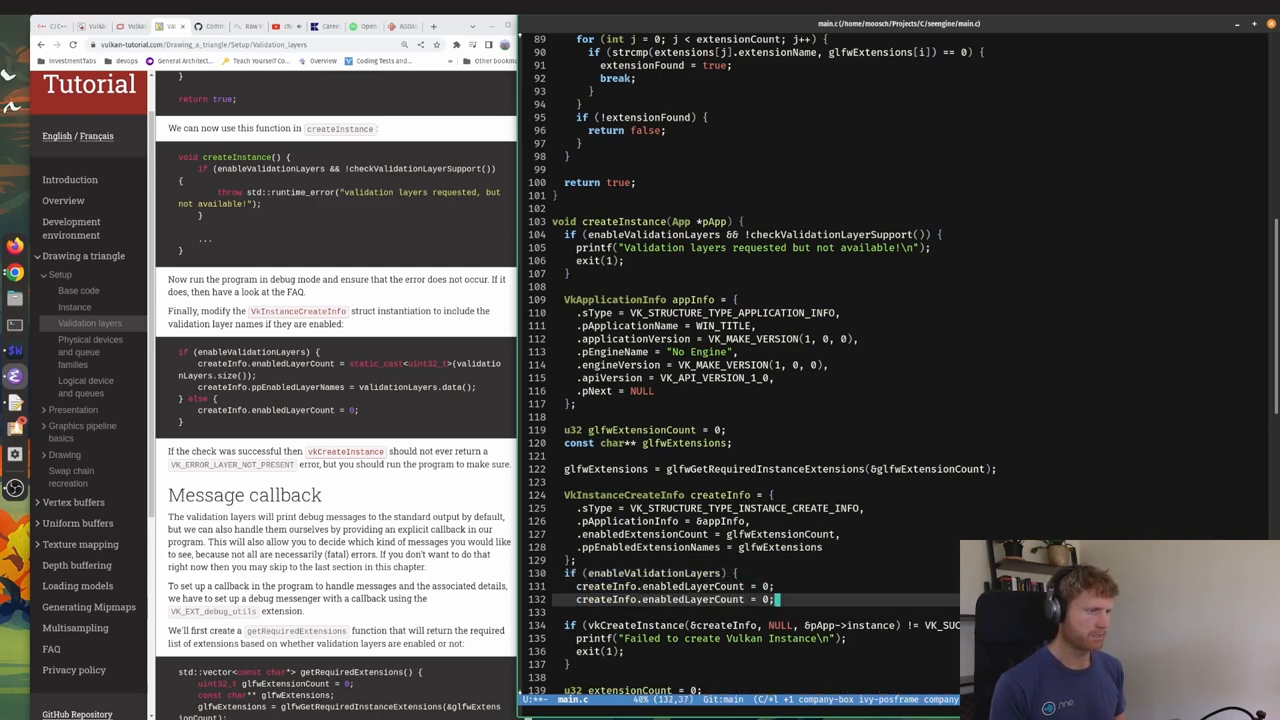
{"action": "type", "text": "else {"}
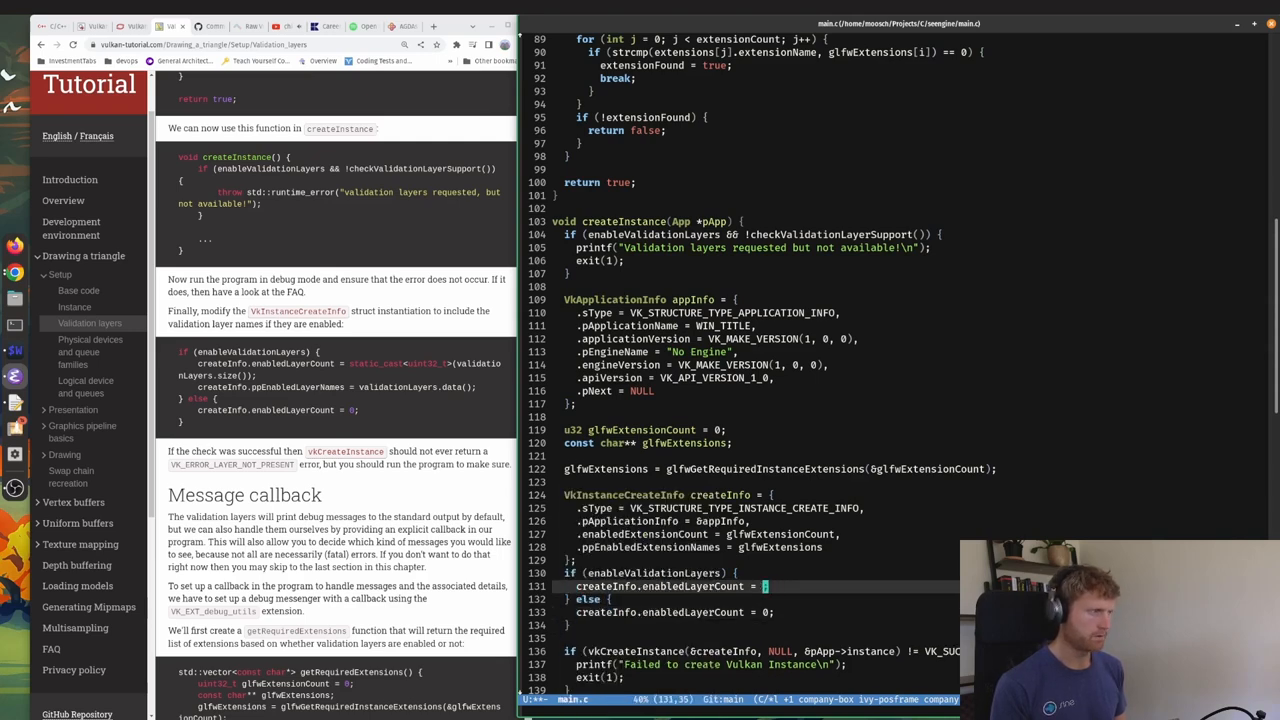
{"action": "type", "text": "validationLayerCount"}
{"action": "type", "text": "createInfo. = ;"}
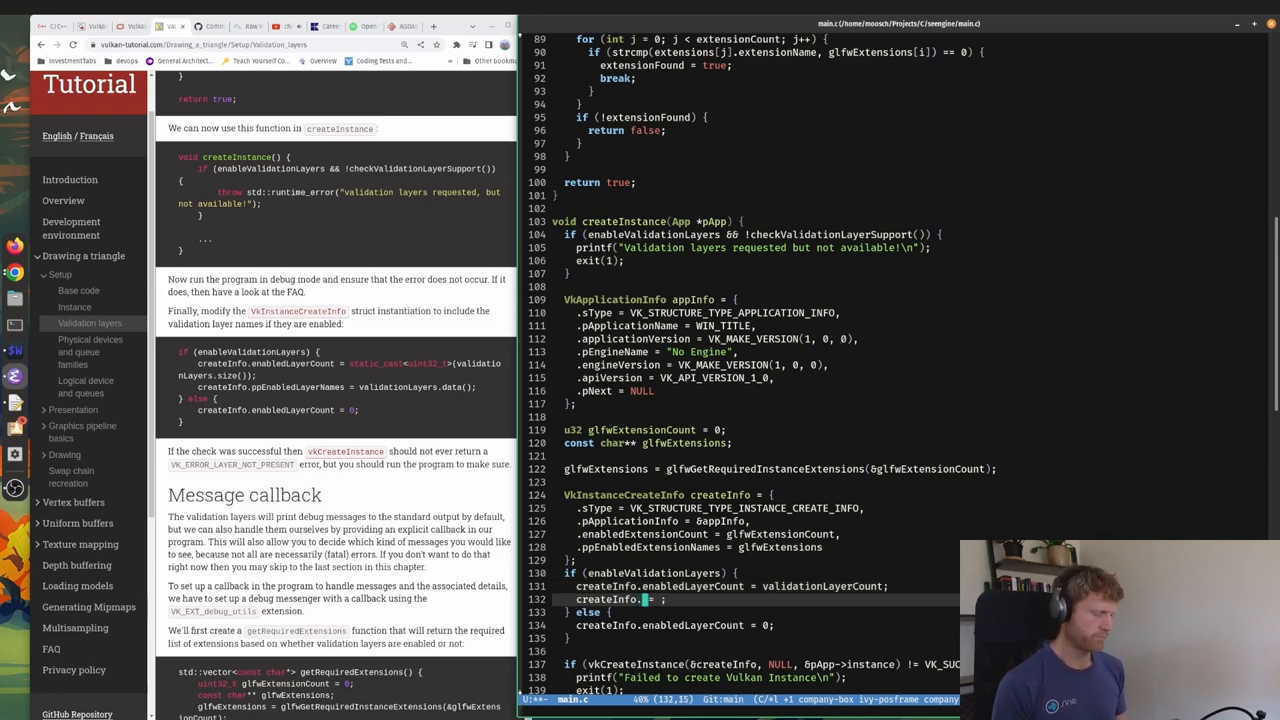
{"action": "type", "text": "ppEnabledExtensionNames"}
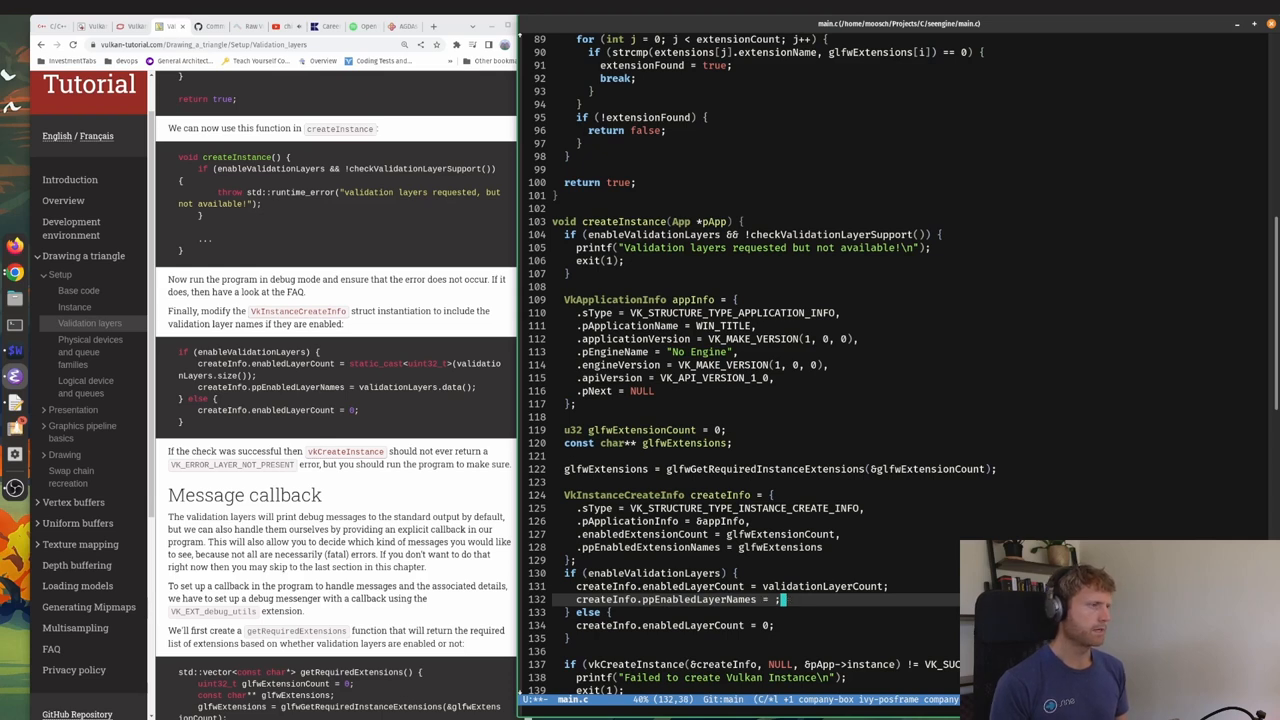
{"action": "type", "text": "validation"}
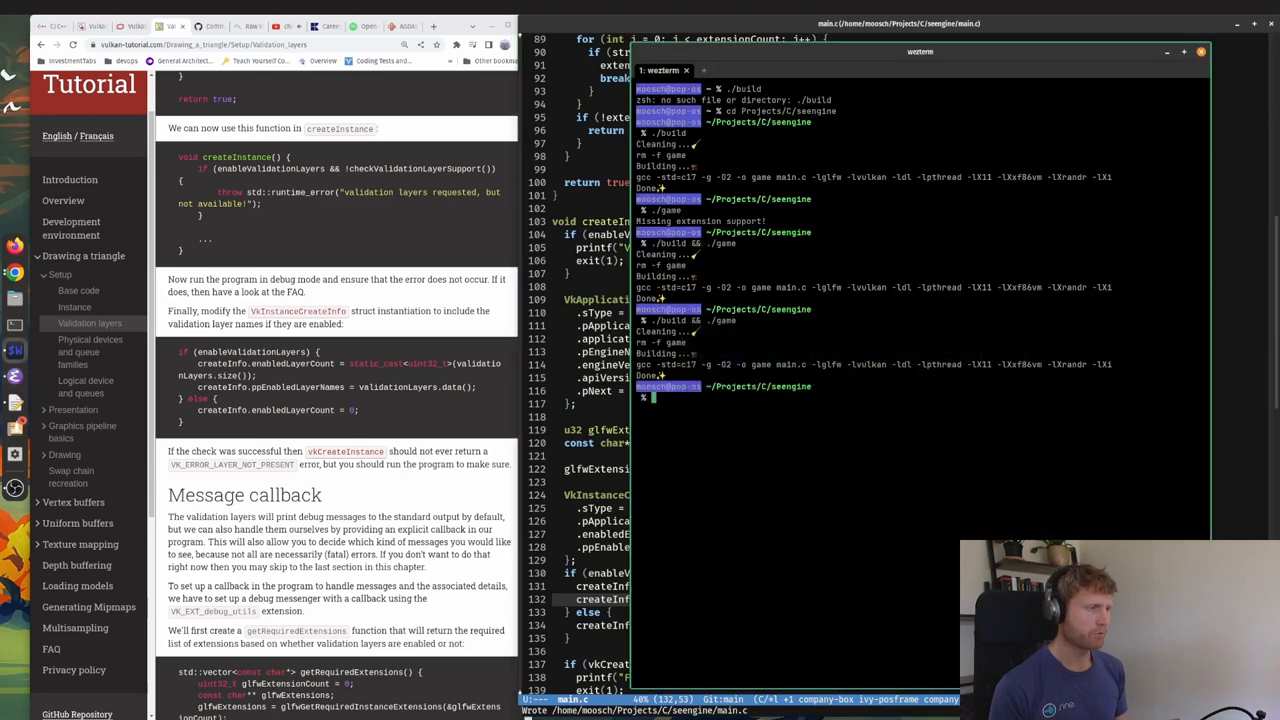
Rerun ./build && ./game, fixing the missing semicolon until the build succeeds.
{"action": "key", "text": "Return"}
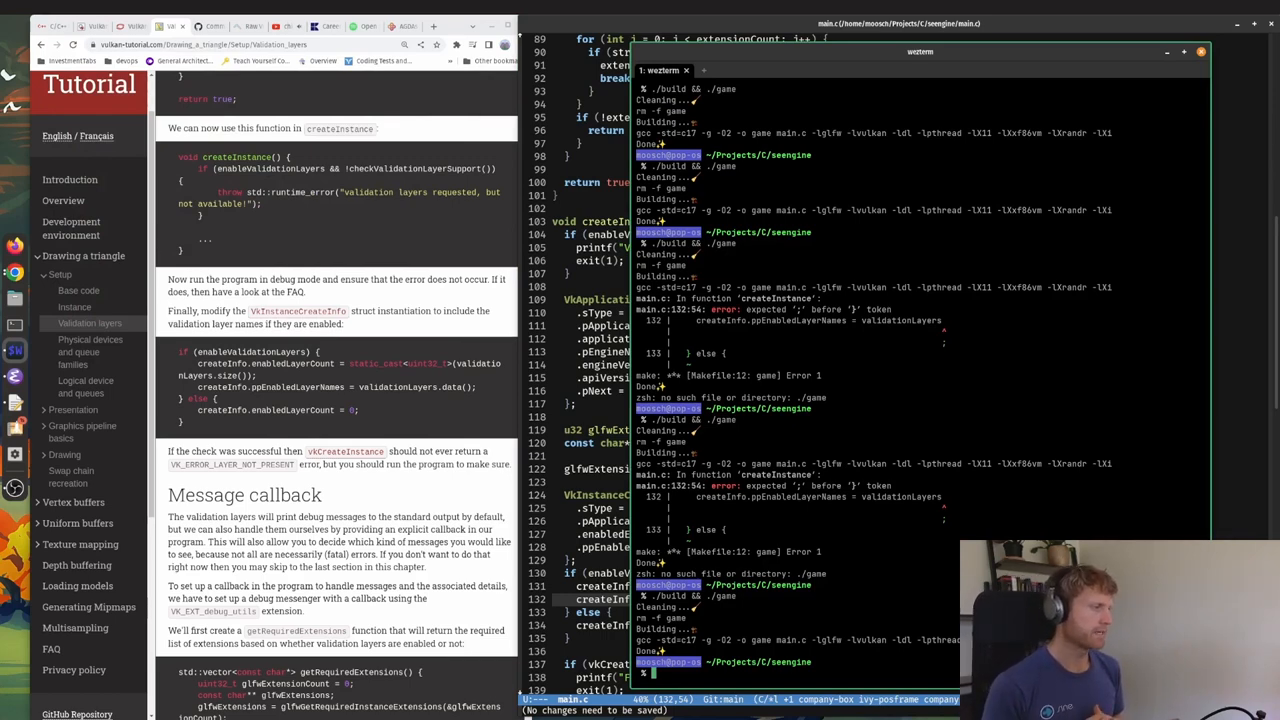
{"action": "scroll", "scroll_direction": "down", "scroll_amount": 3}
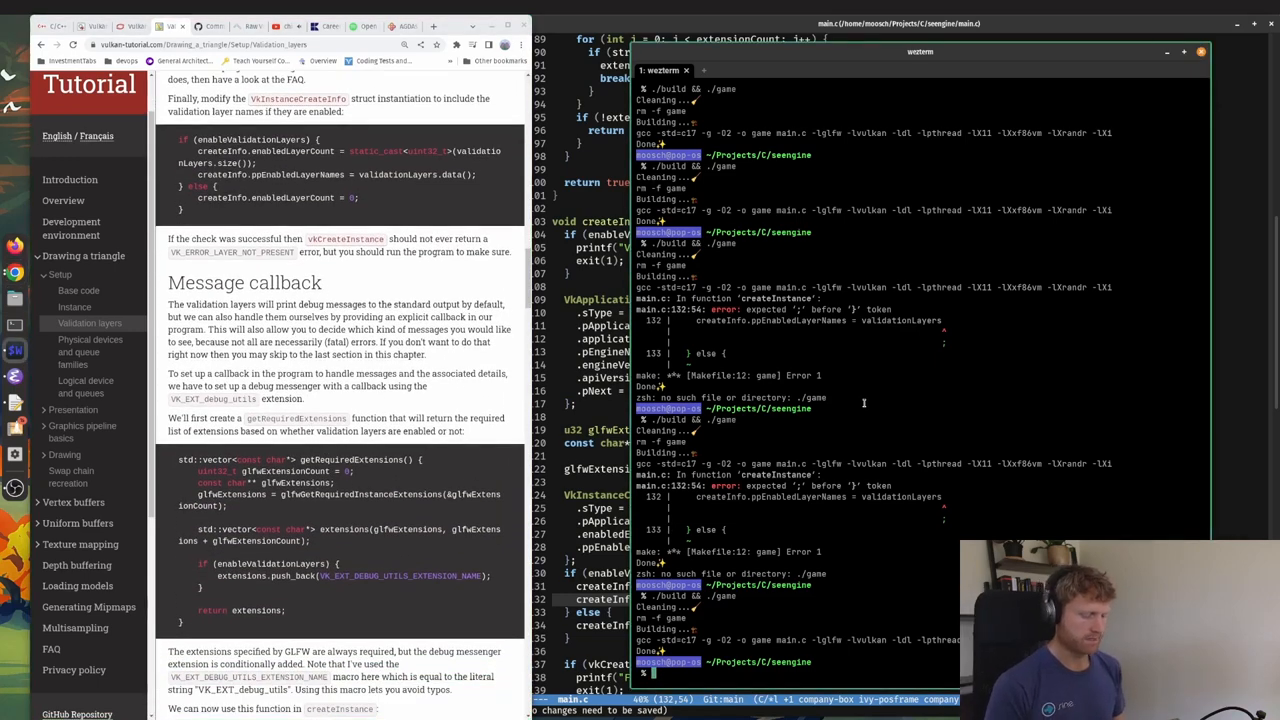
Stage main.c with git add and commit it using git commit -m.
{"action": "type", "text": "git add"}
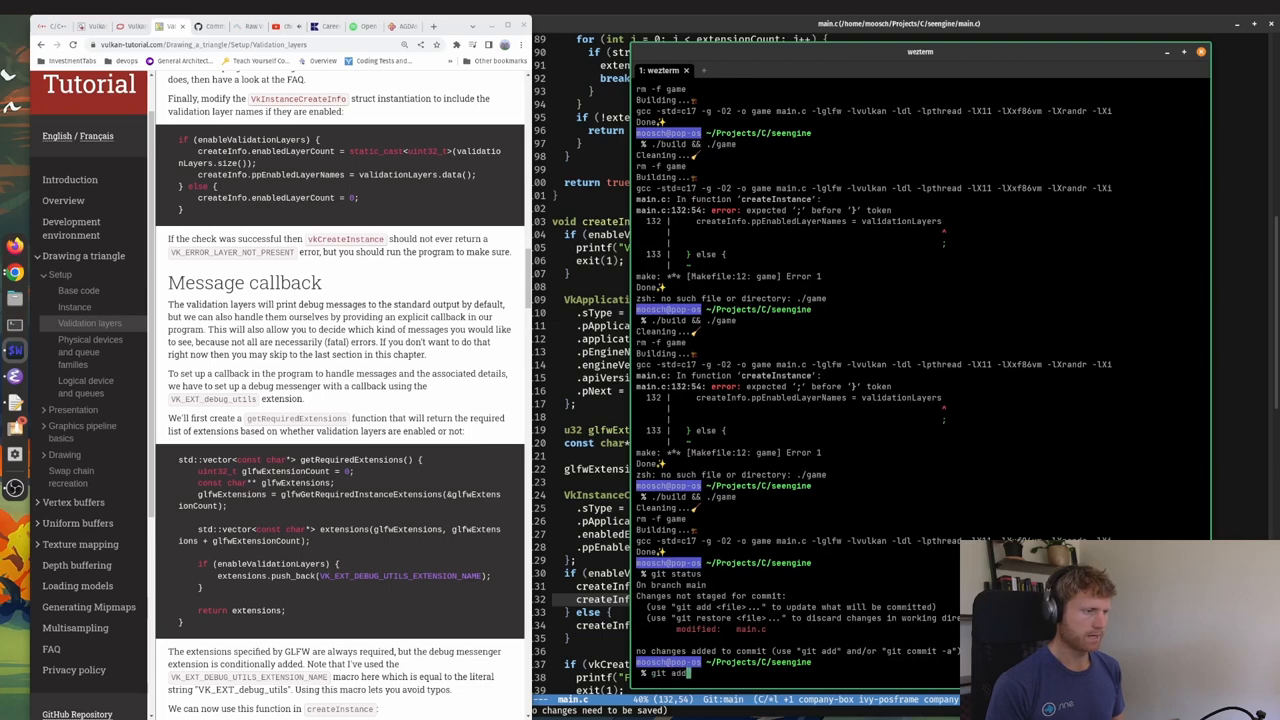
{"action": "type", "text": "main.c&&"}
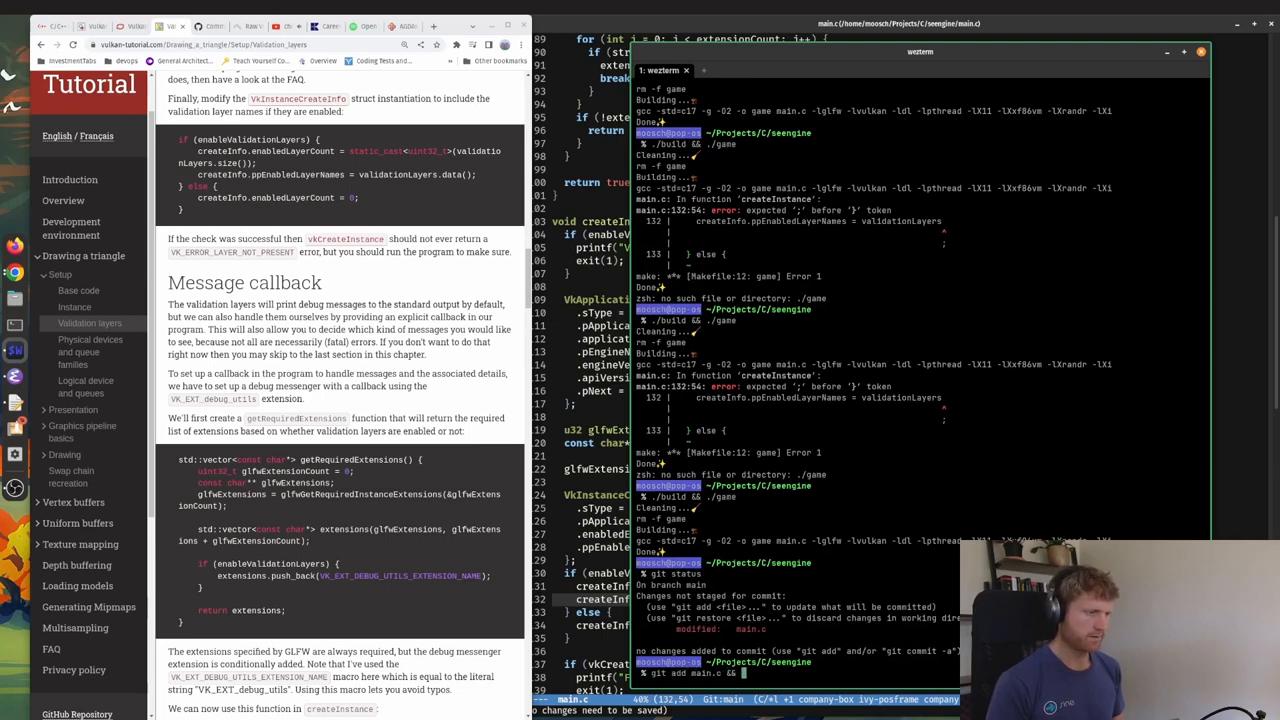
{"action": "type", "text": "git commit -m \""}
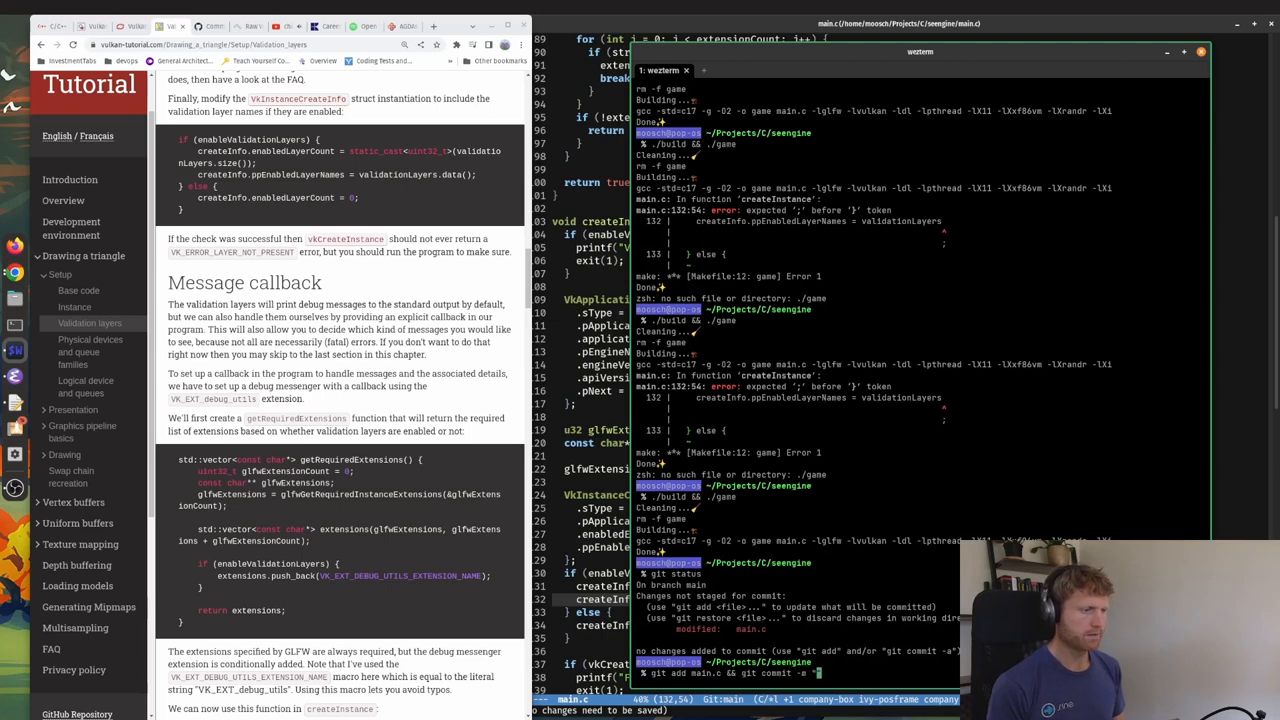
{"action": "type", "text": "d"}
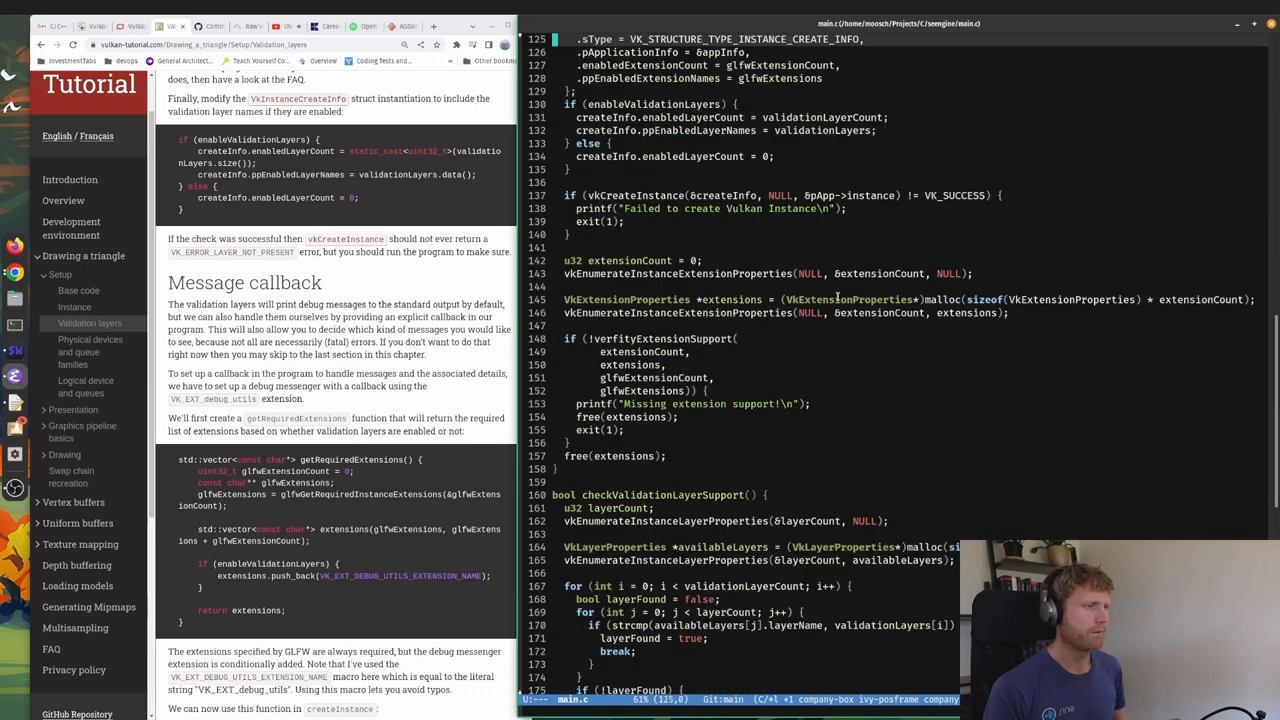
{"action": "scroll", "scroll_direction": "down", "scroll_amount": 3}
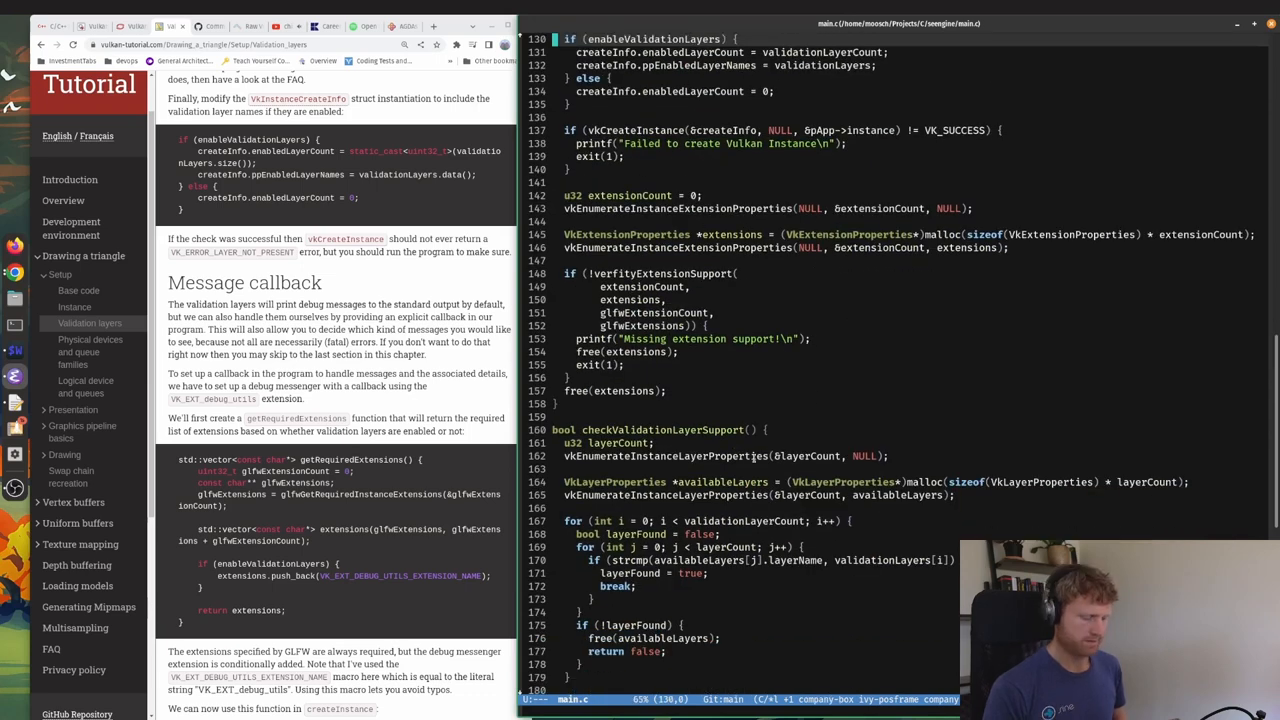
{"action": "scroll", "scroll_direction": "down", "scroll_amount": 3}
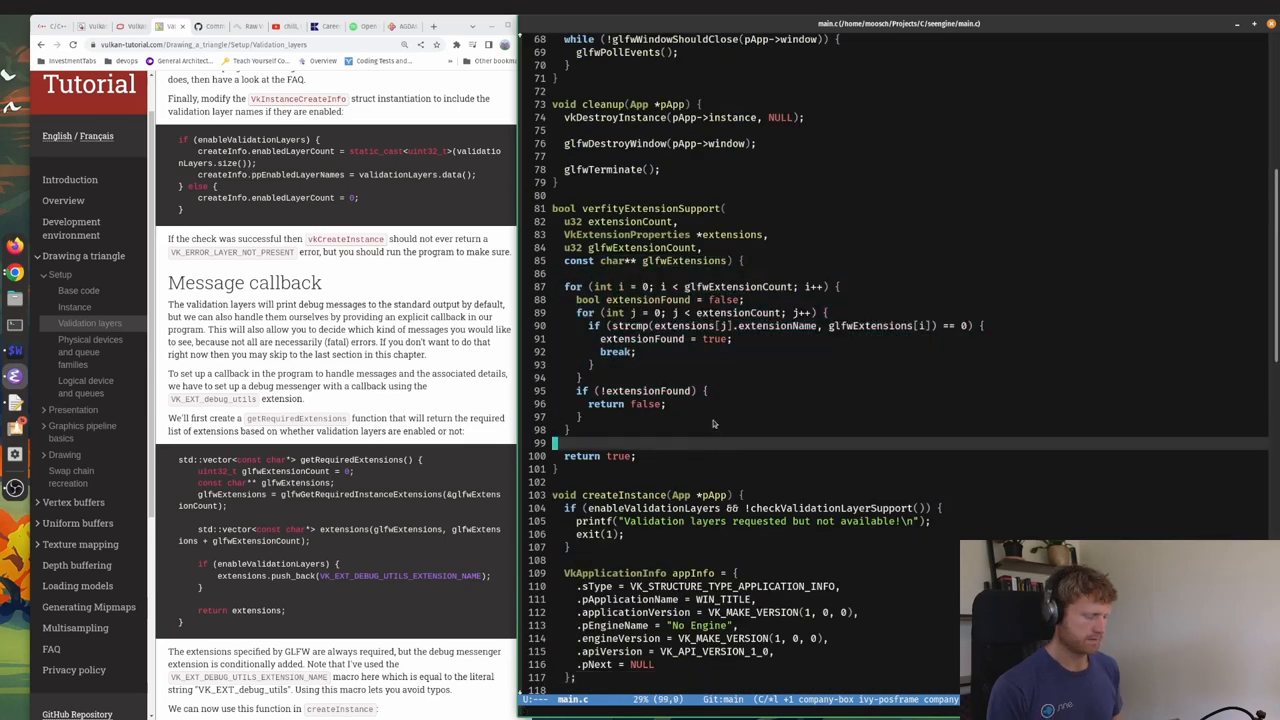
{"action": "scroll", "scroll_direction": "down", "scroll_amount": 3}
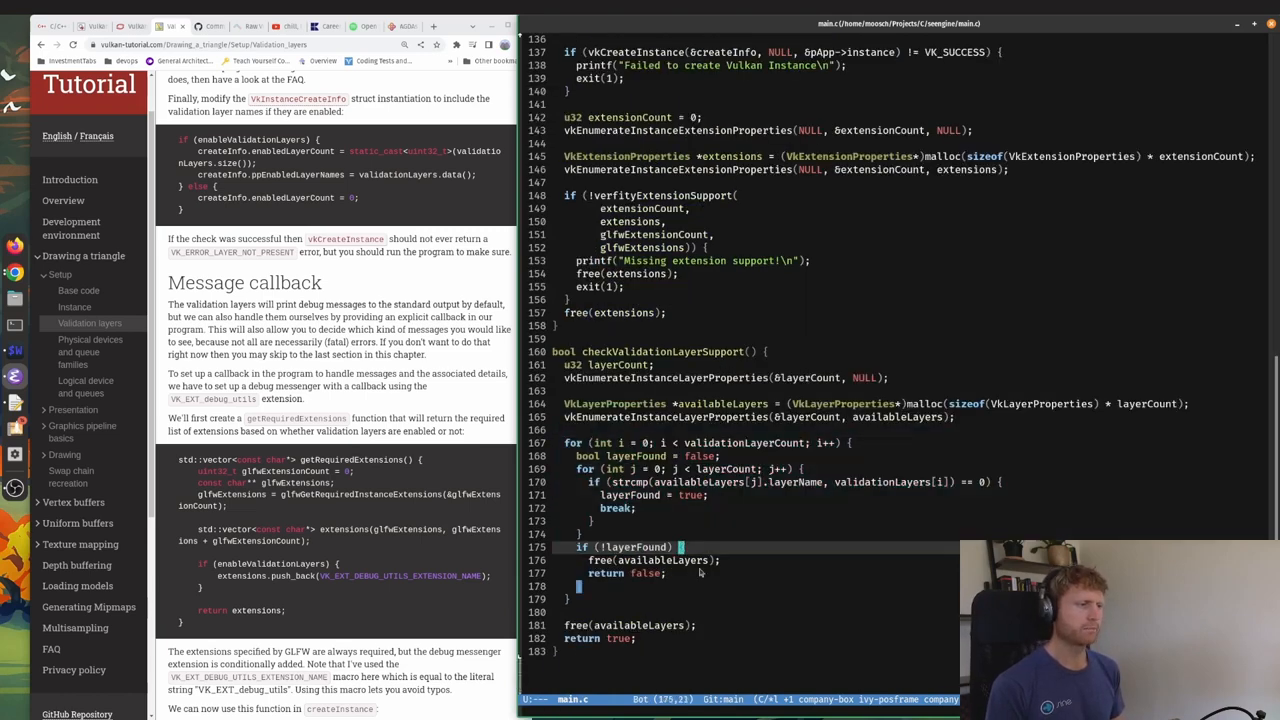